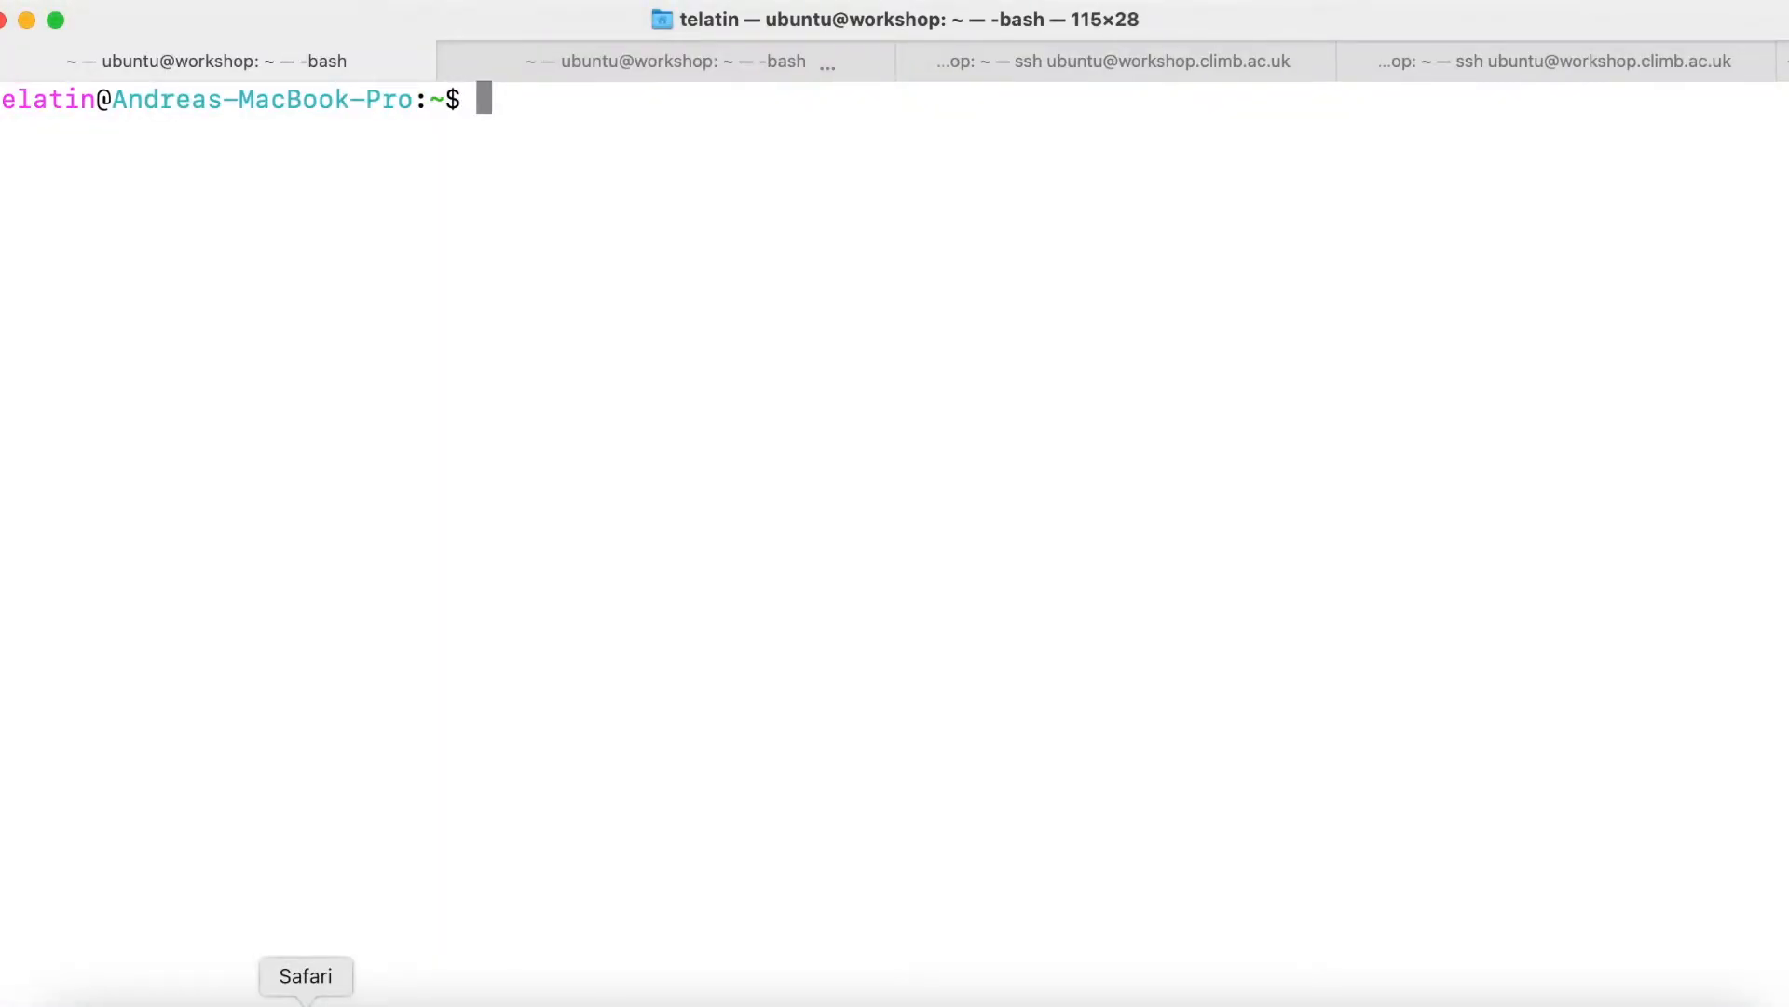
Bring the workshop notes forward in Safari and follow the Install Miniconda link.
click(305, 975)
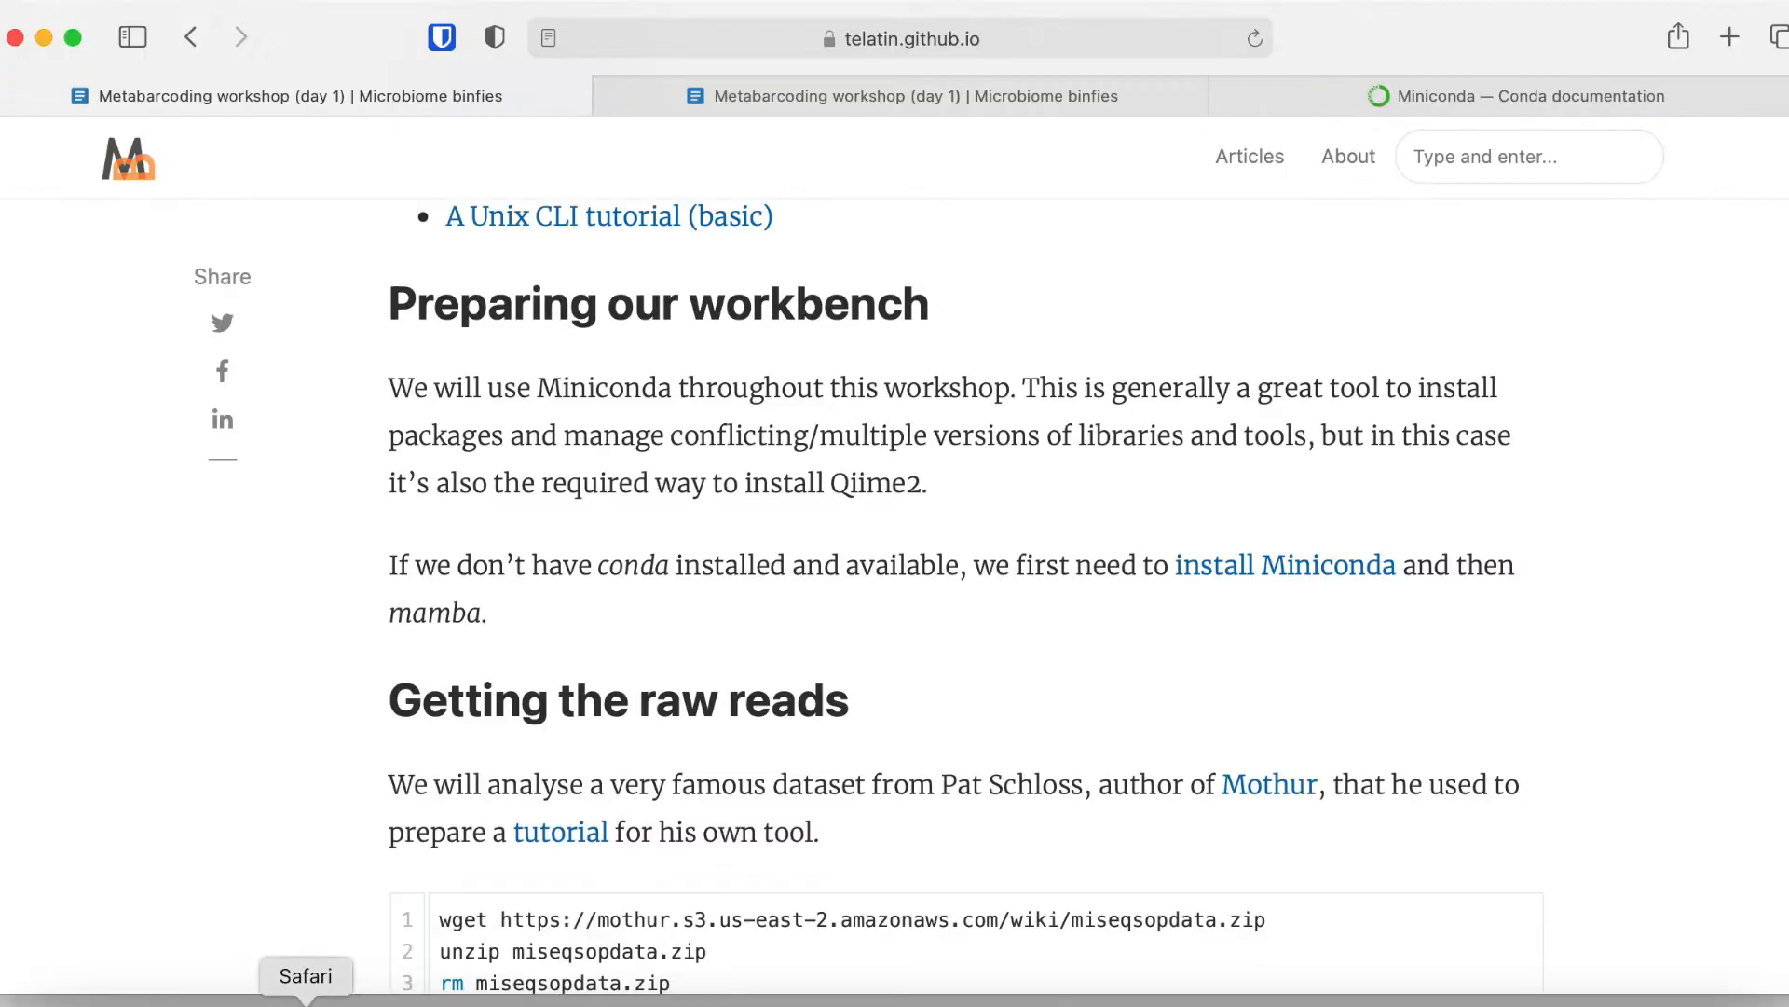
scroll(up, 3)
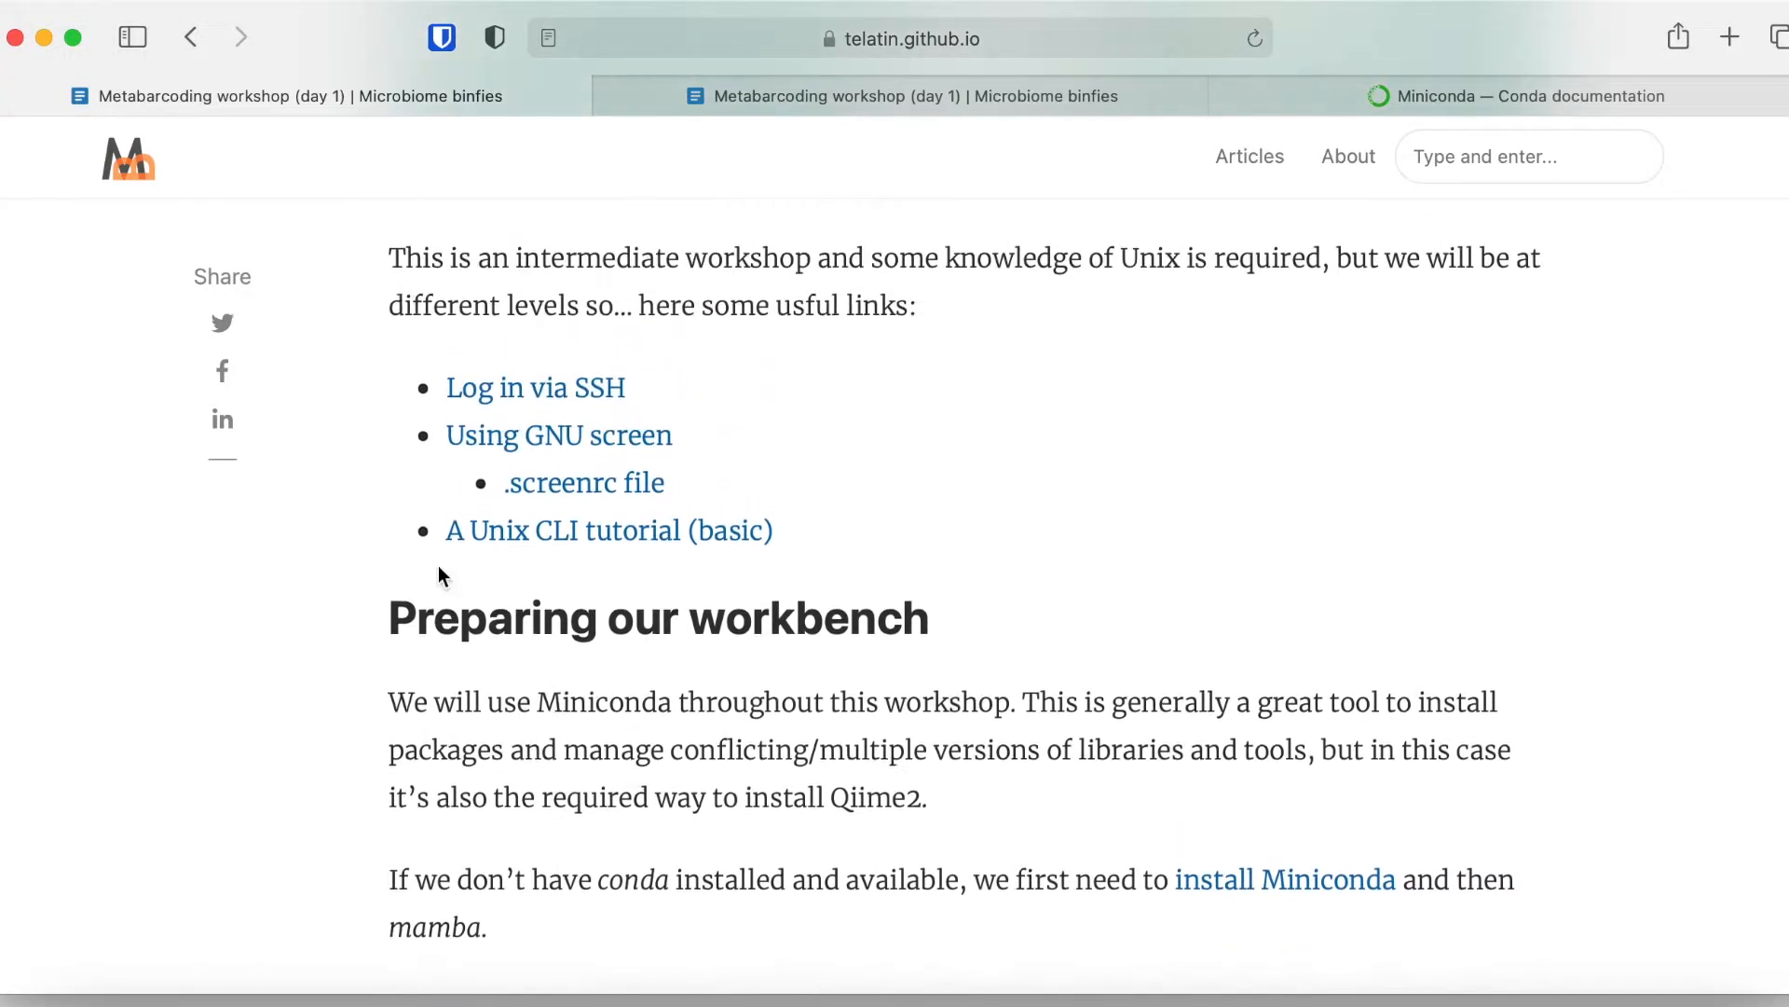
scroll(down, 3)
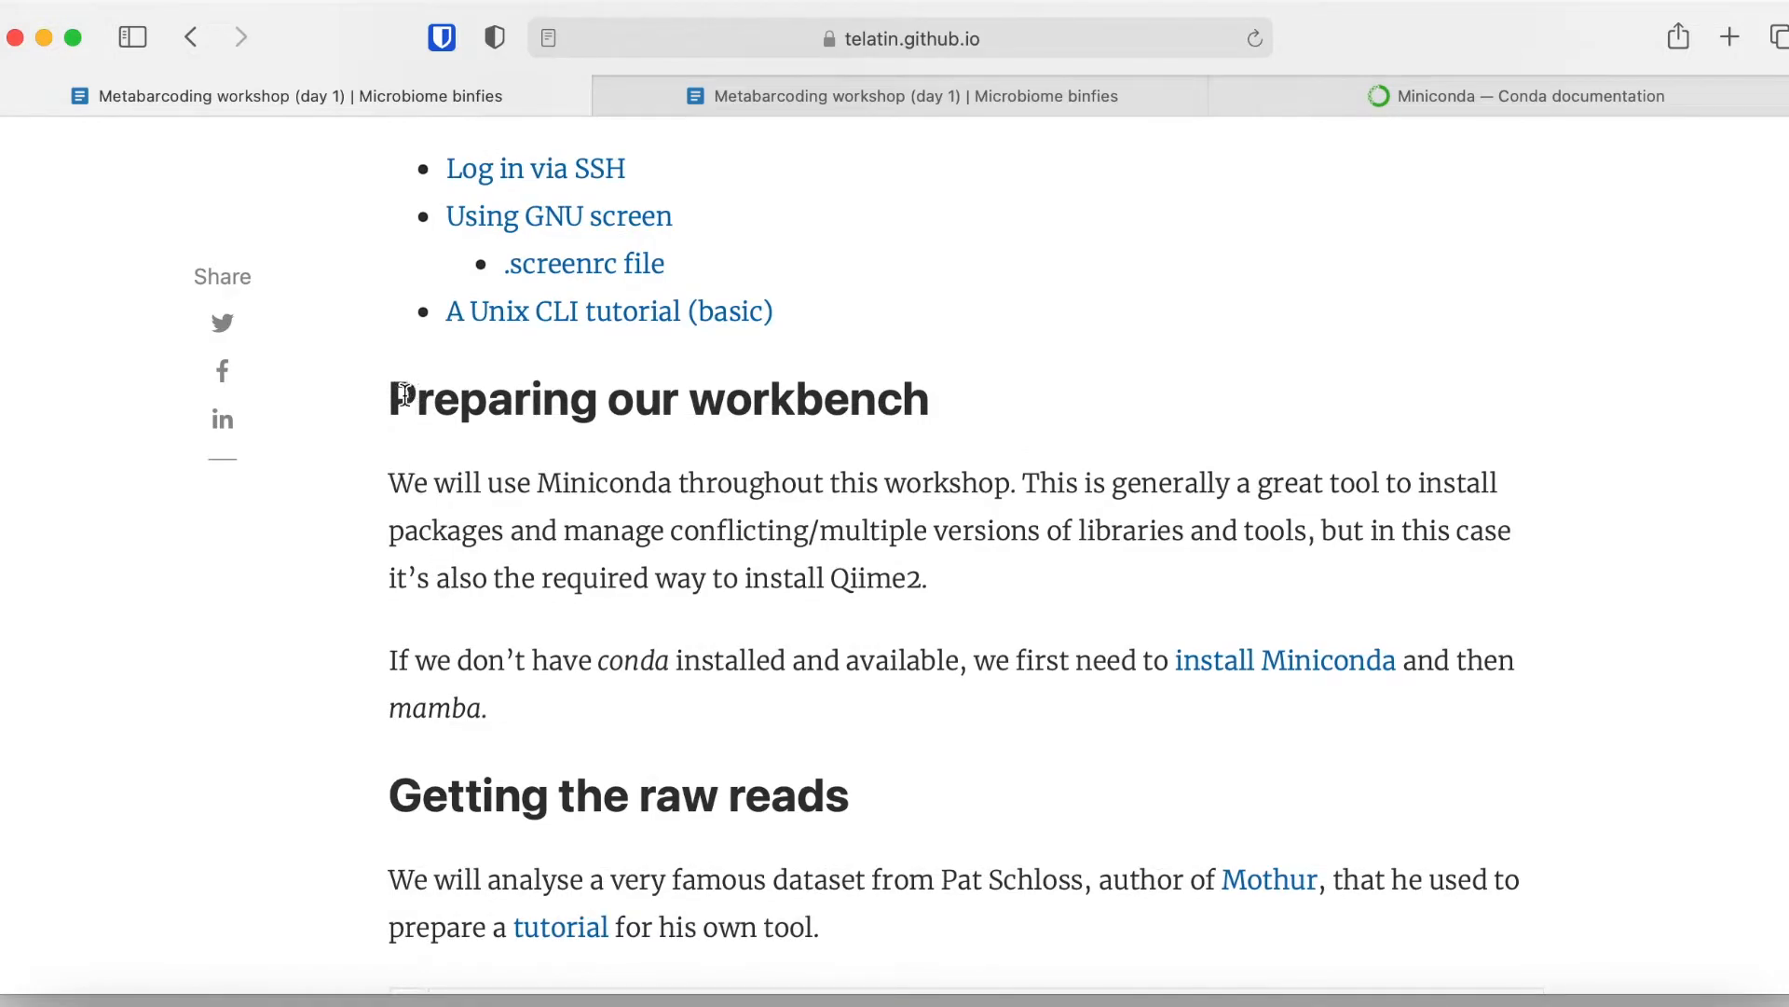
mouse_move(869, 398)
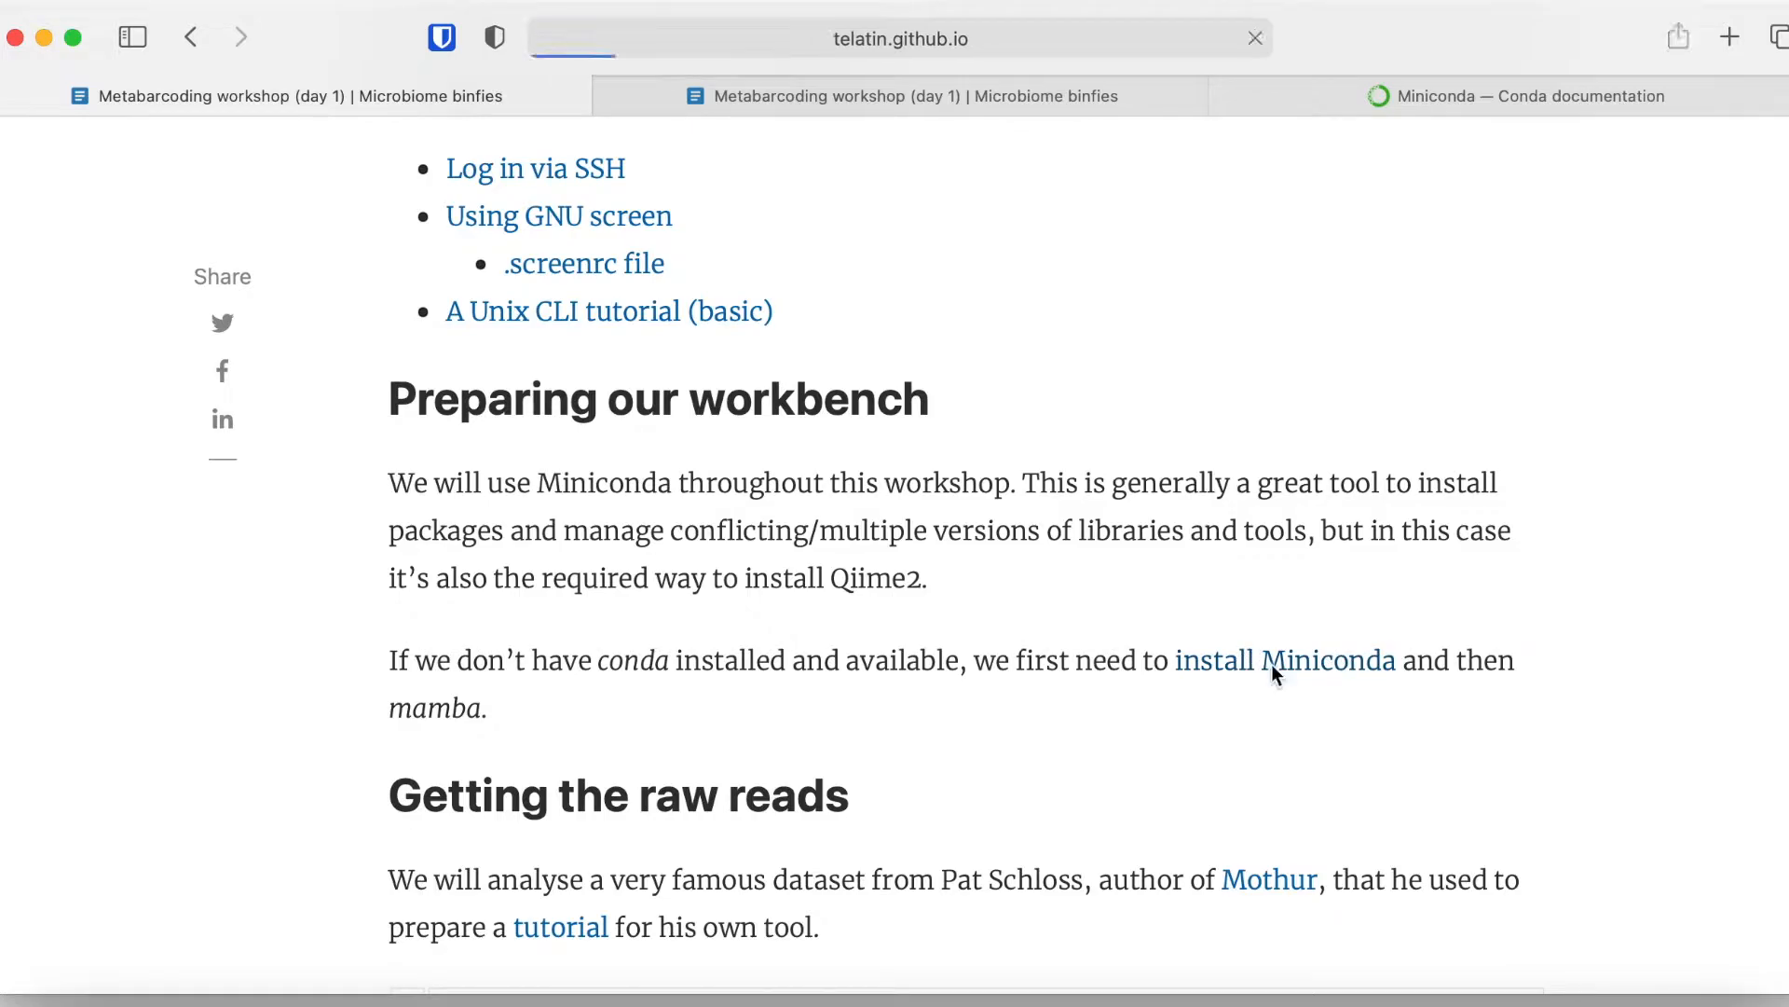
click(1285, 660)
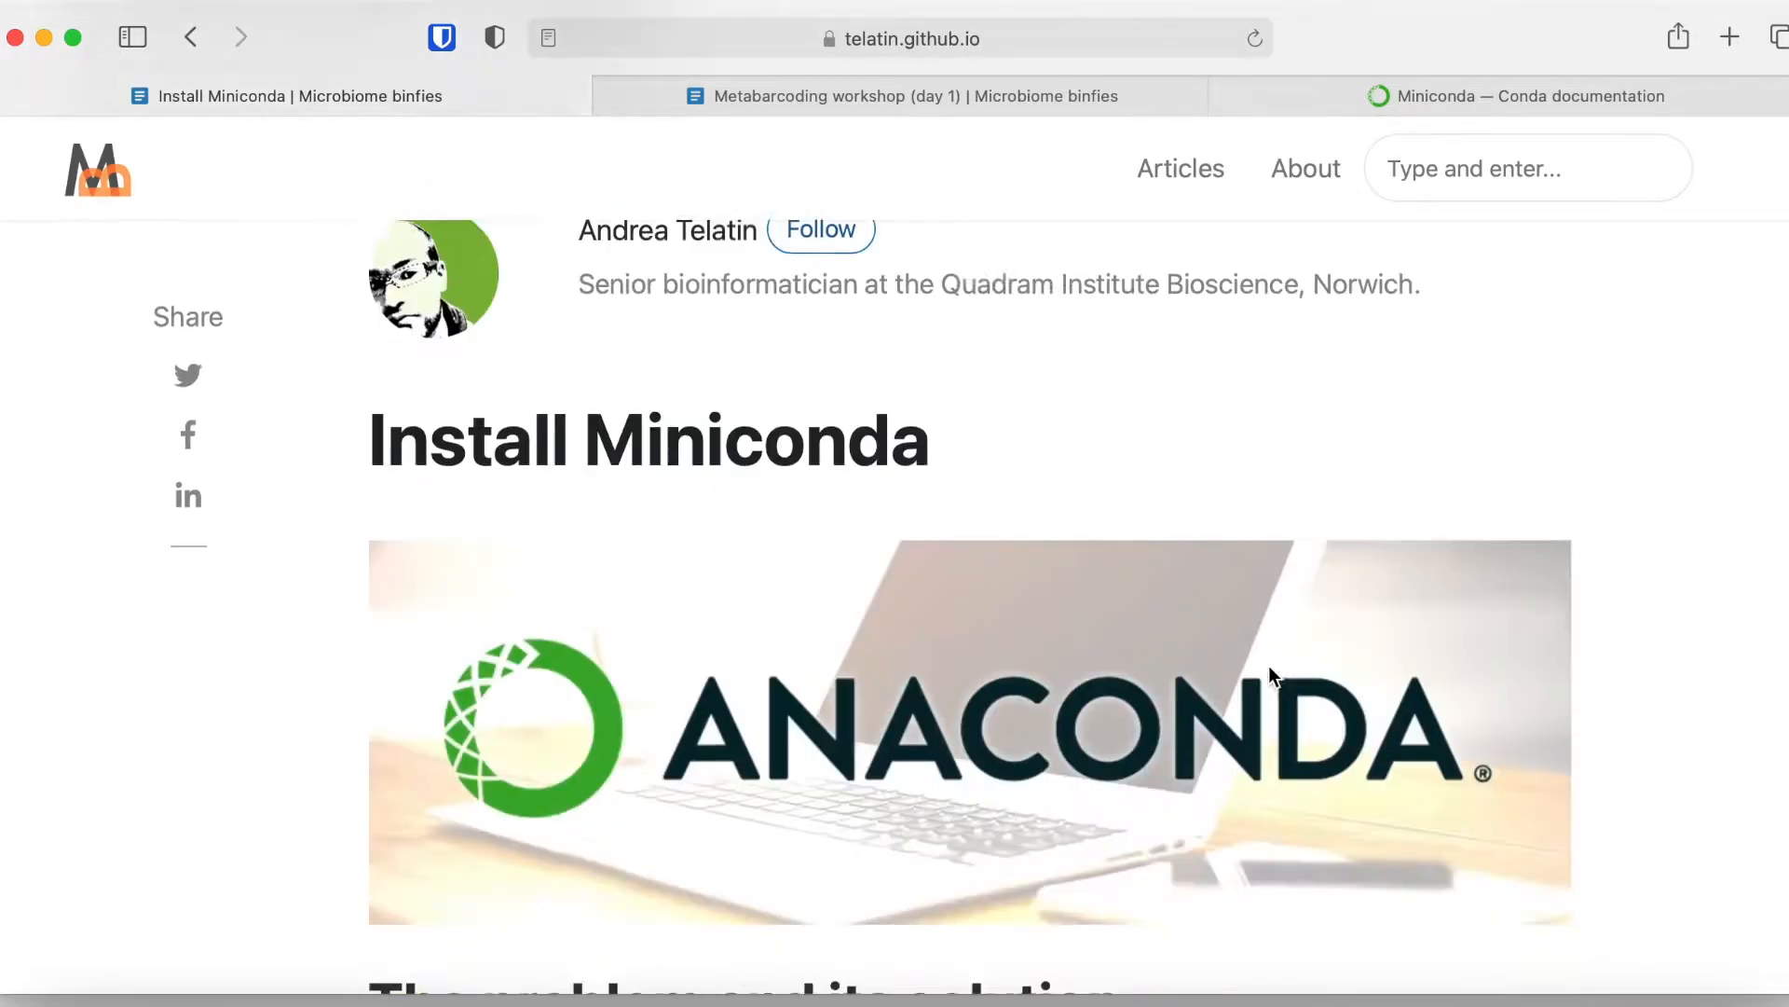
Read through the Install Miniconda guide down to the Linux installer link instructions.
scroll(down, 3)
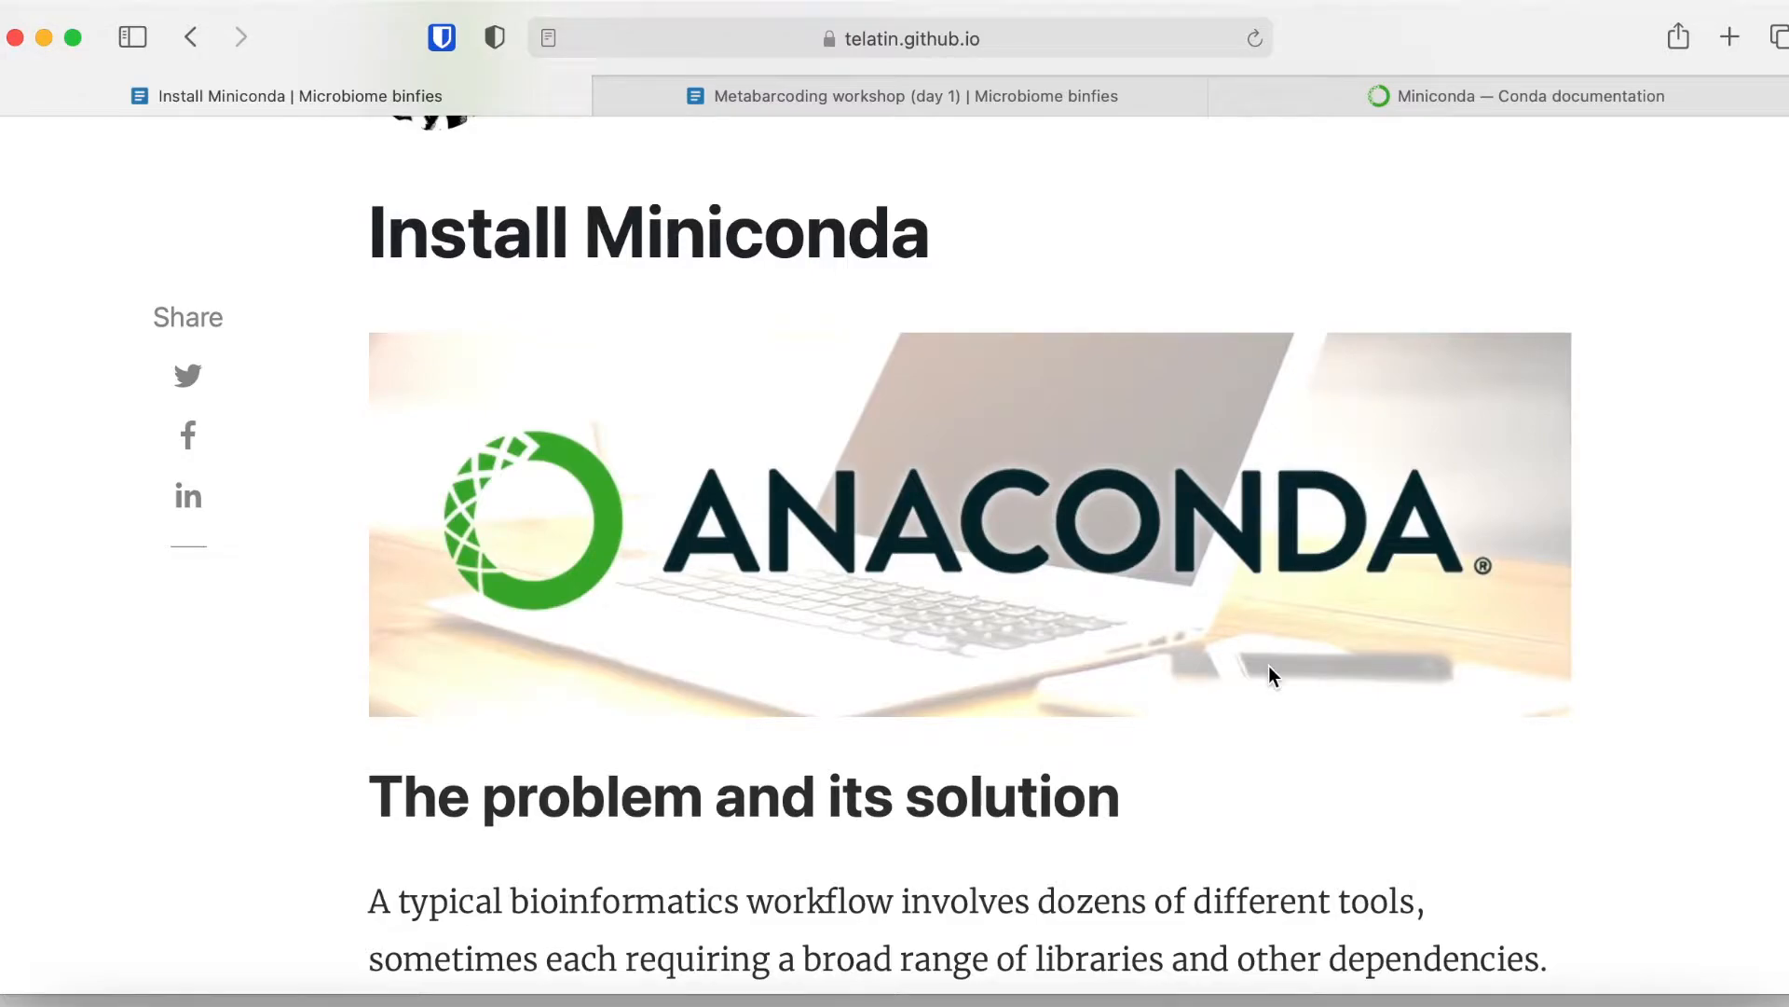
scroll(down, 3)
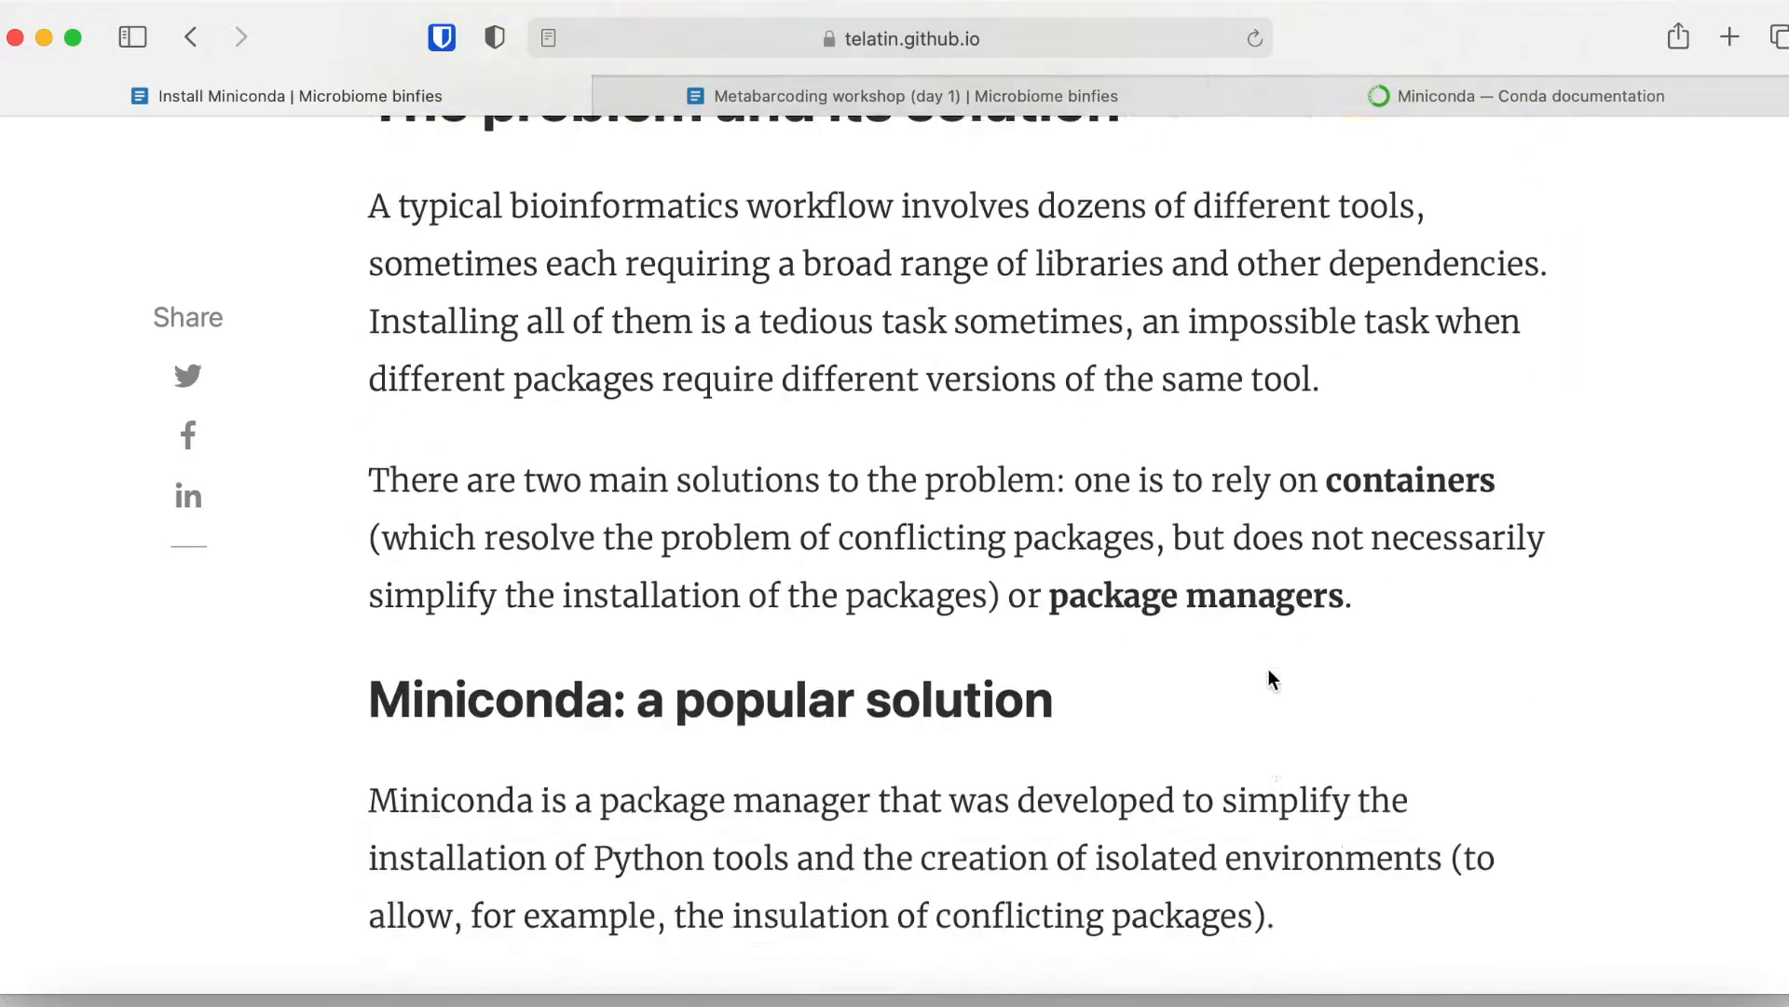
right_click(736, 752)
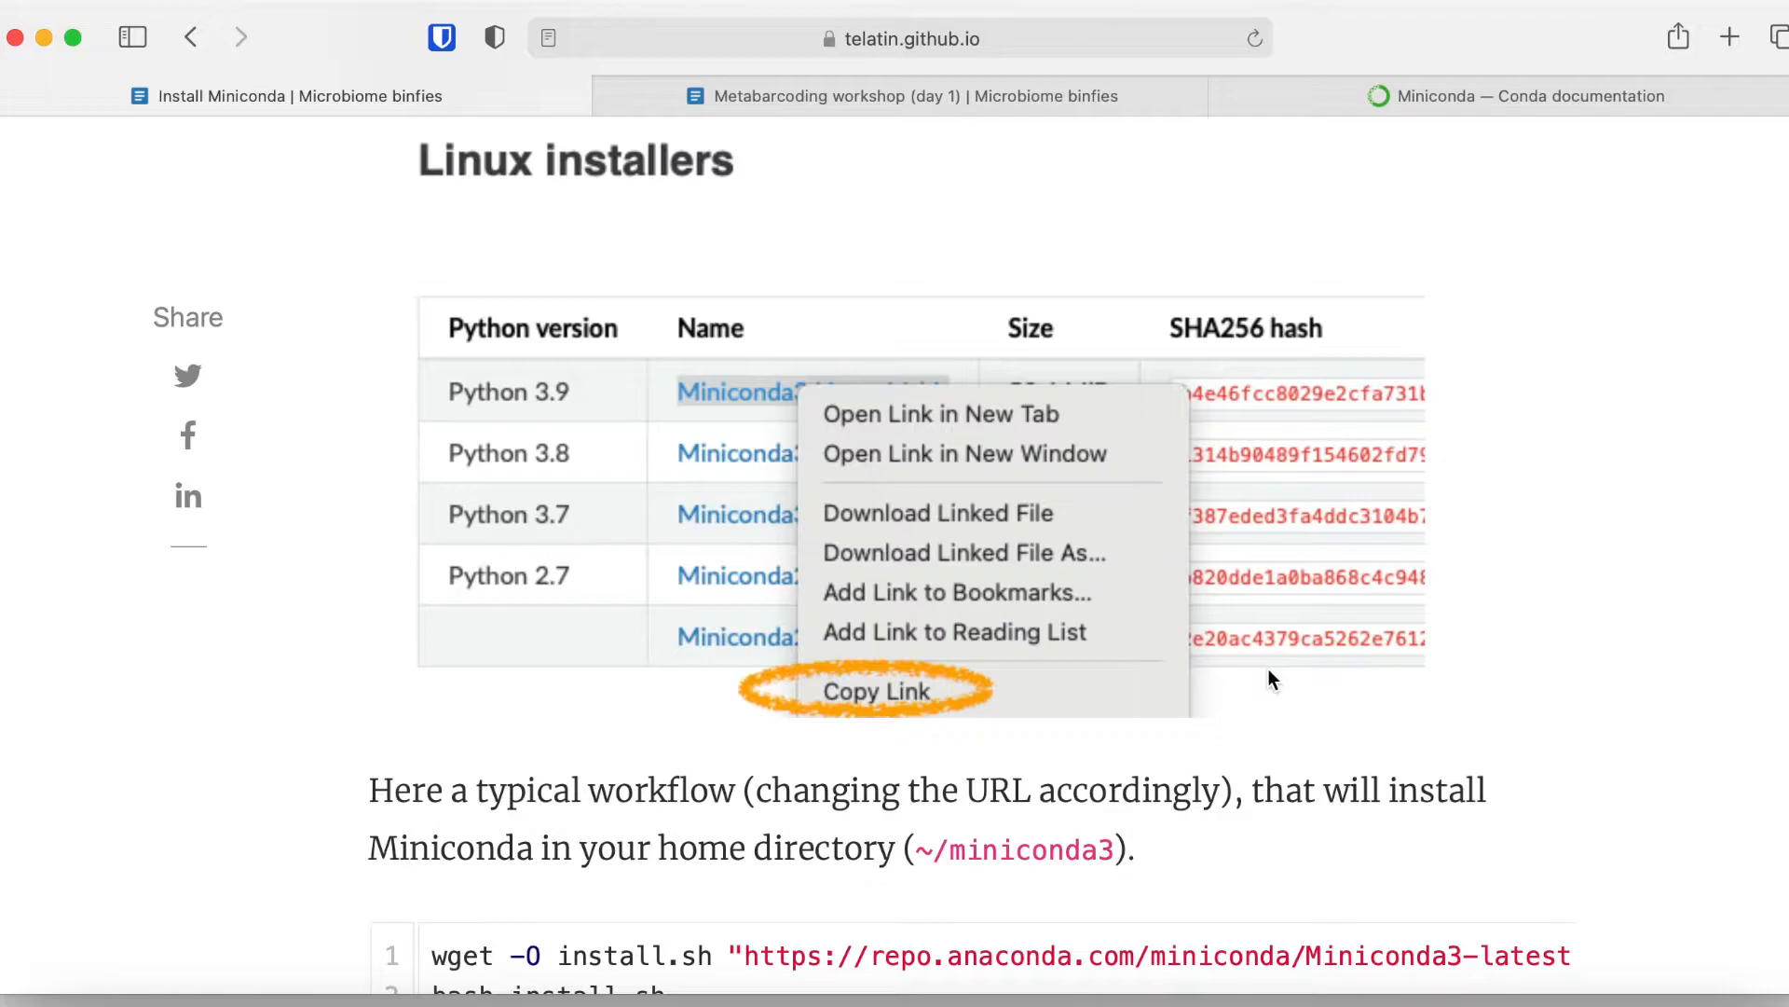
scroll(down, 3)
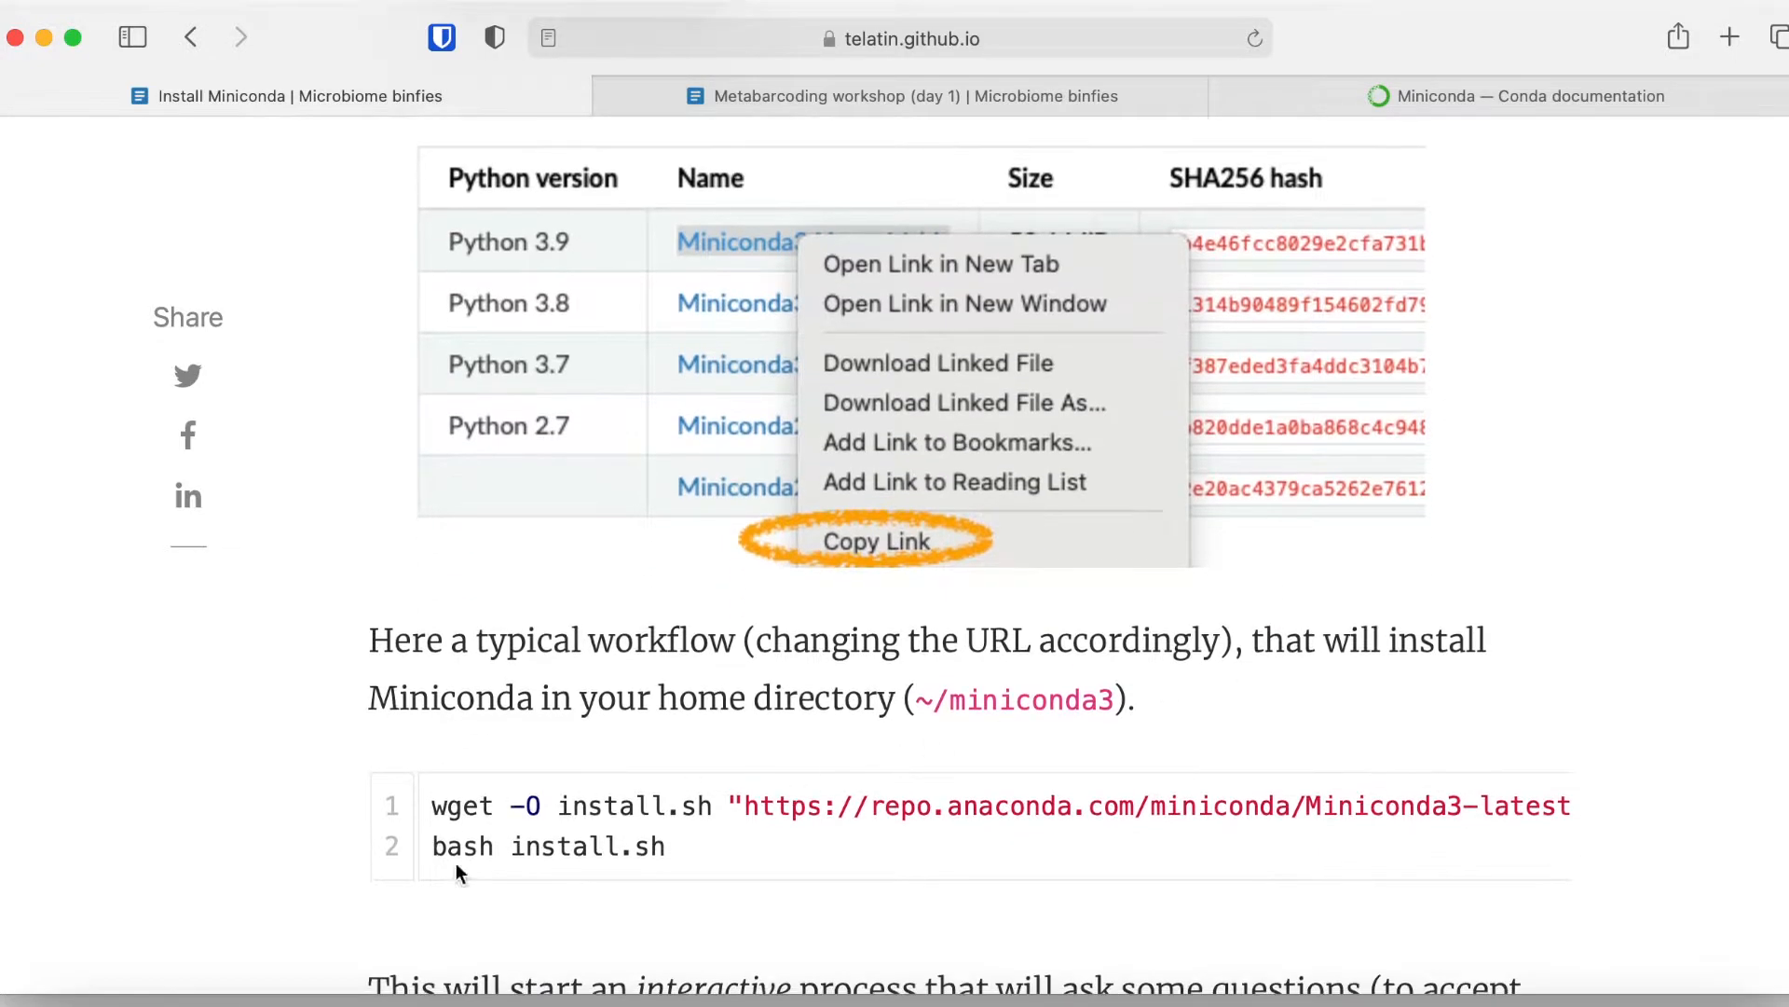
scroll(up, 3)
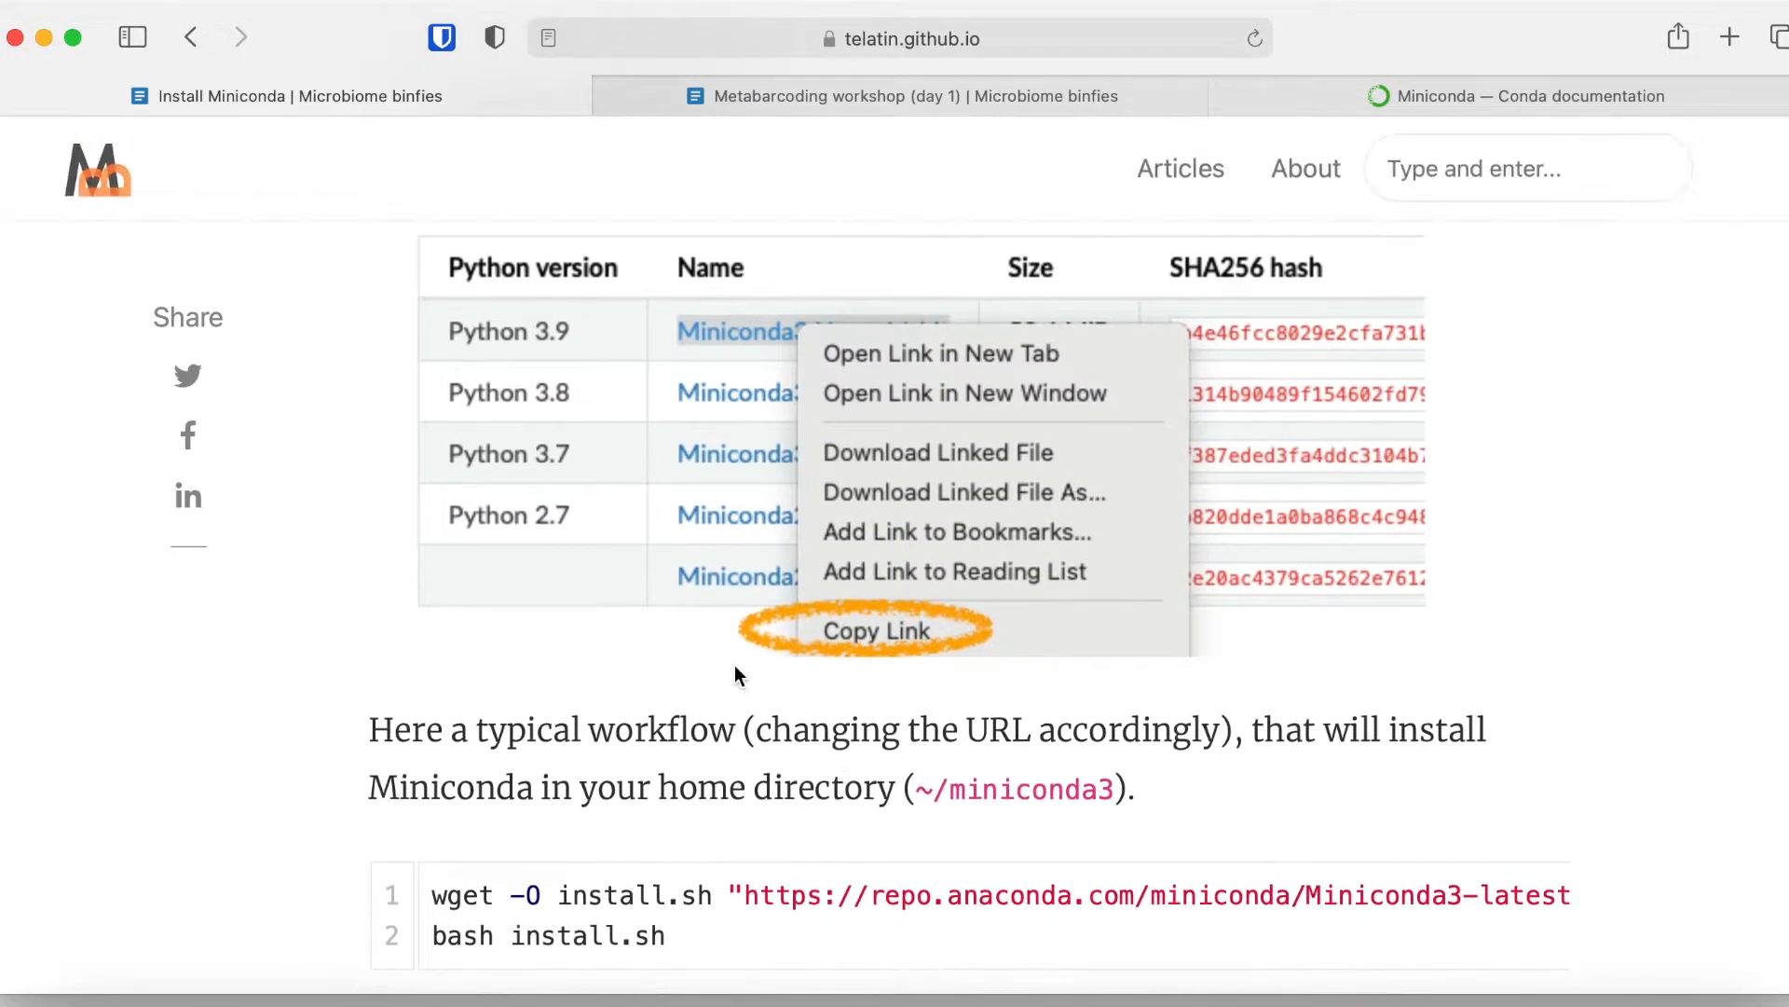
scroll(up, 3)
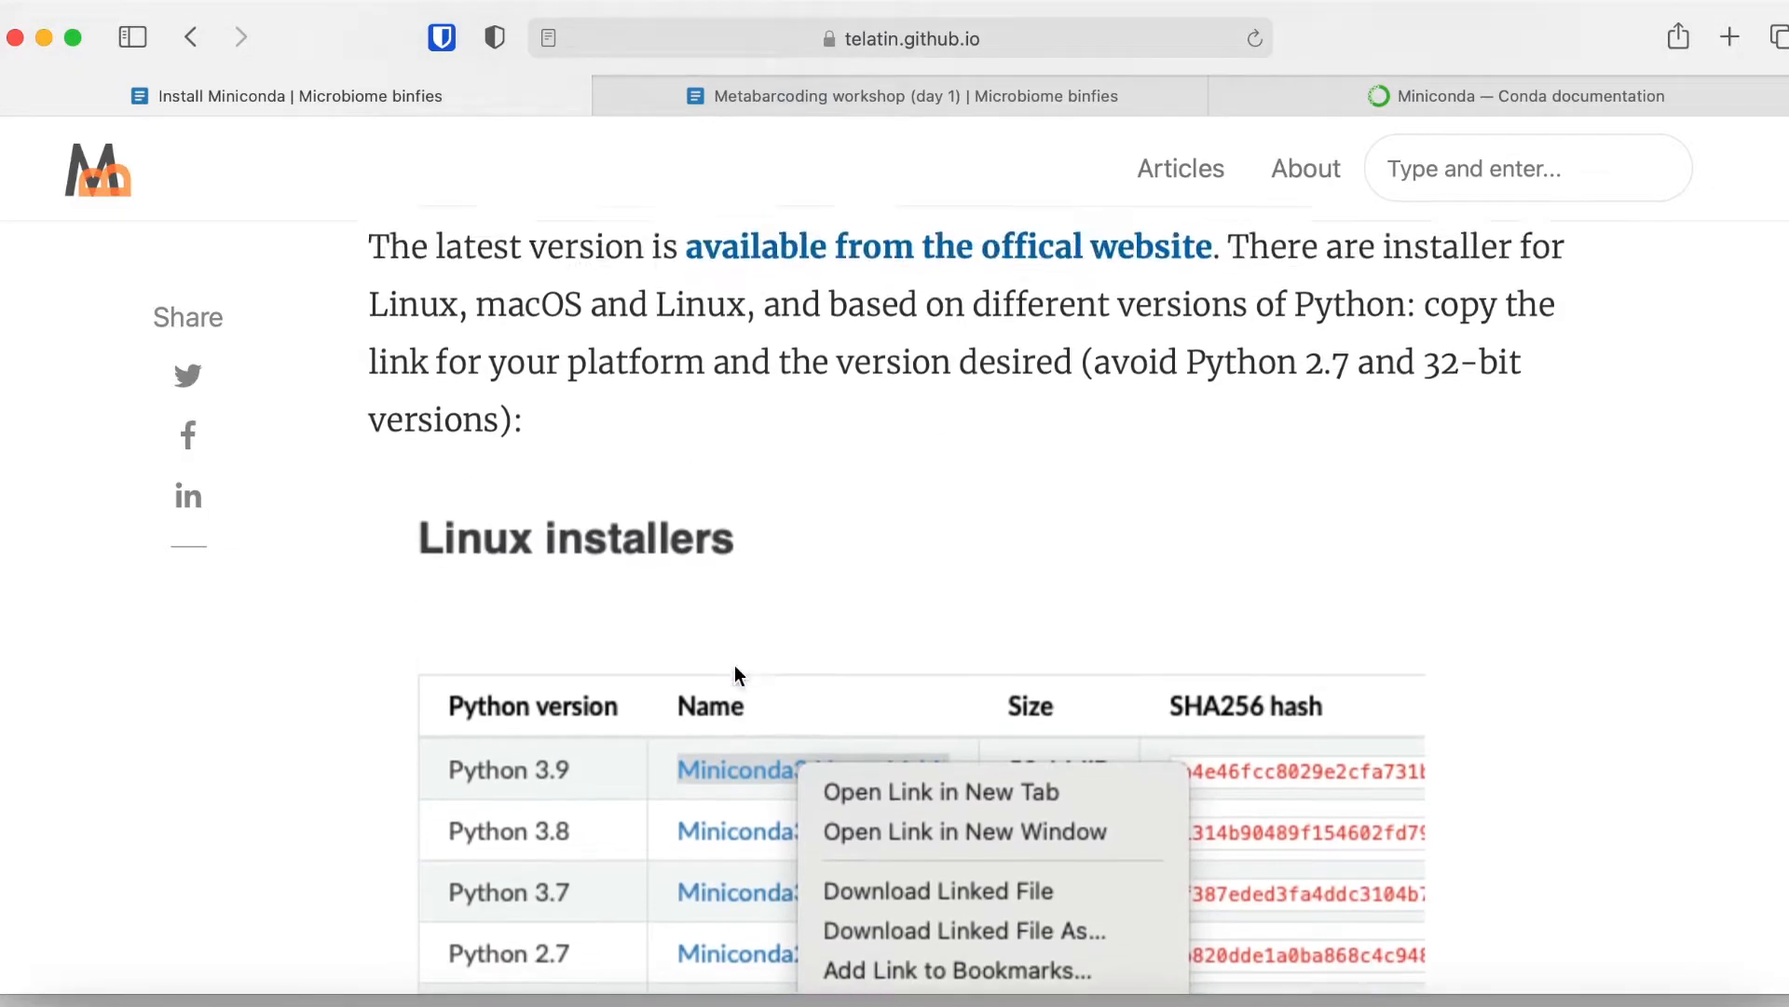
scroll(up, 3)
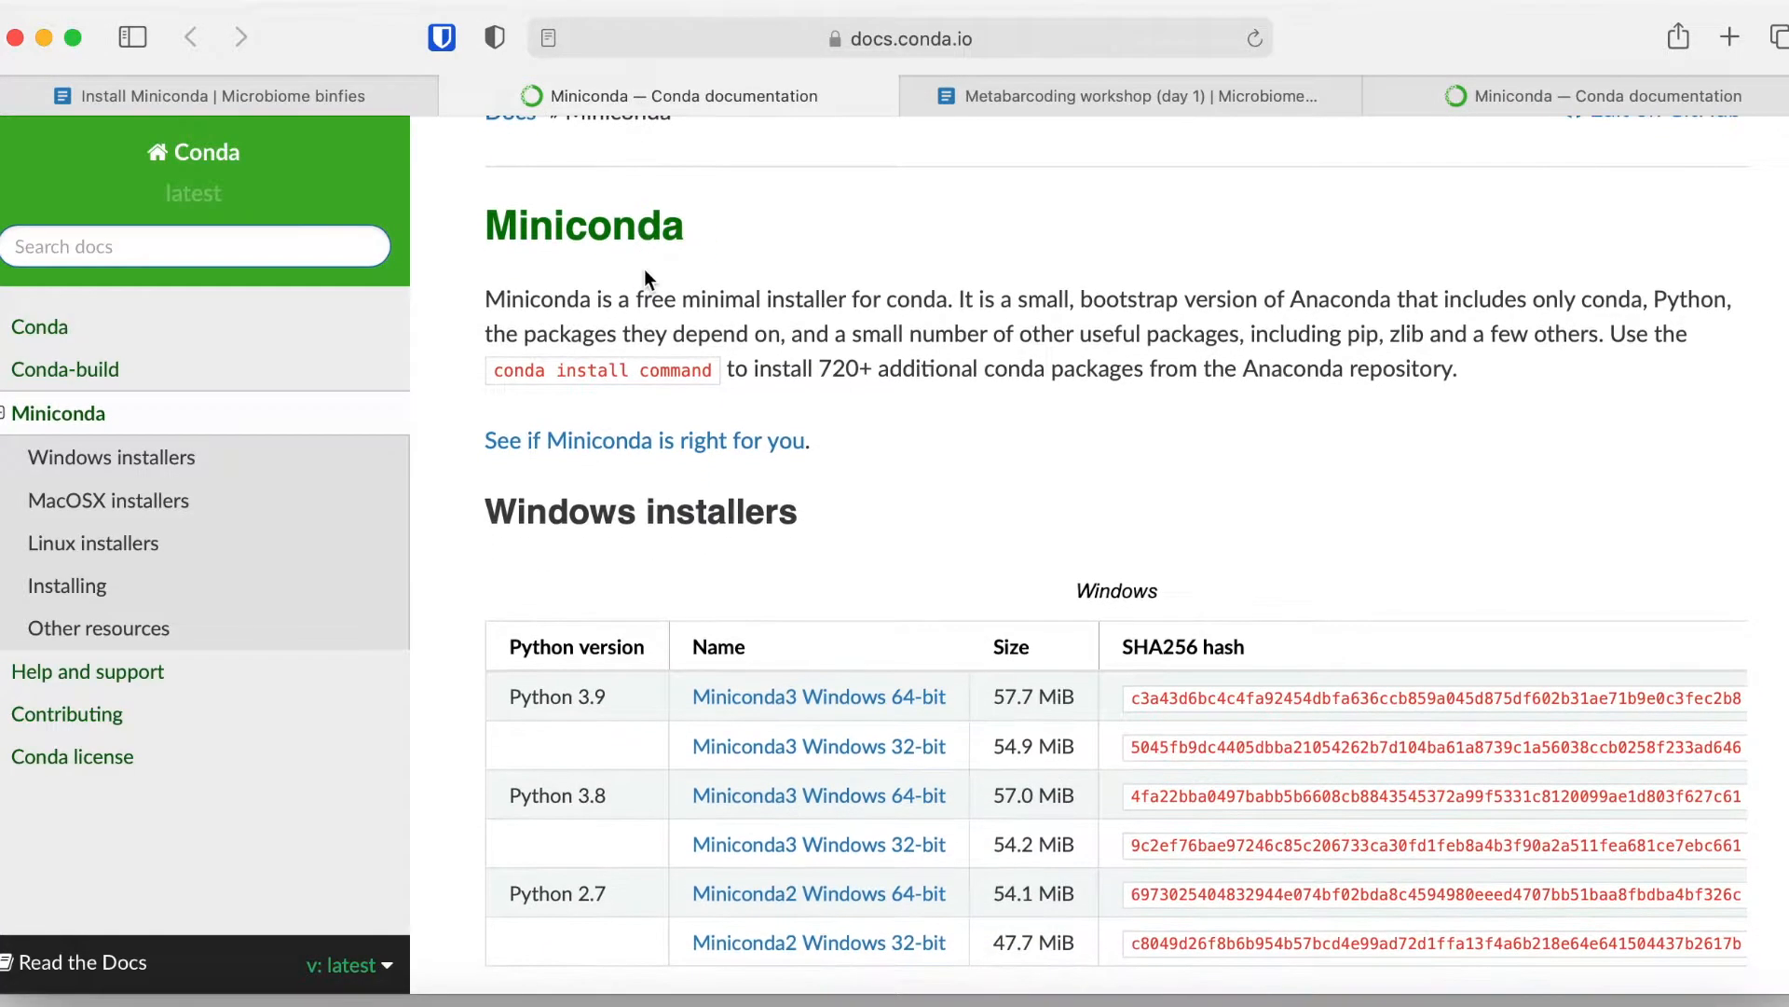
Copy the Python 3.9 Miniconda3 Linux 64-bit installer link from the Conda docs.
scroll(down, 3)
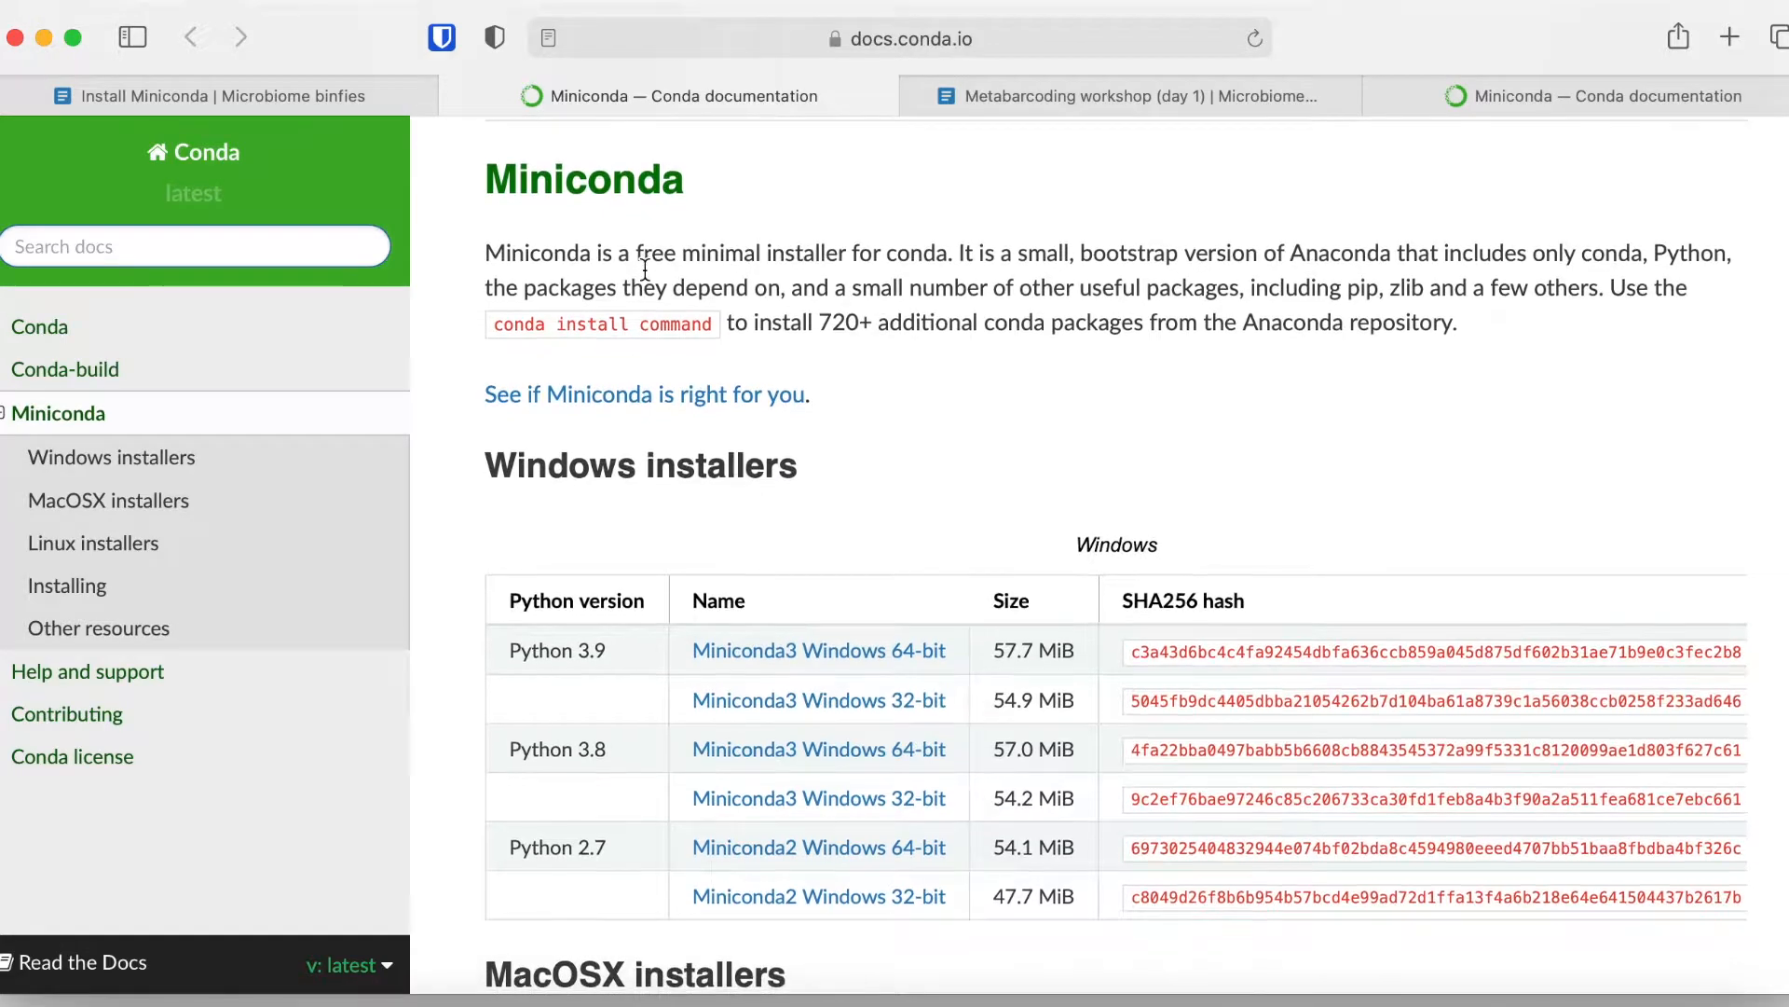
scroll(up, 3)
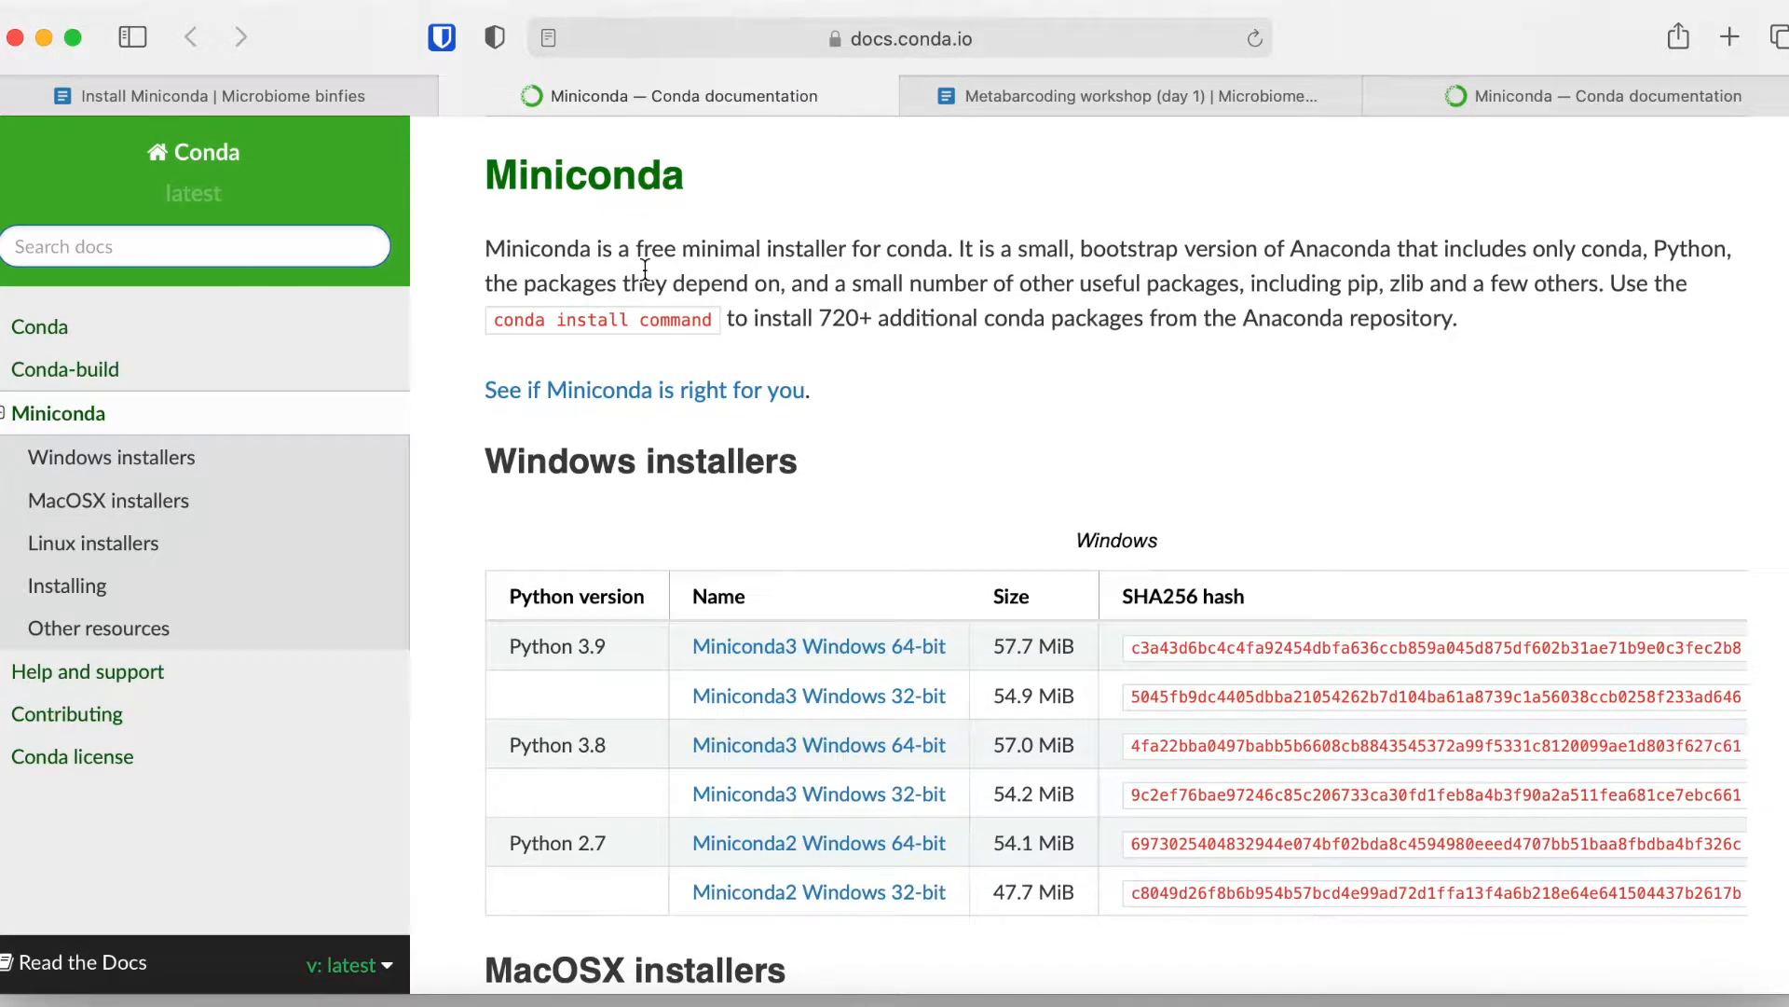
scroll(down, 3)
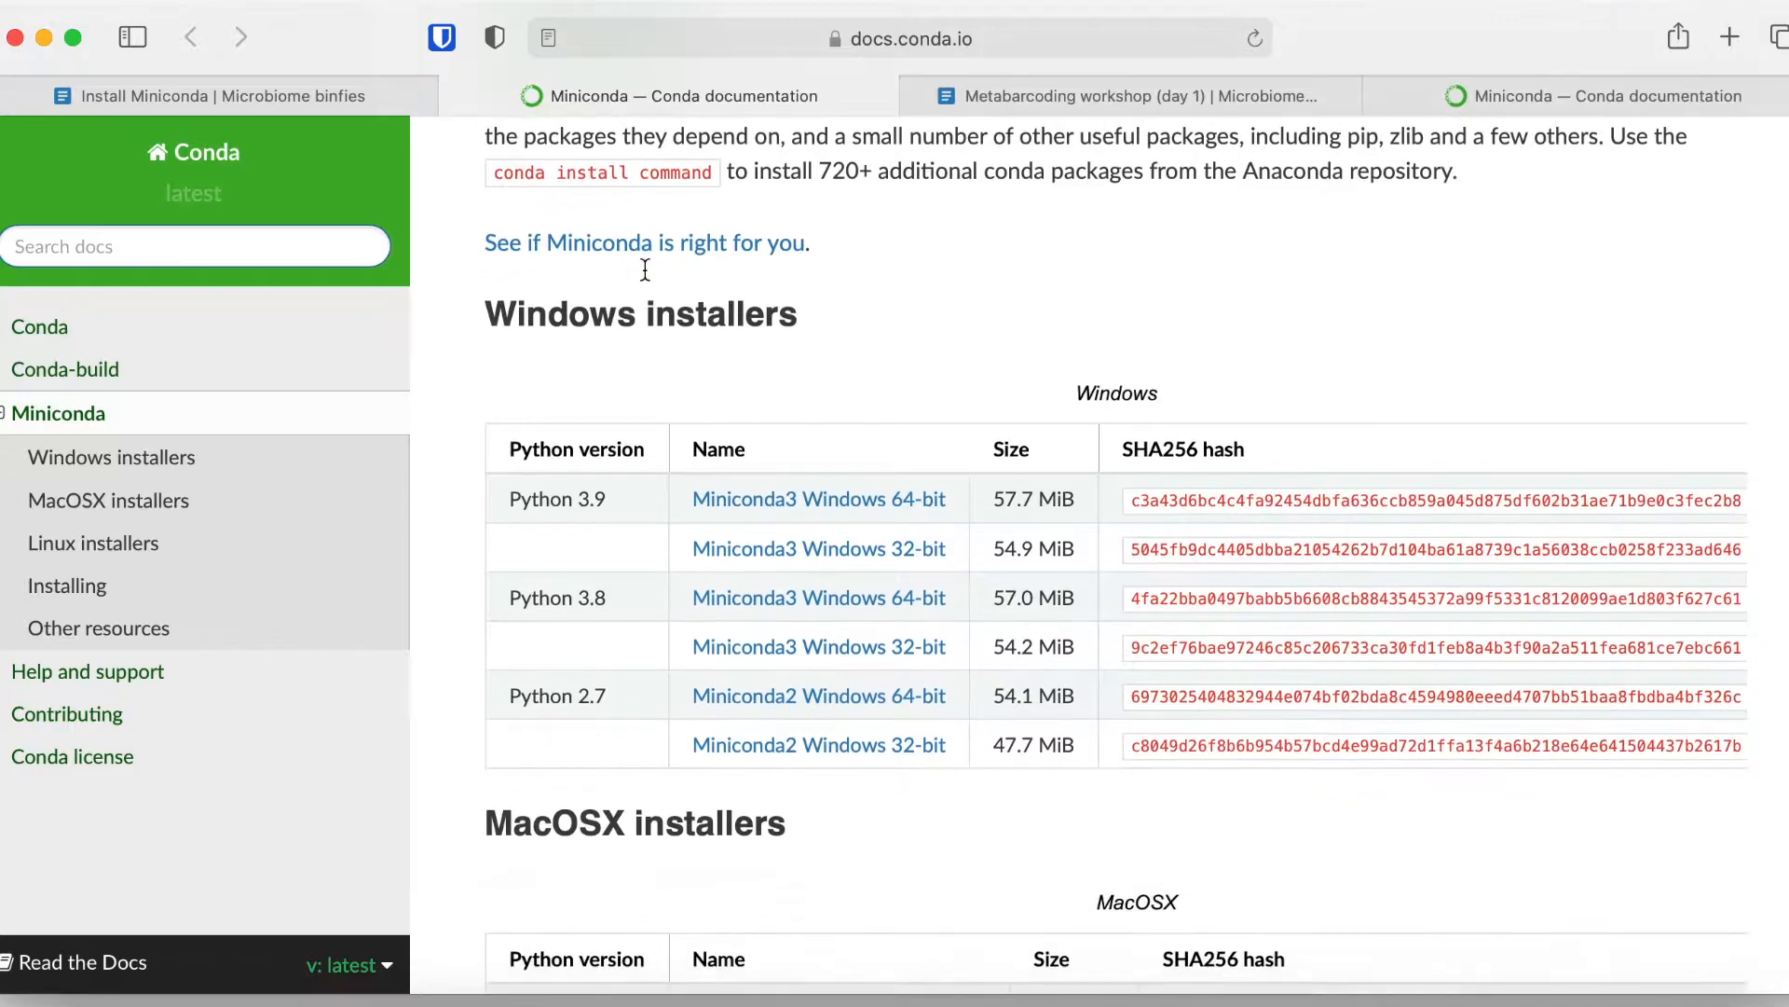
scroll(down, 3)
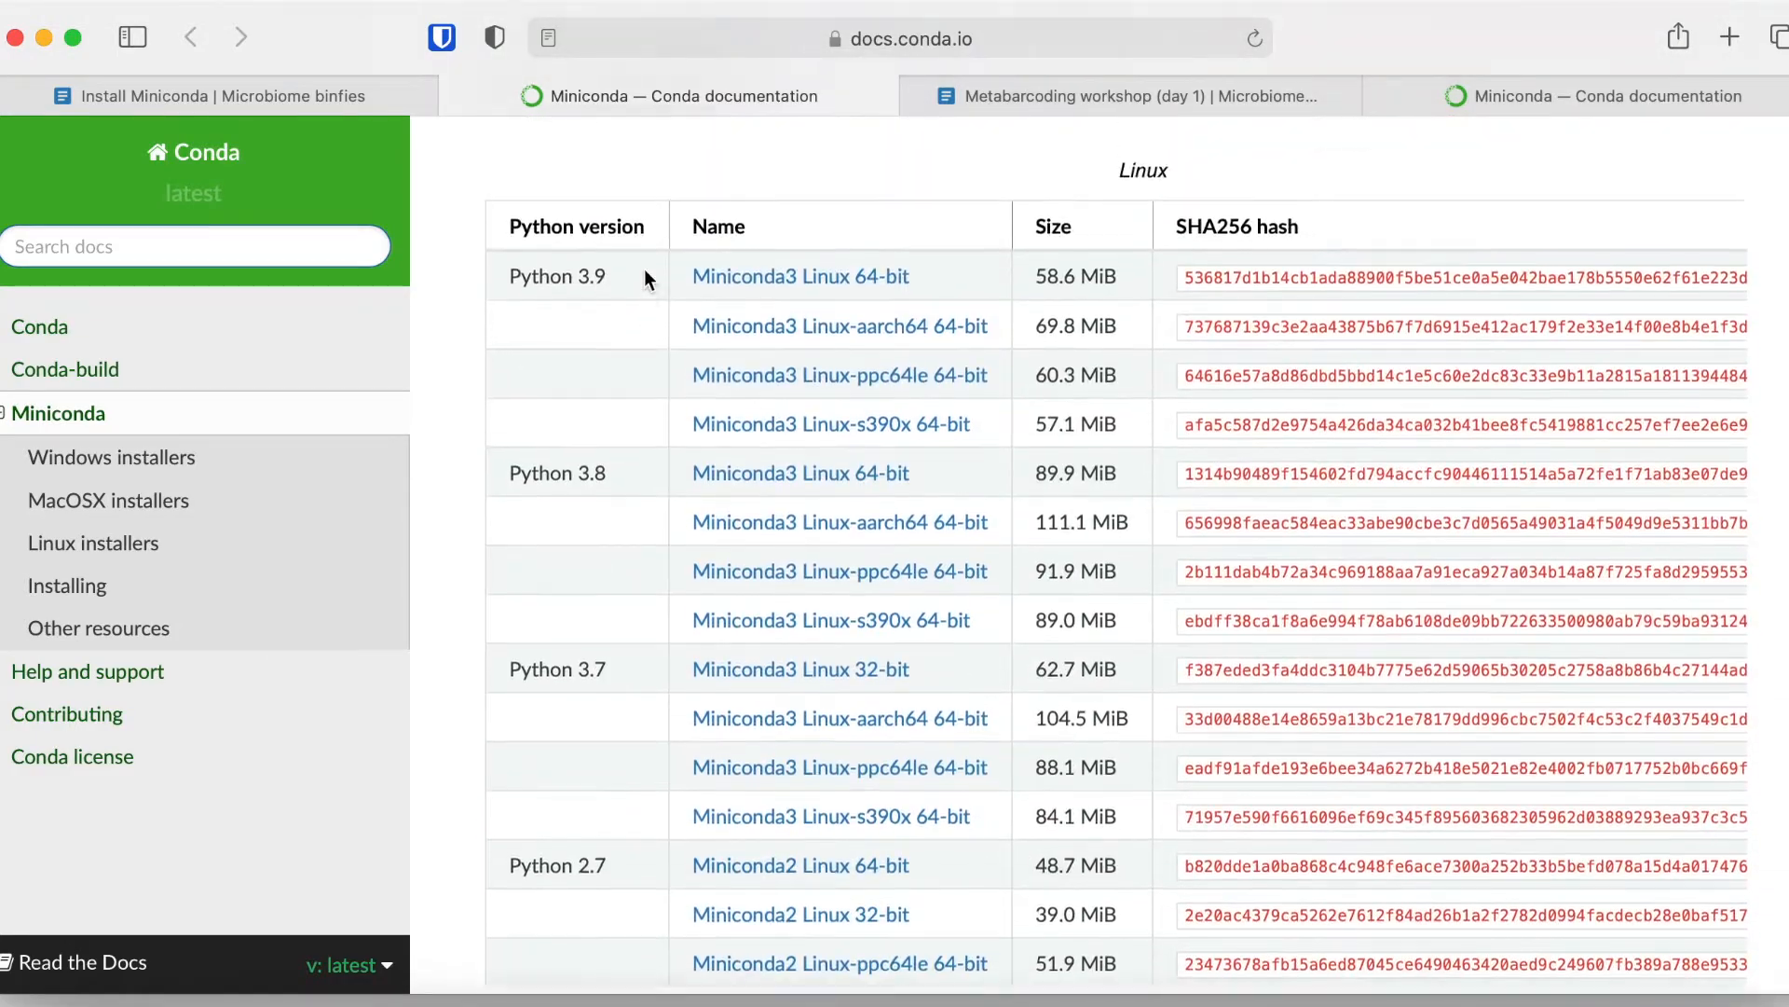
scroll(up, 3)
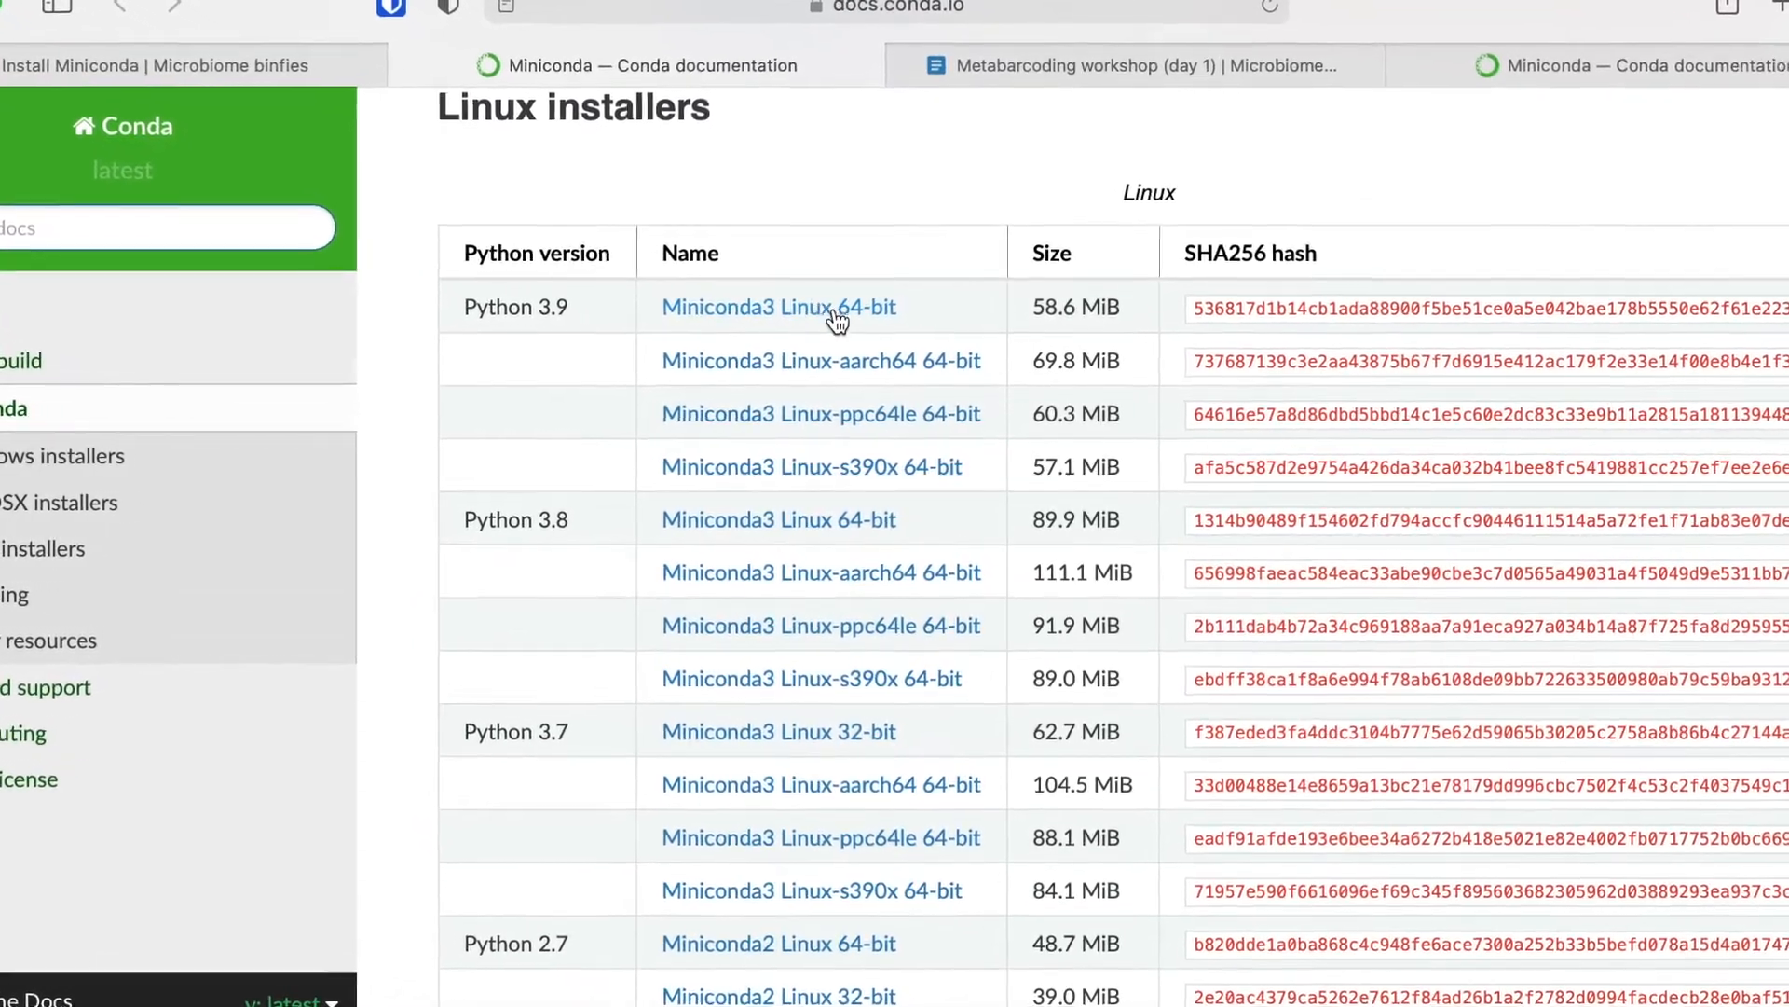
right_click(778, 307)
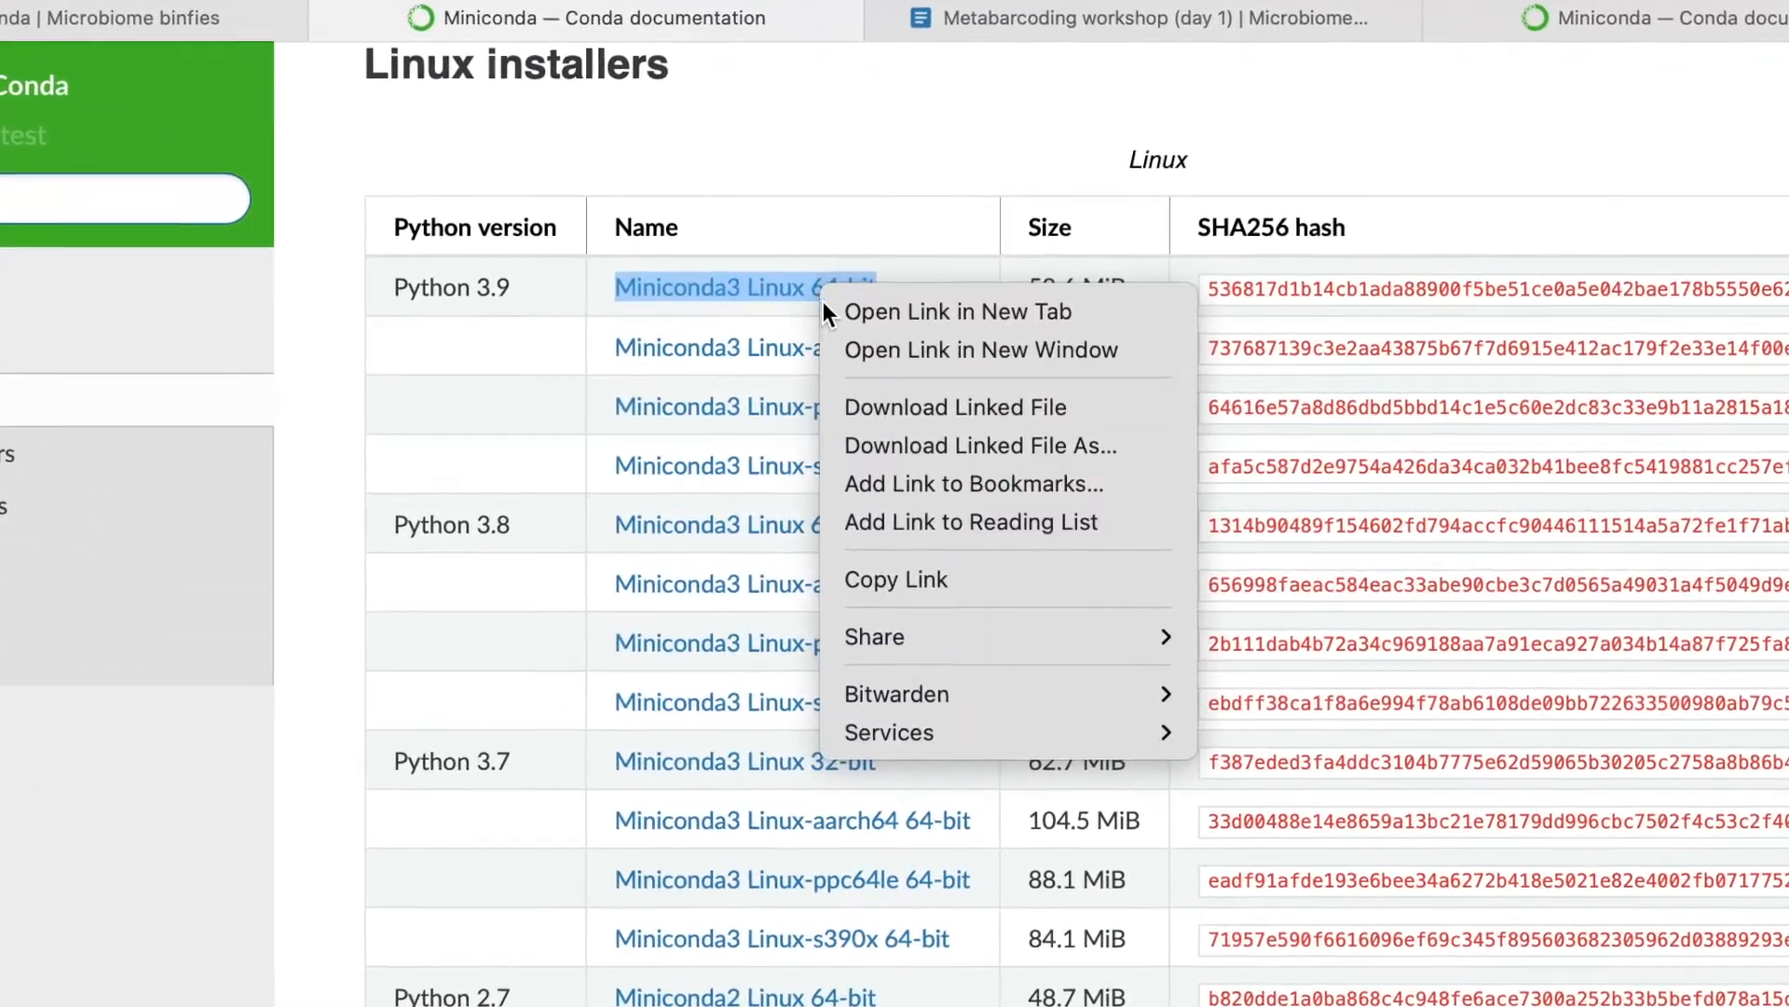
mouse_move(925, 592)
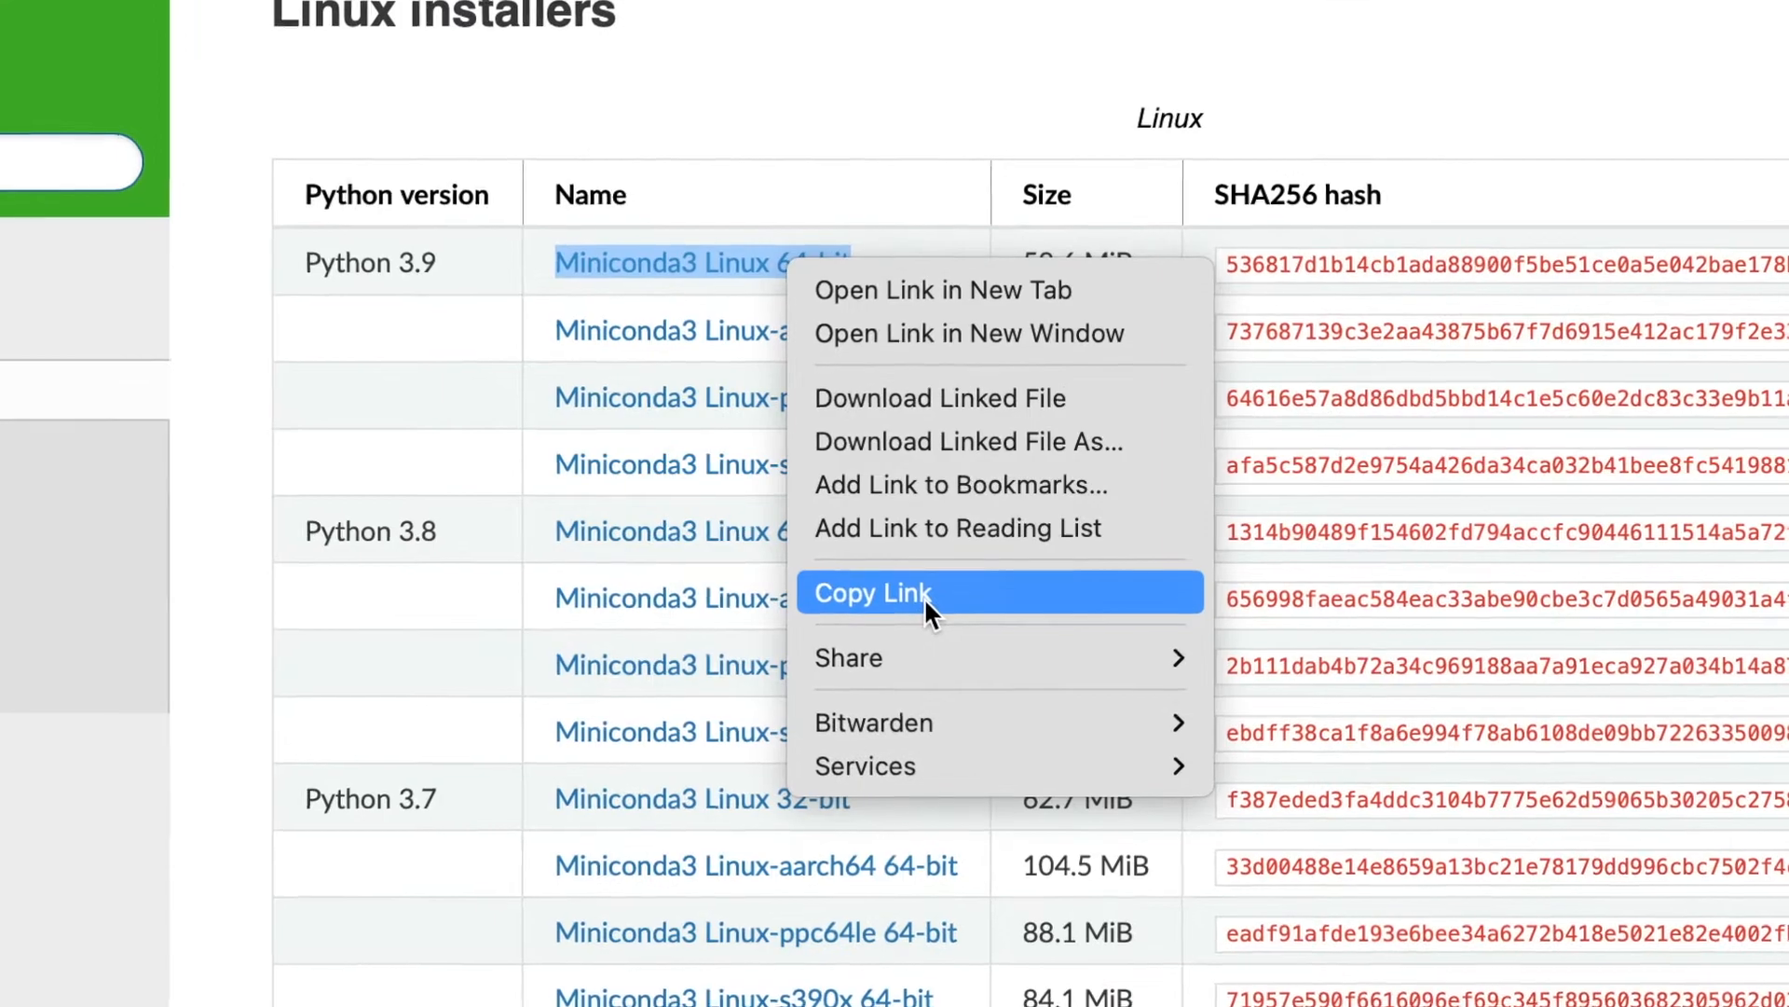
click(874, 592)
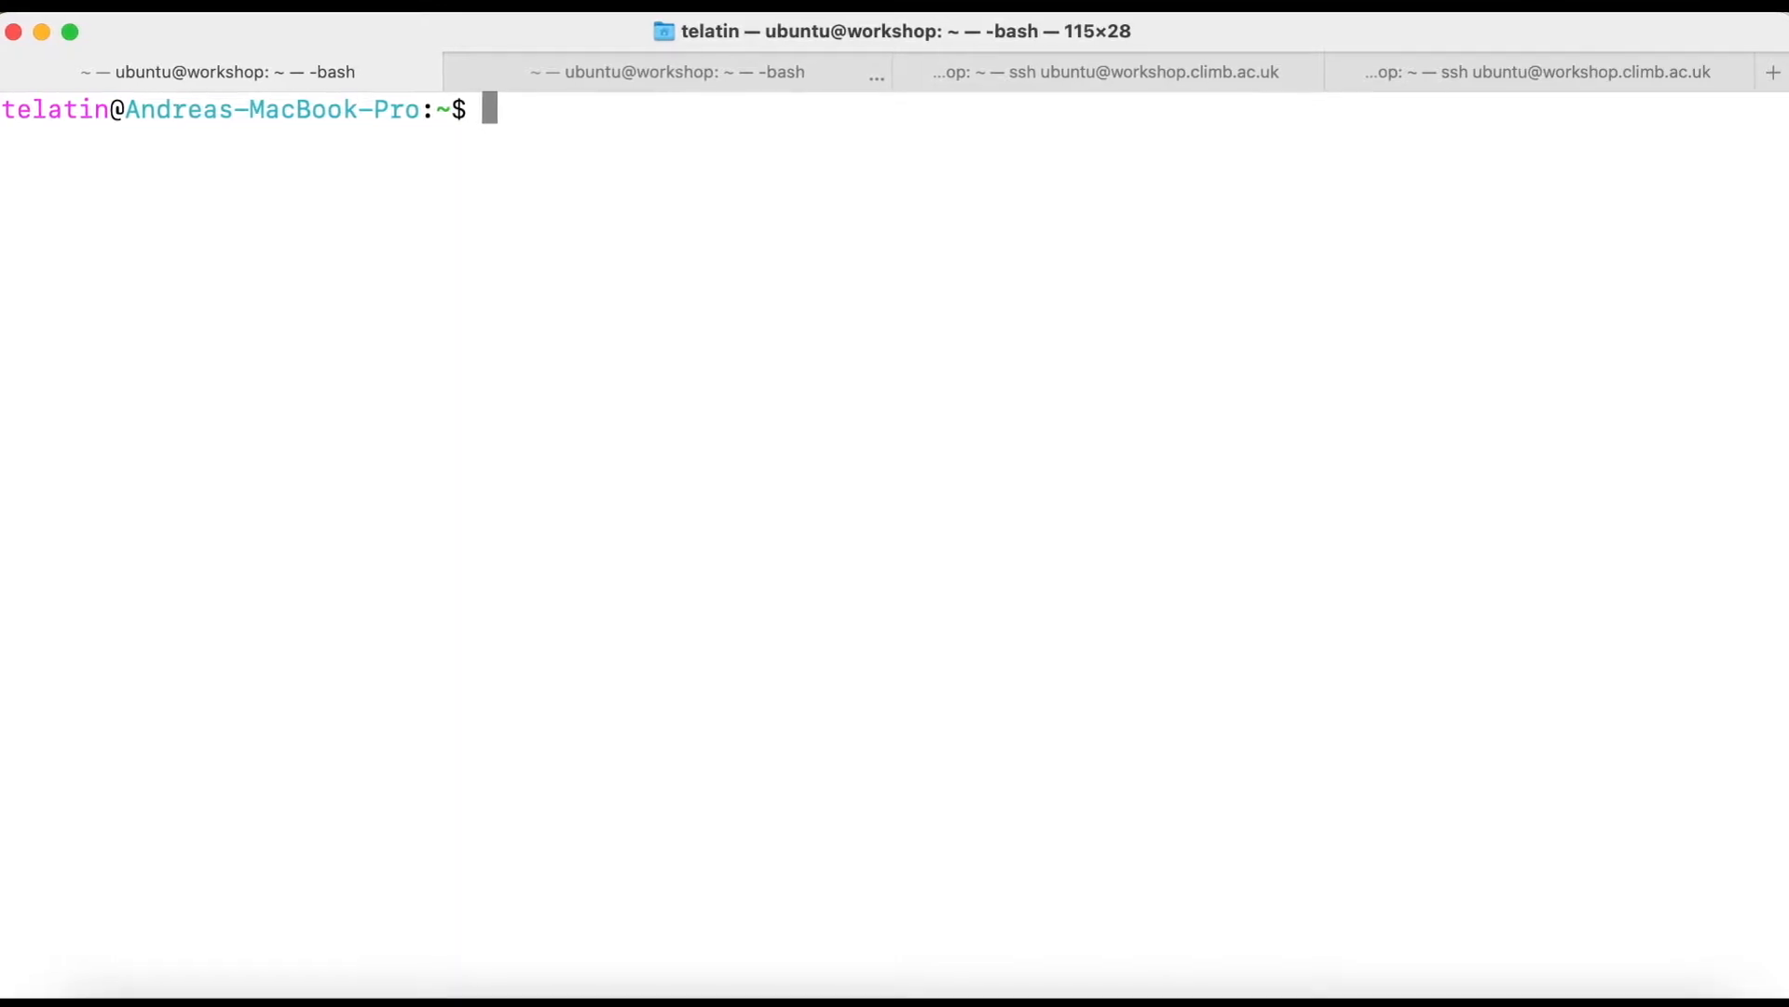
text(ssh)
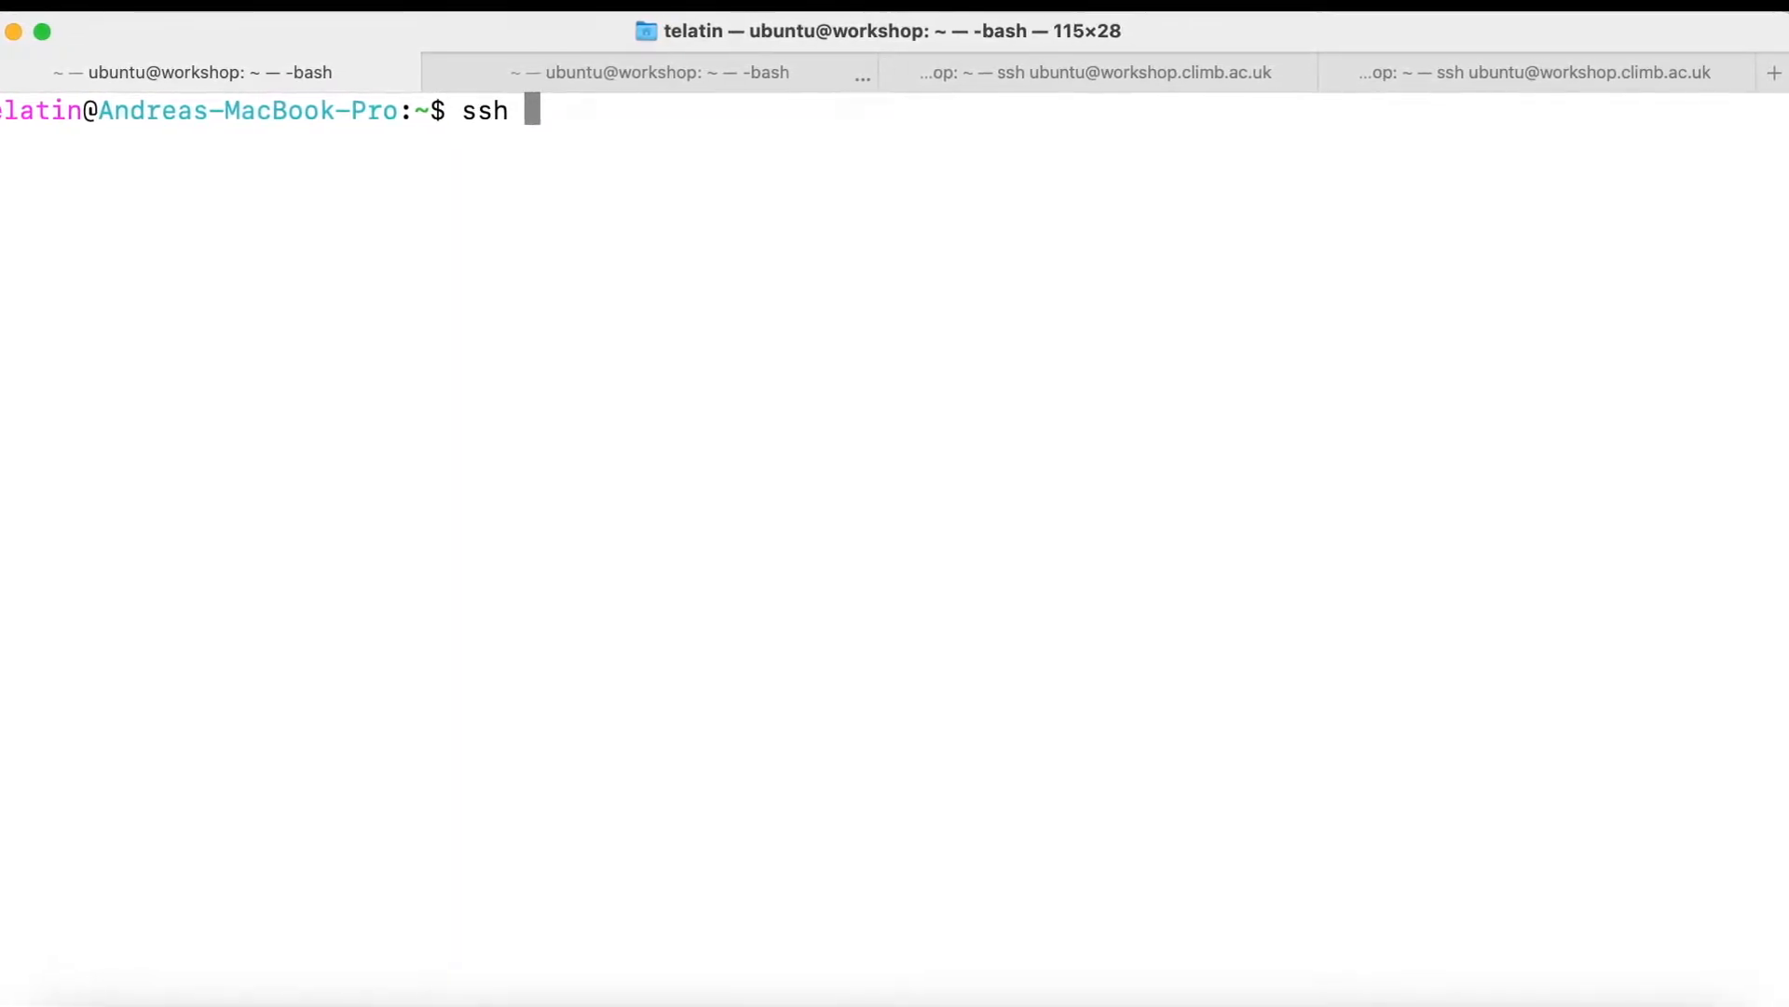
text(bio049)
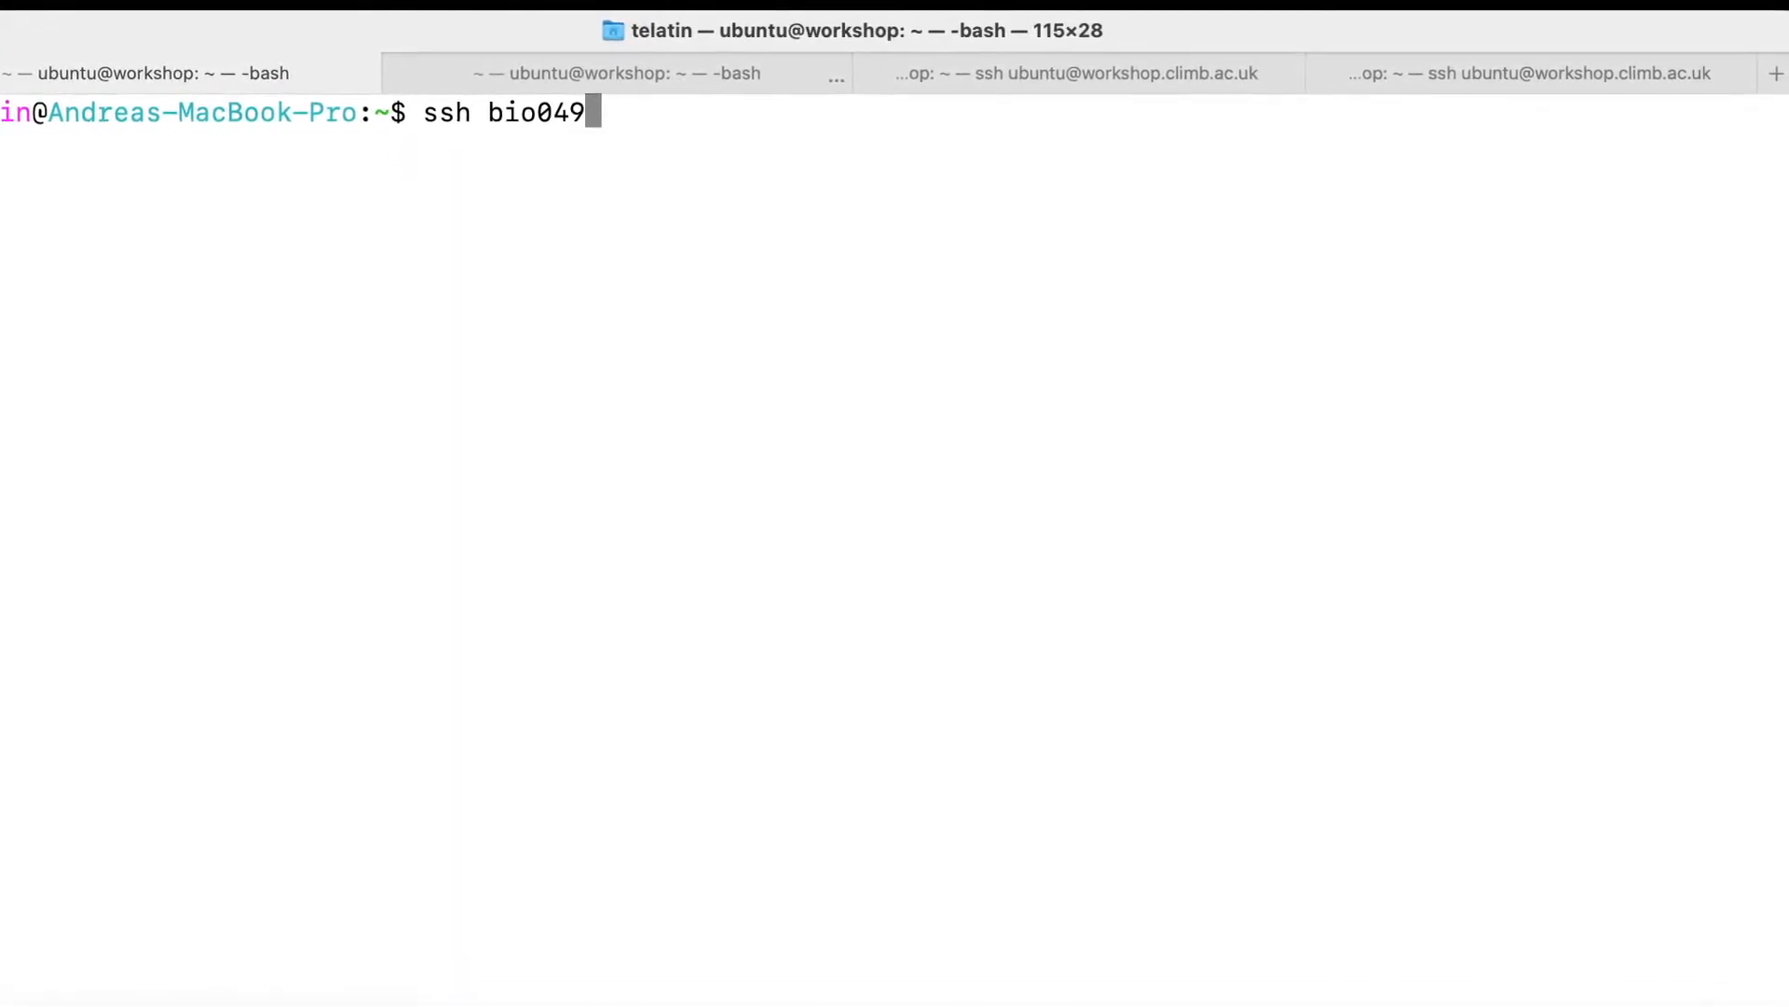
text(@)
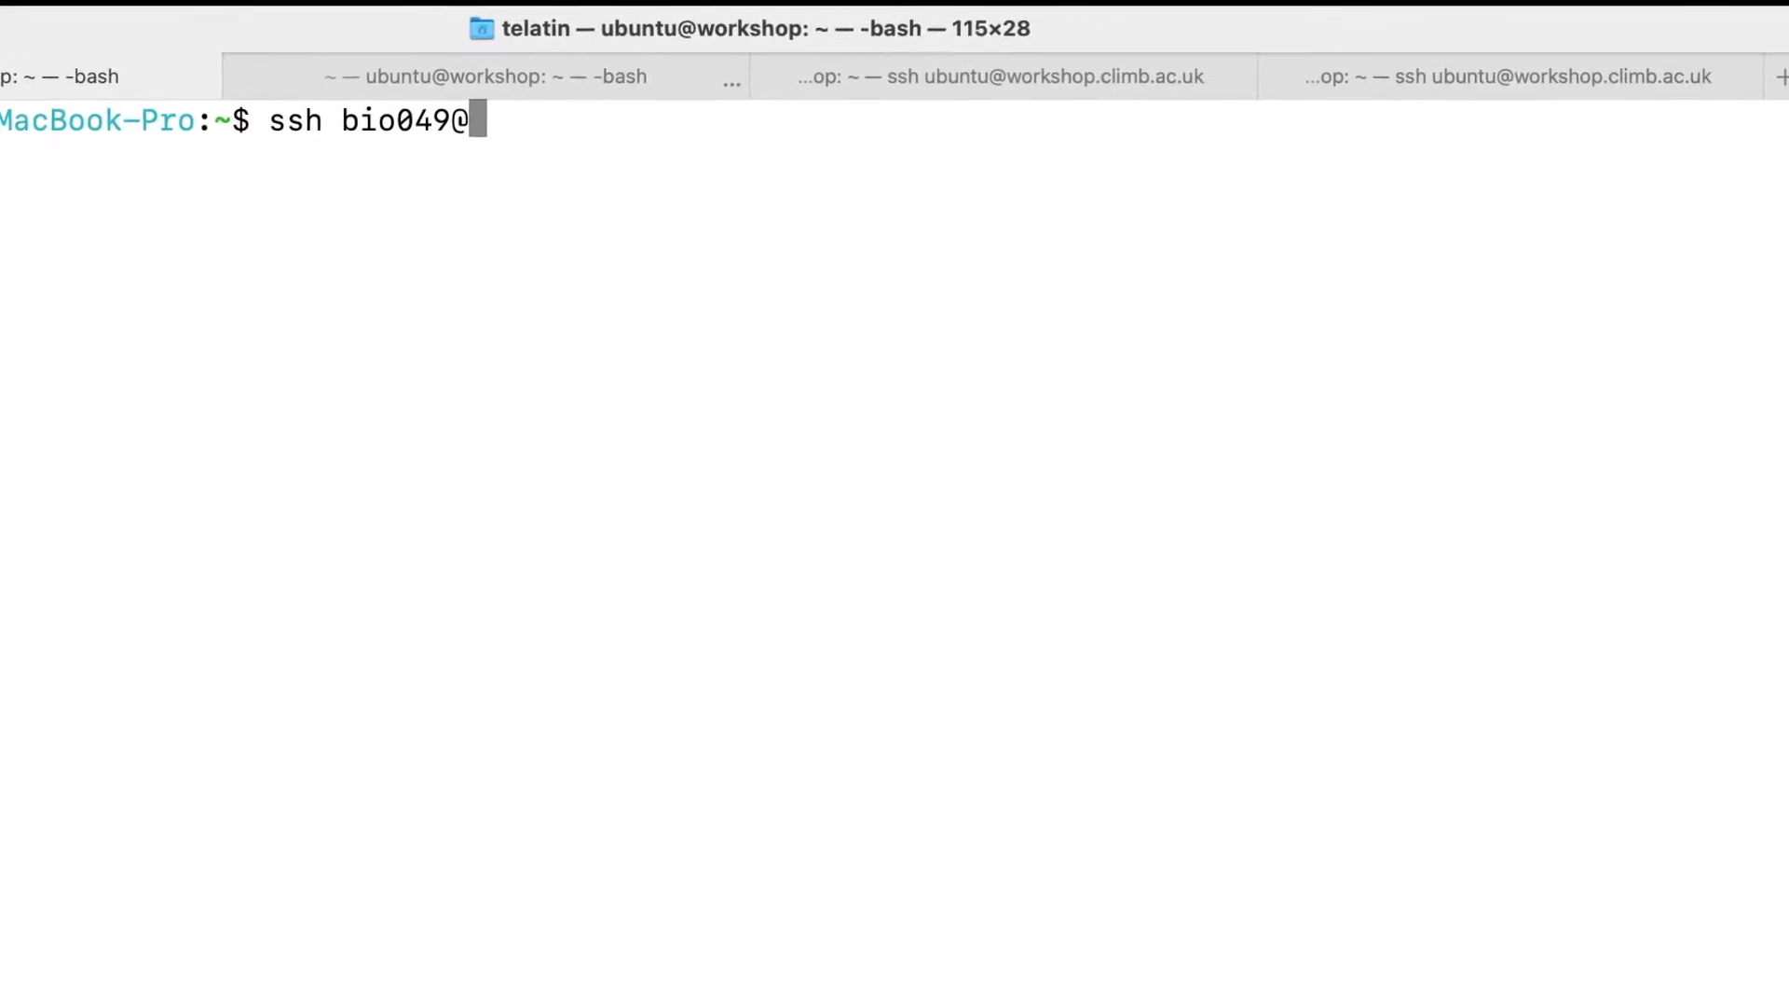
text(w)
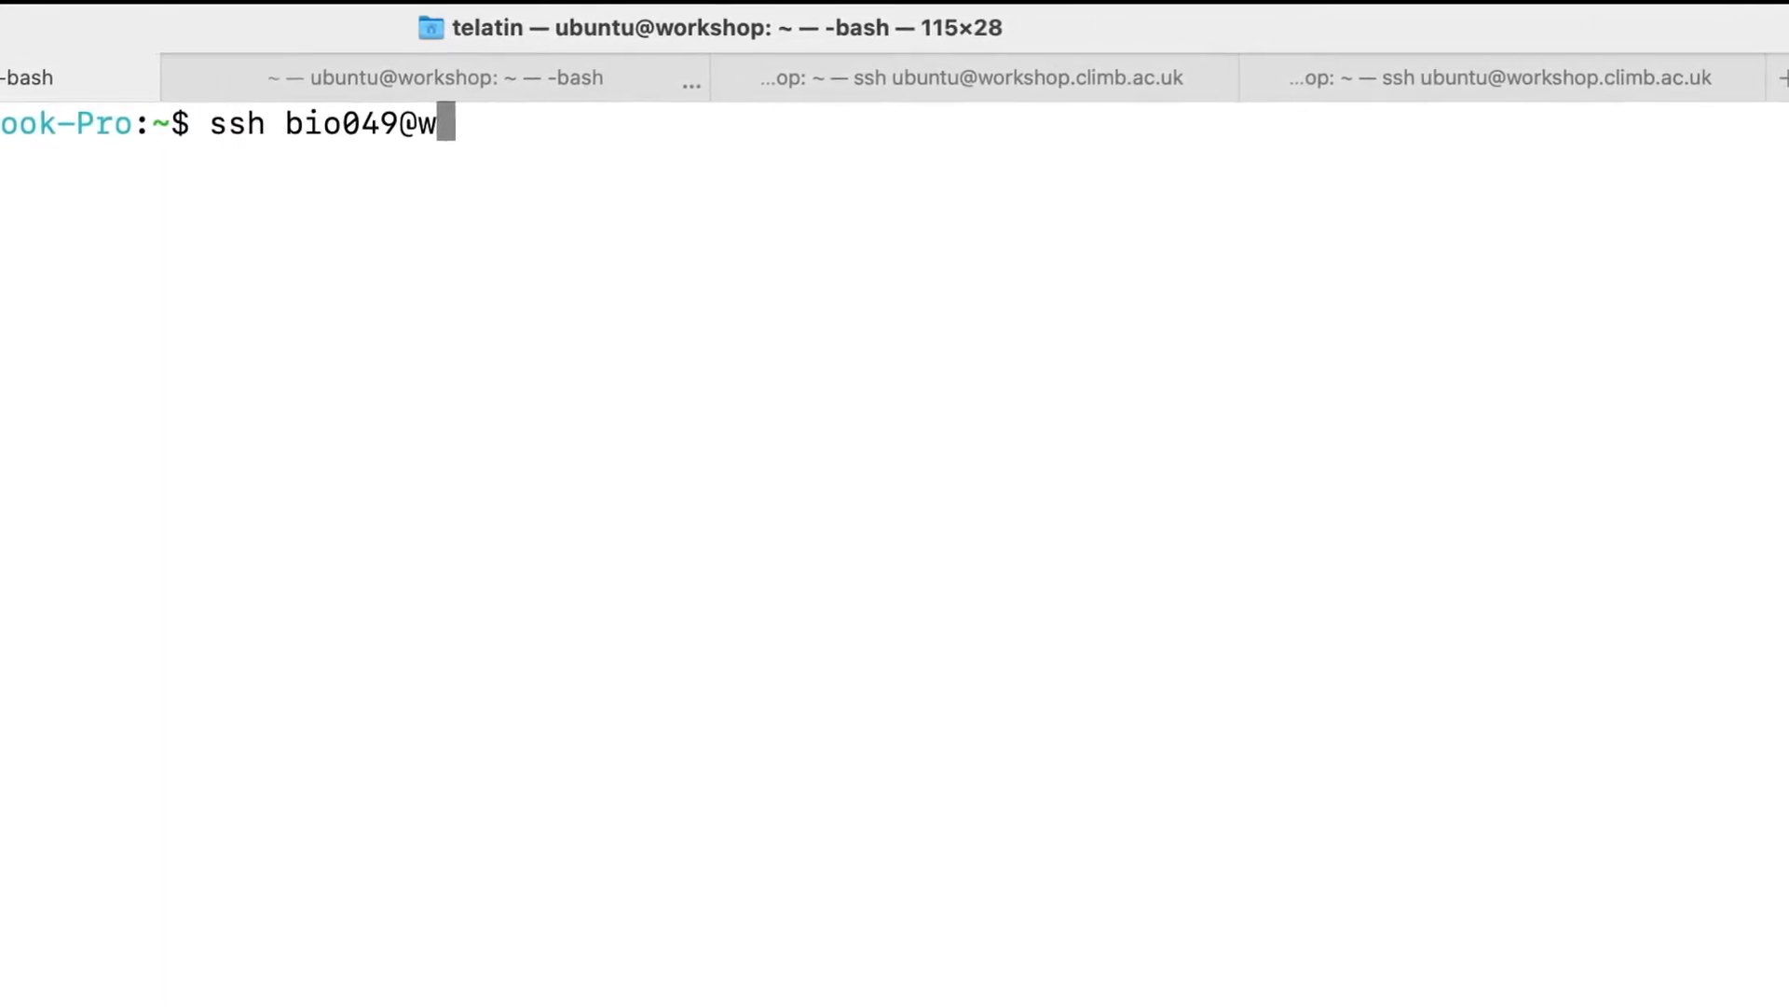
text(orksho)
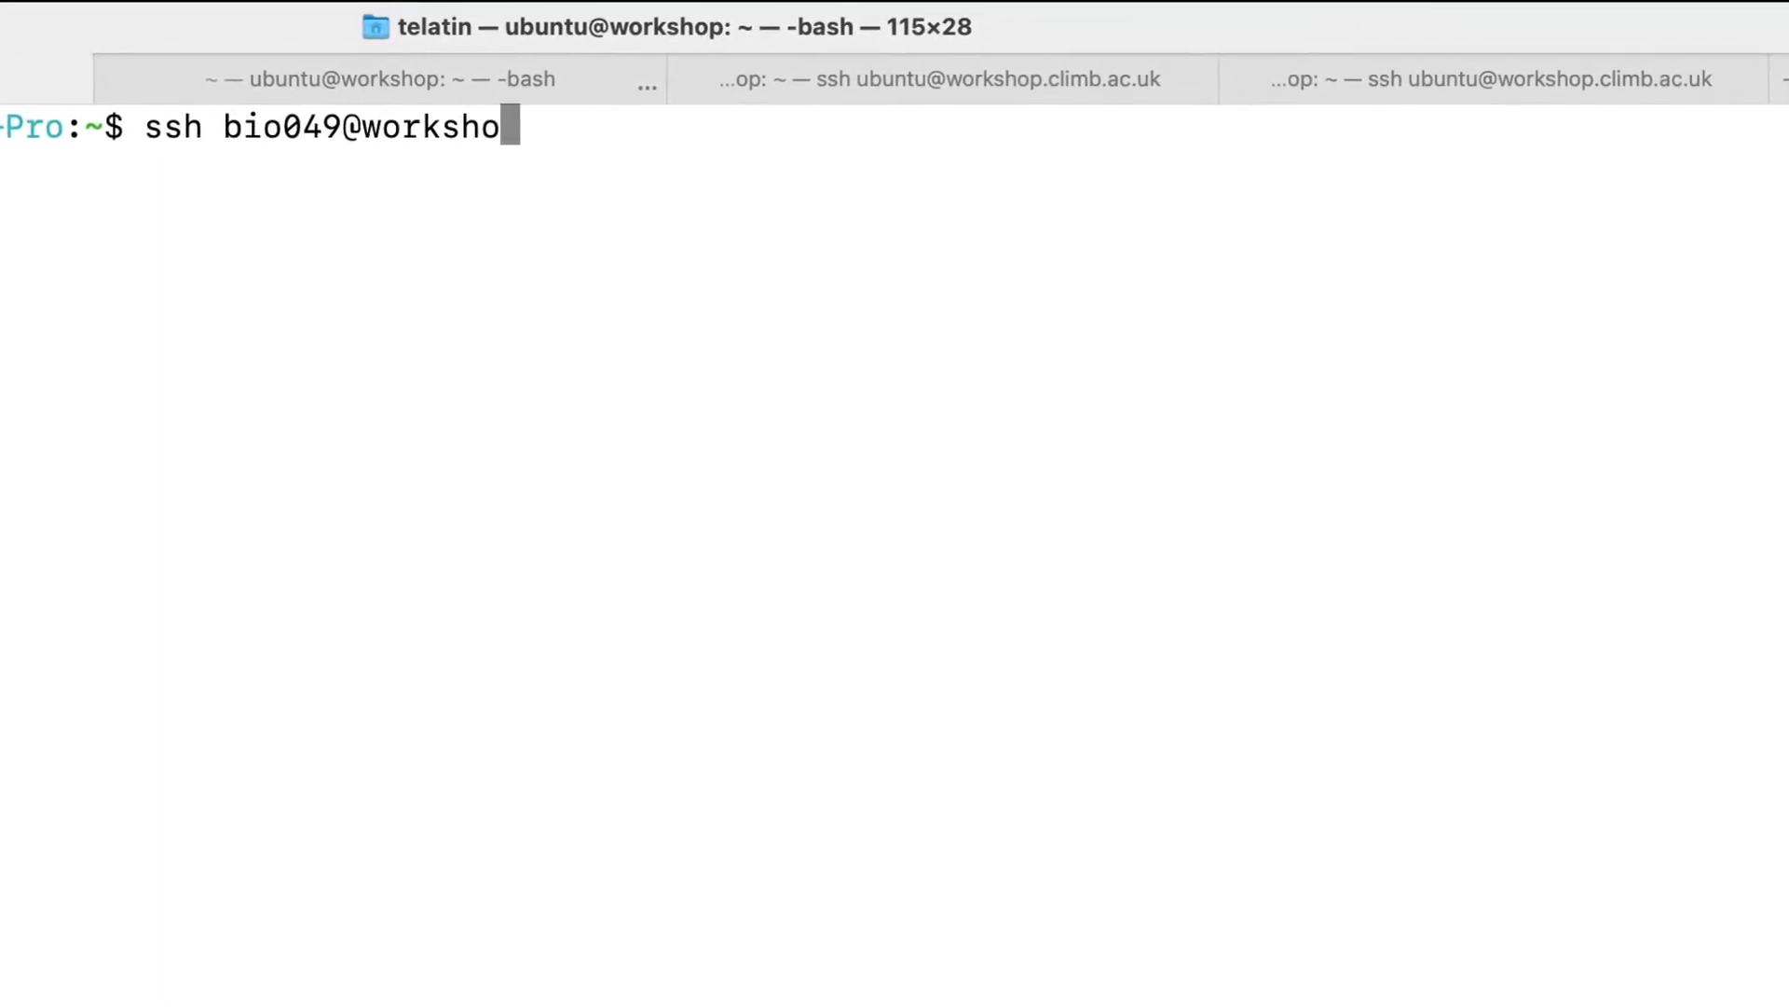
text(p.climb.ac.uk)
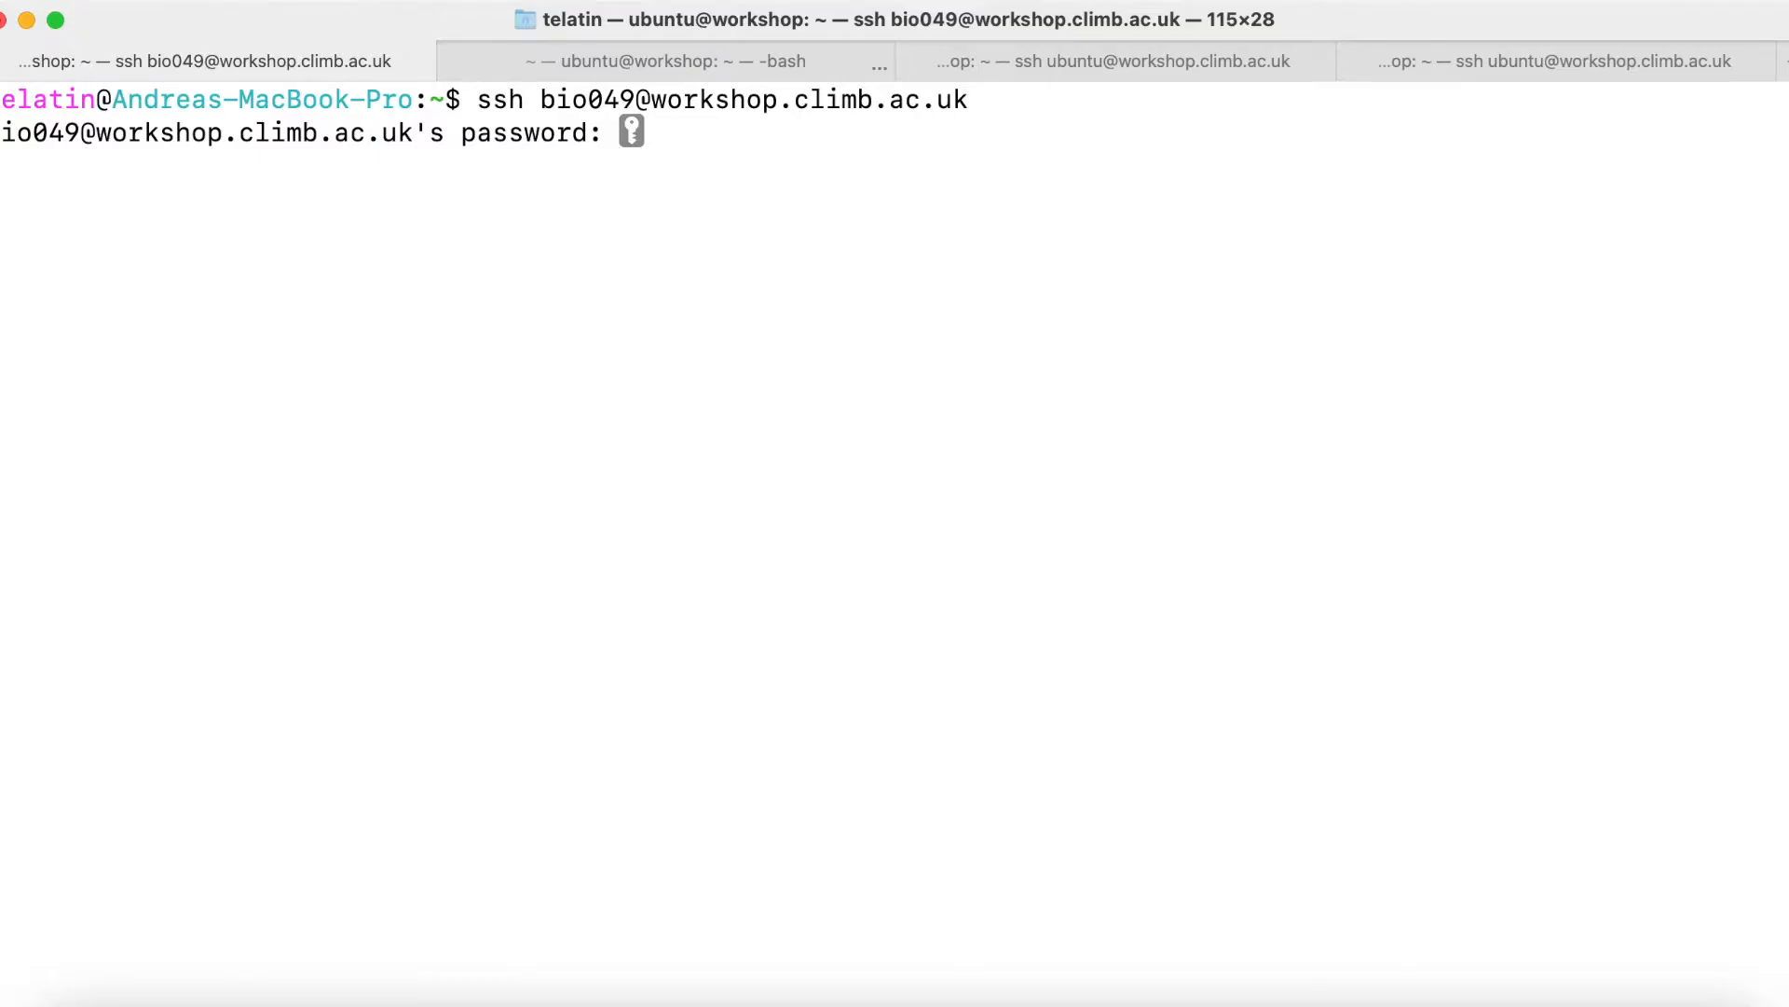
key(Return)
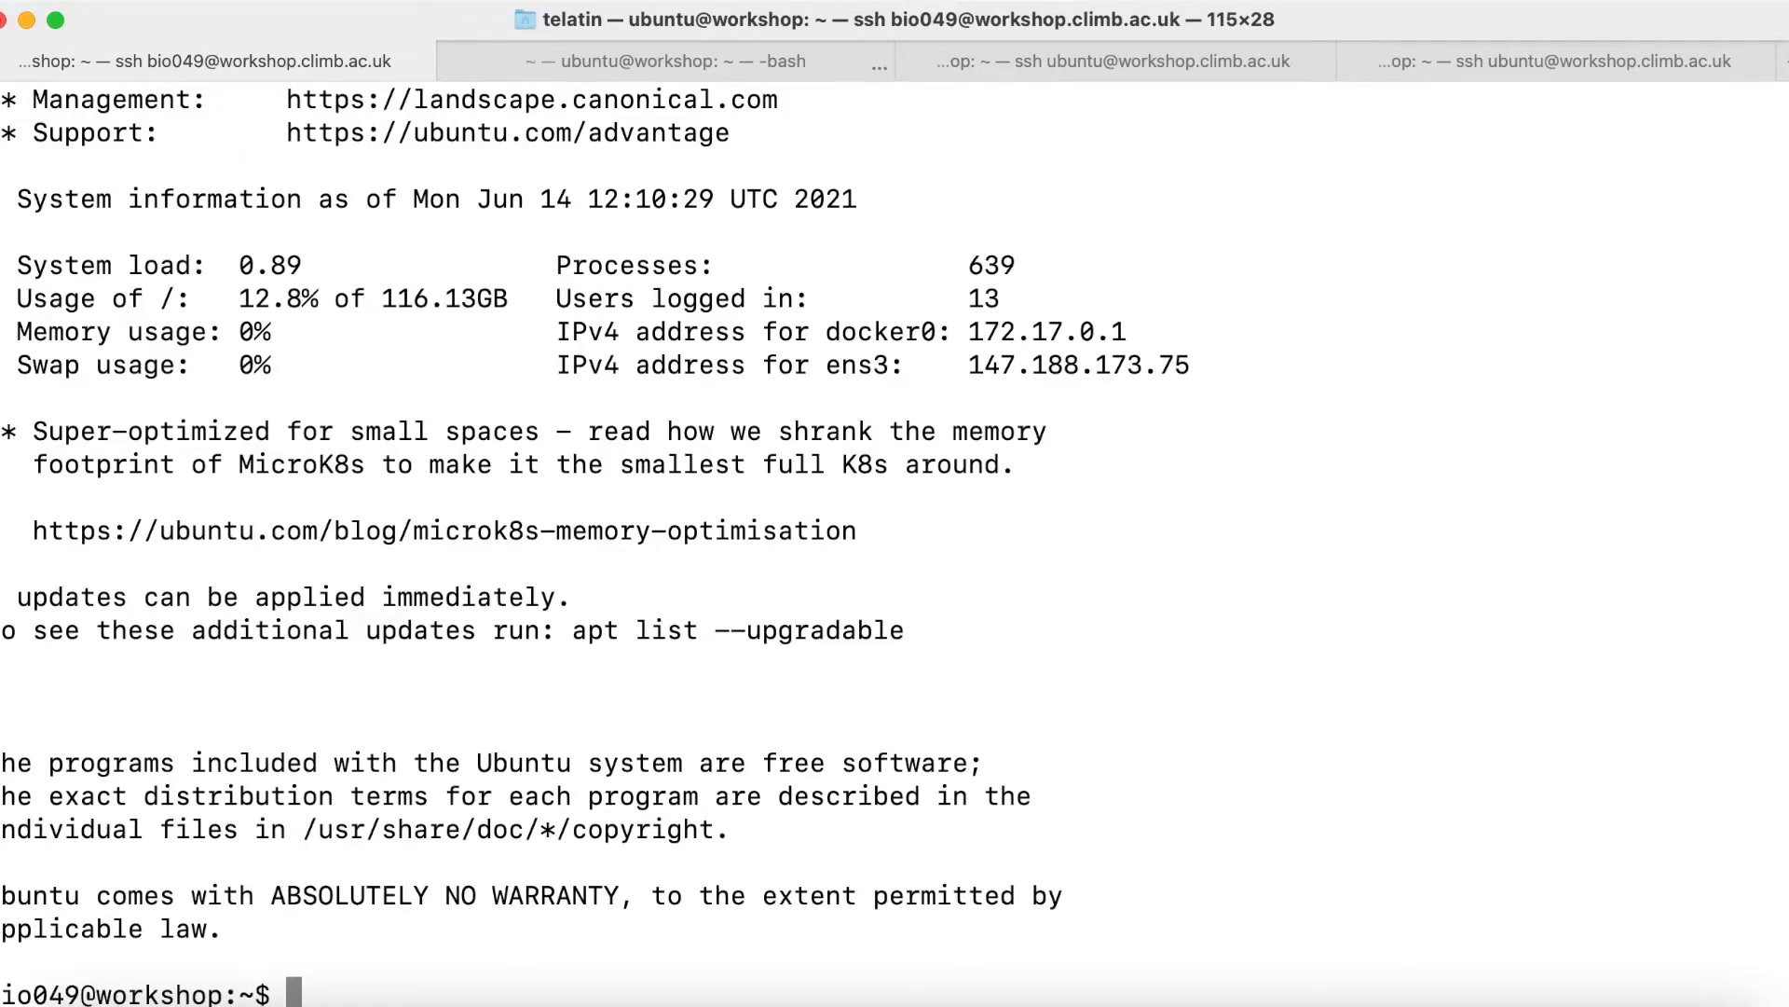
text(cl)
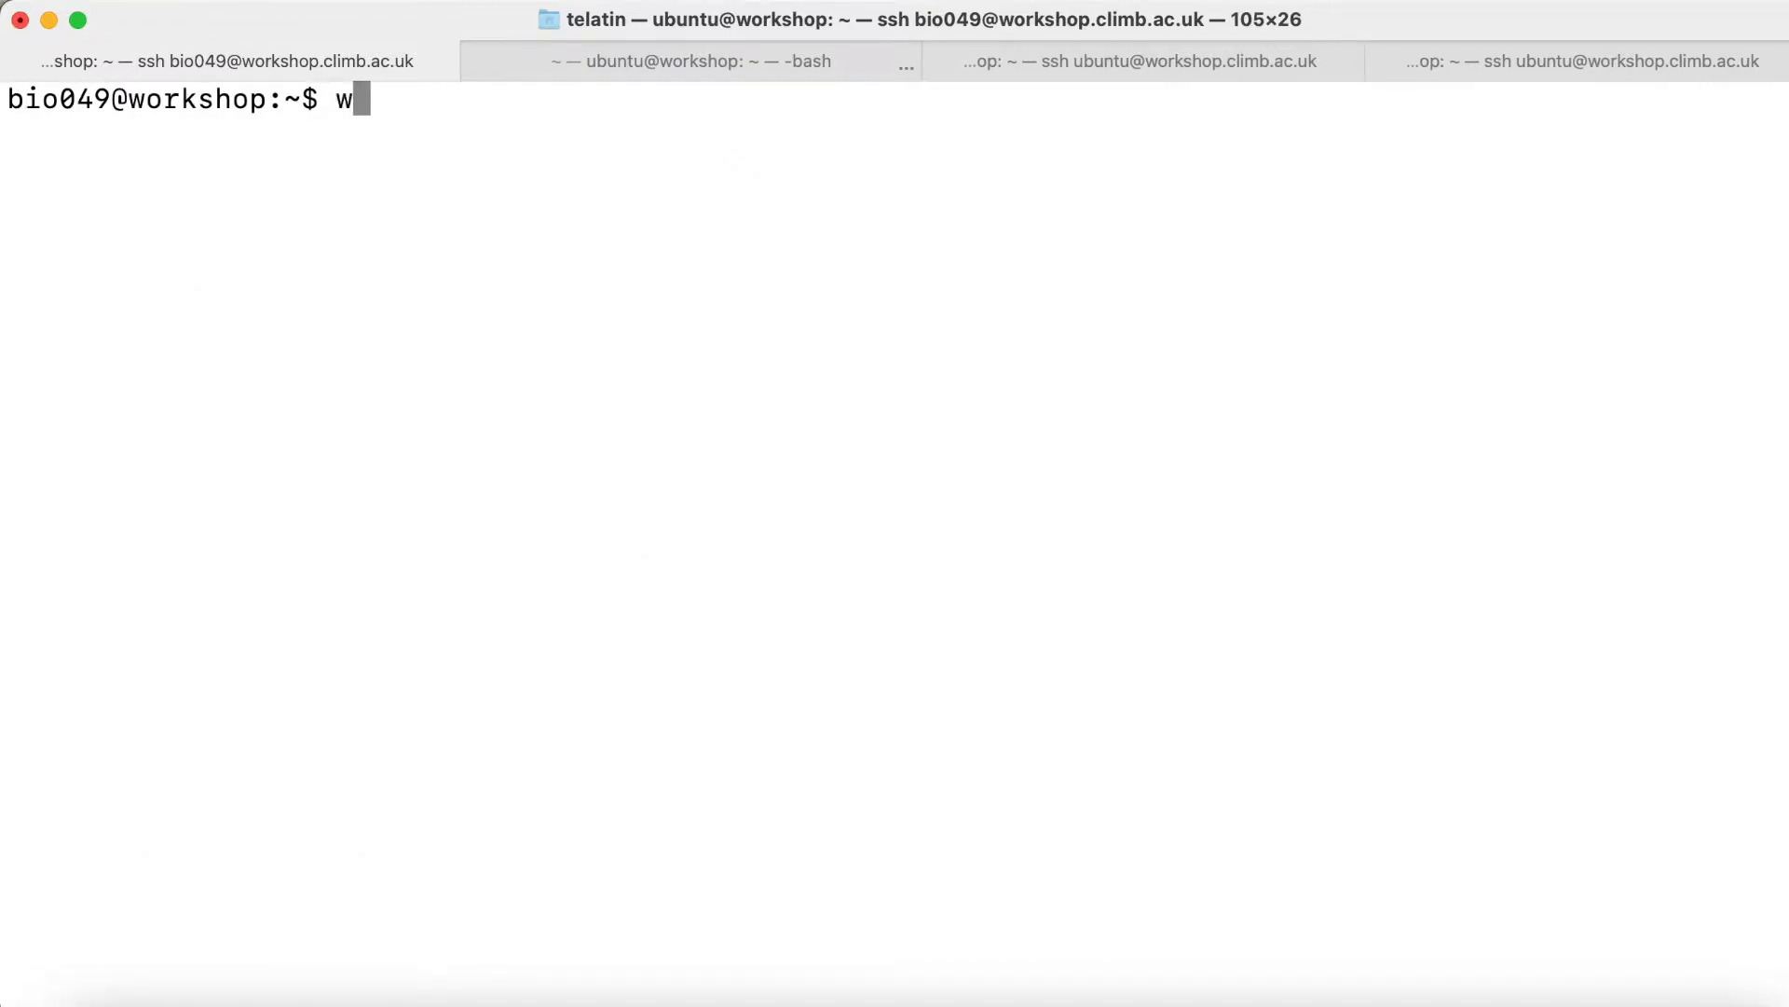
Download the Miniconda3-py39_4.9.2-Linux-x86_64.sh installer with wget.
text(get ")
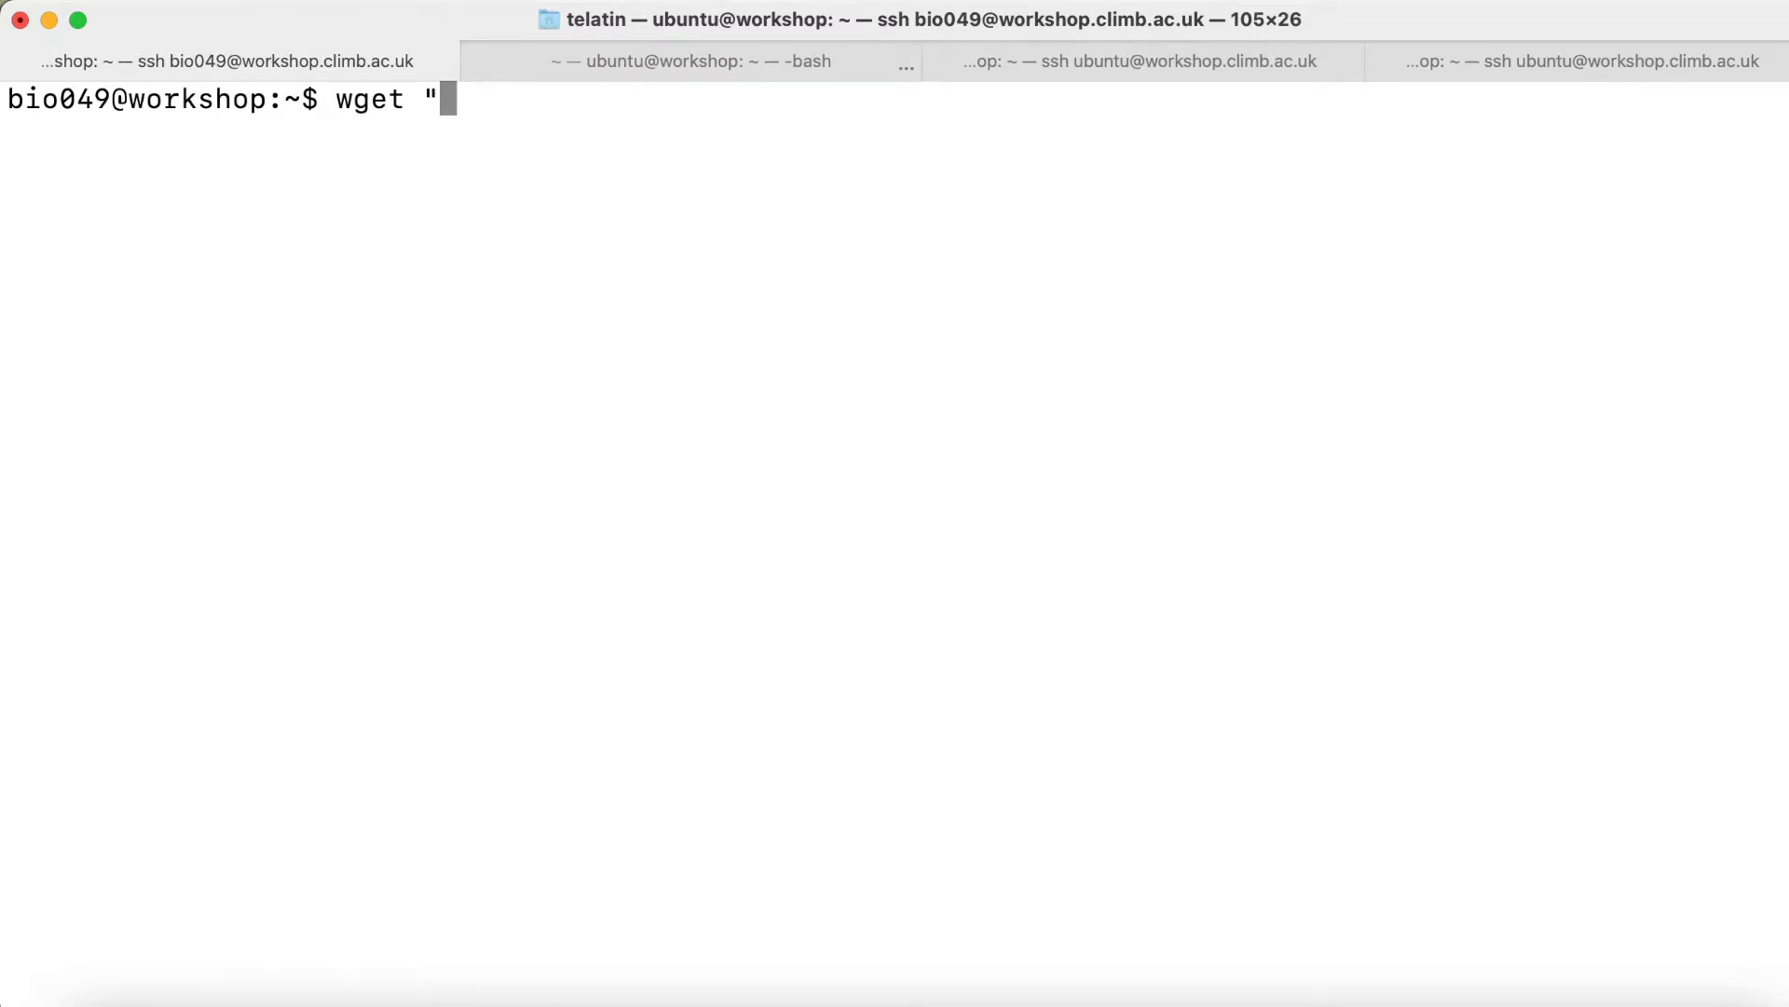
text(https://repo.anaconda.com/miniconda/Miniconda3-py39_4.9.2-Linux-x86_64.sh)
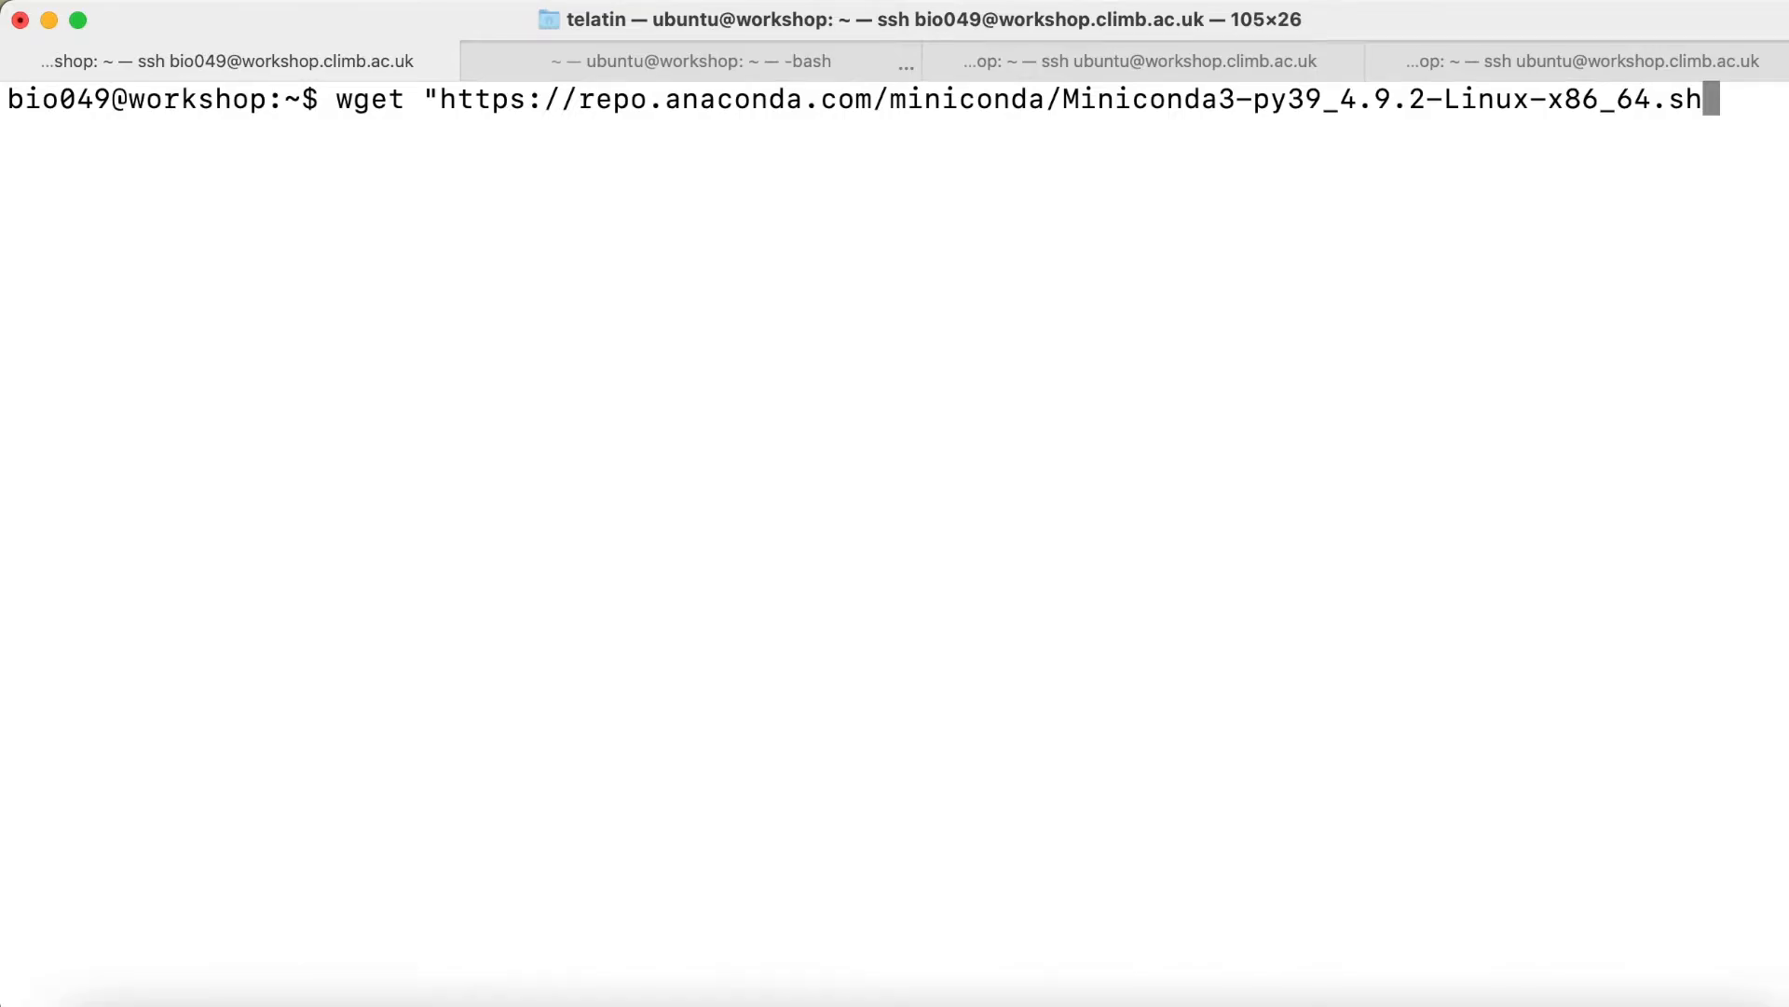
text(")
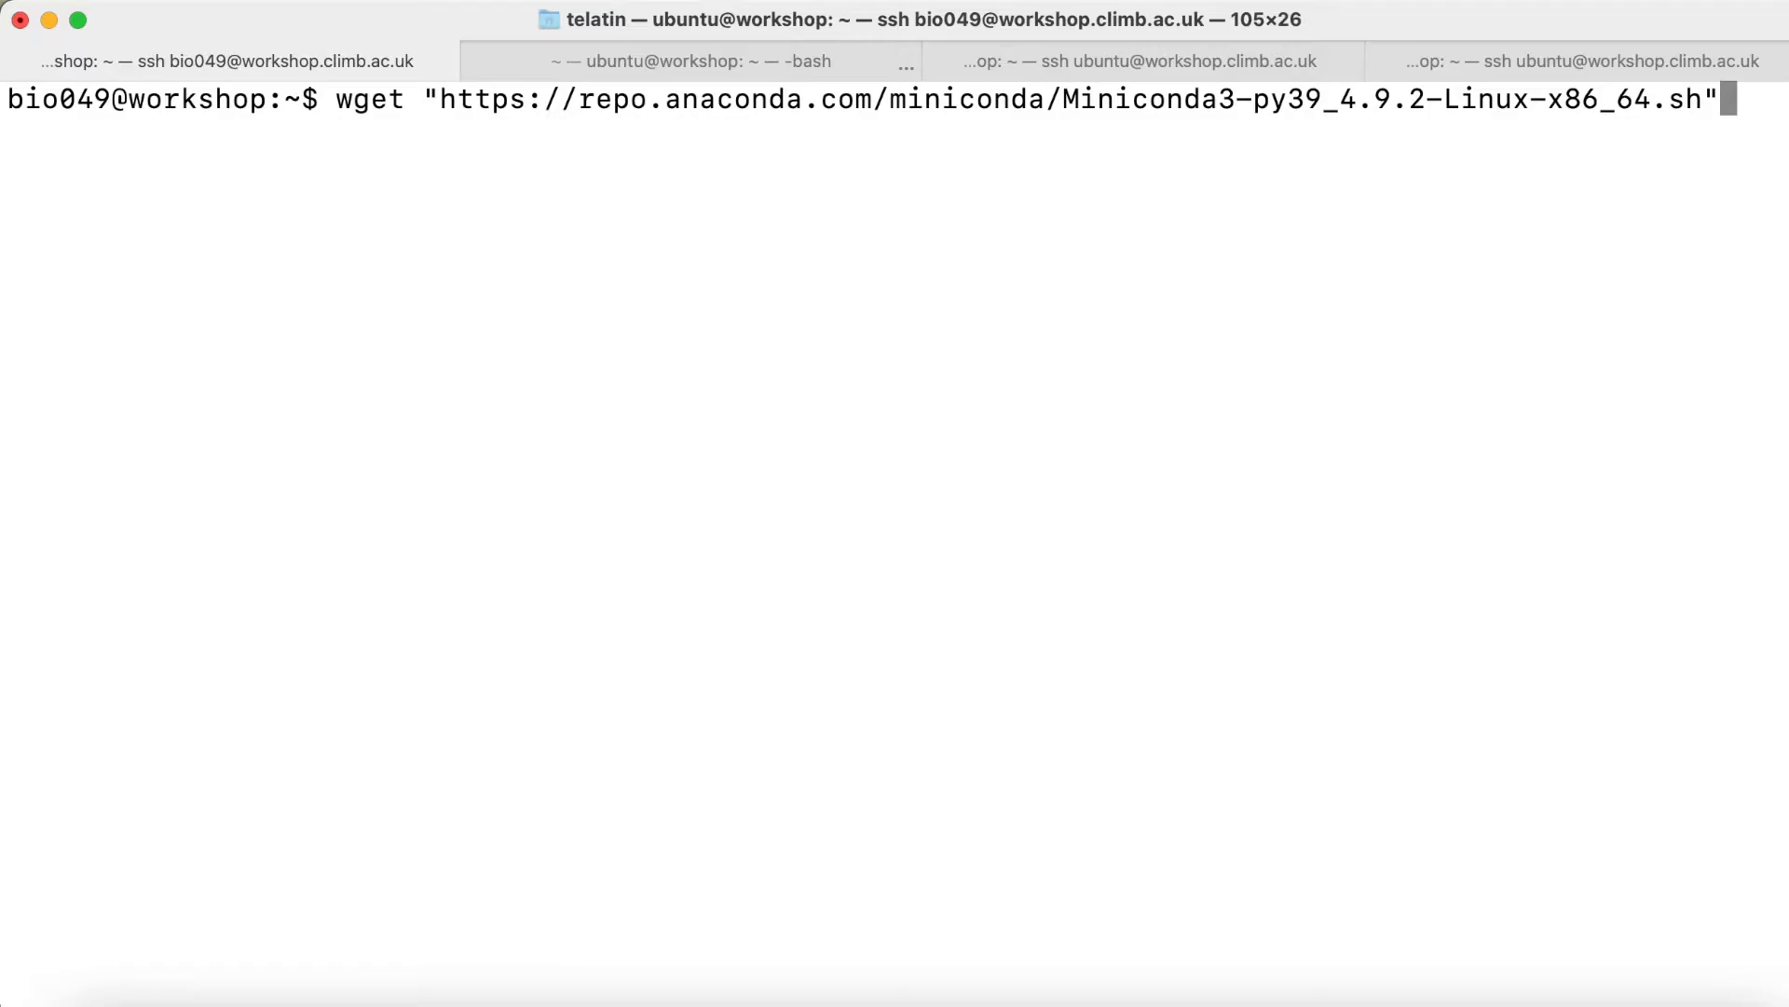
key(Return)
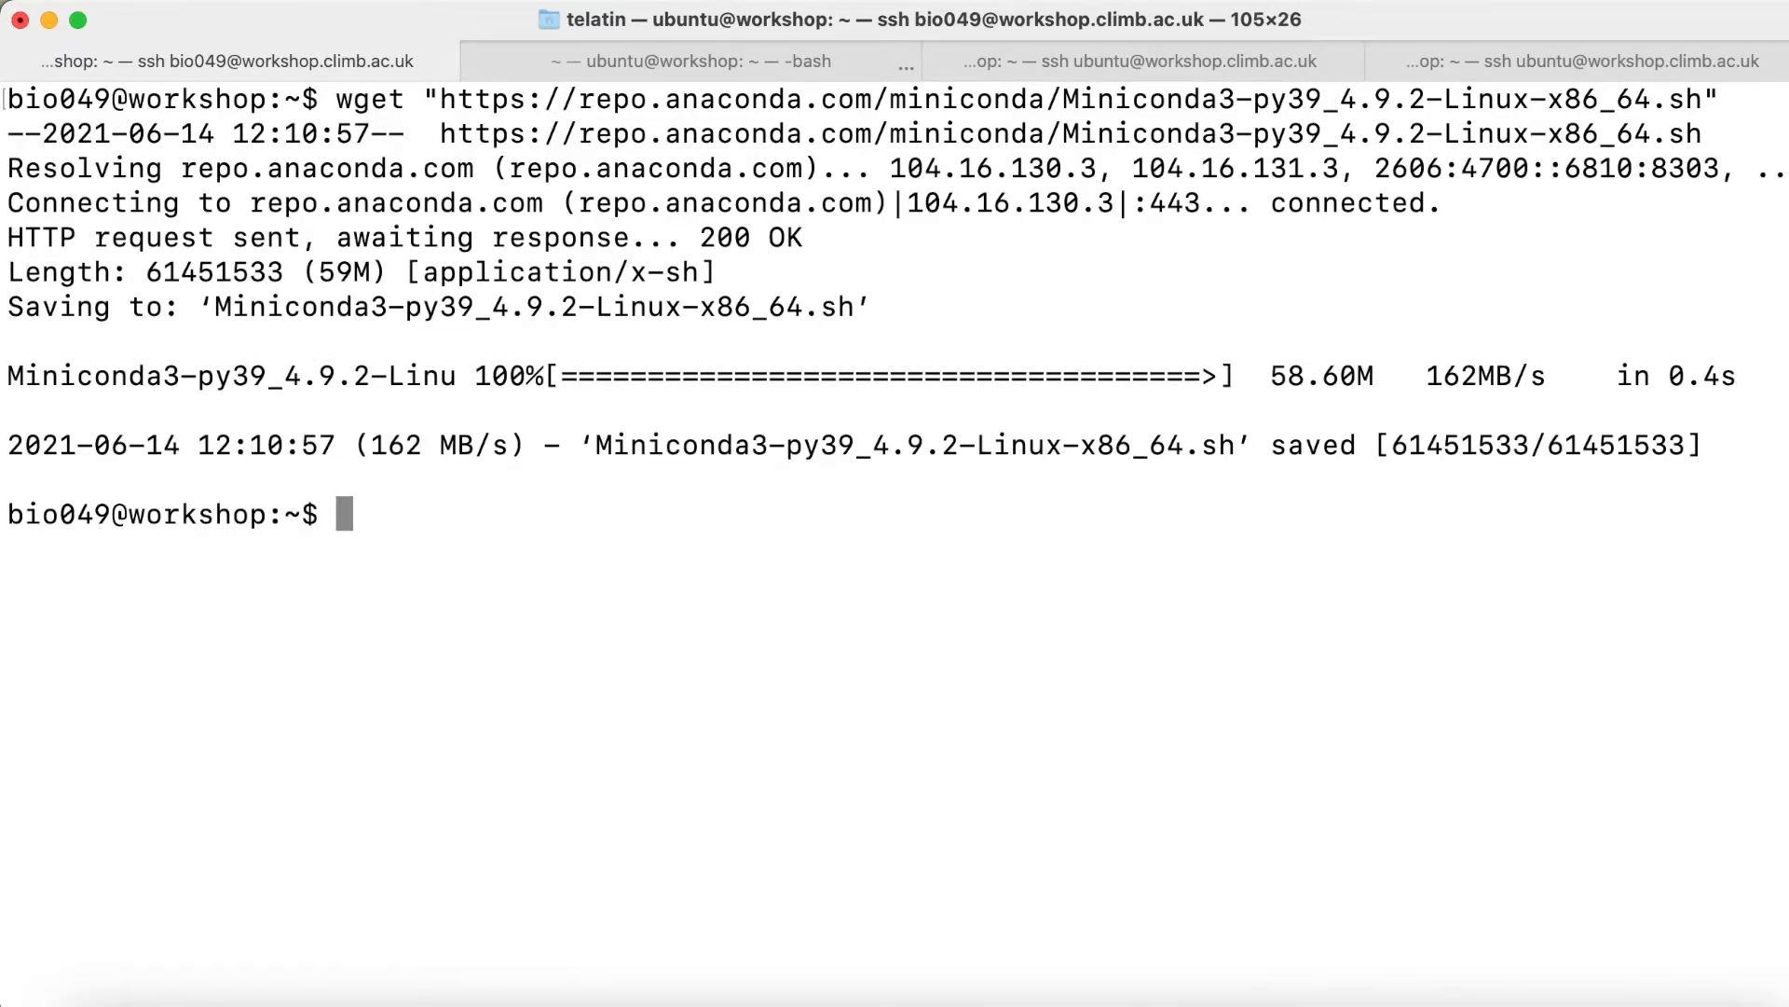
Run the installer with bash, accept the license with yes and agree to conda init.
text(ba)
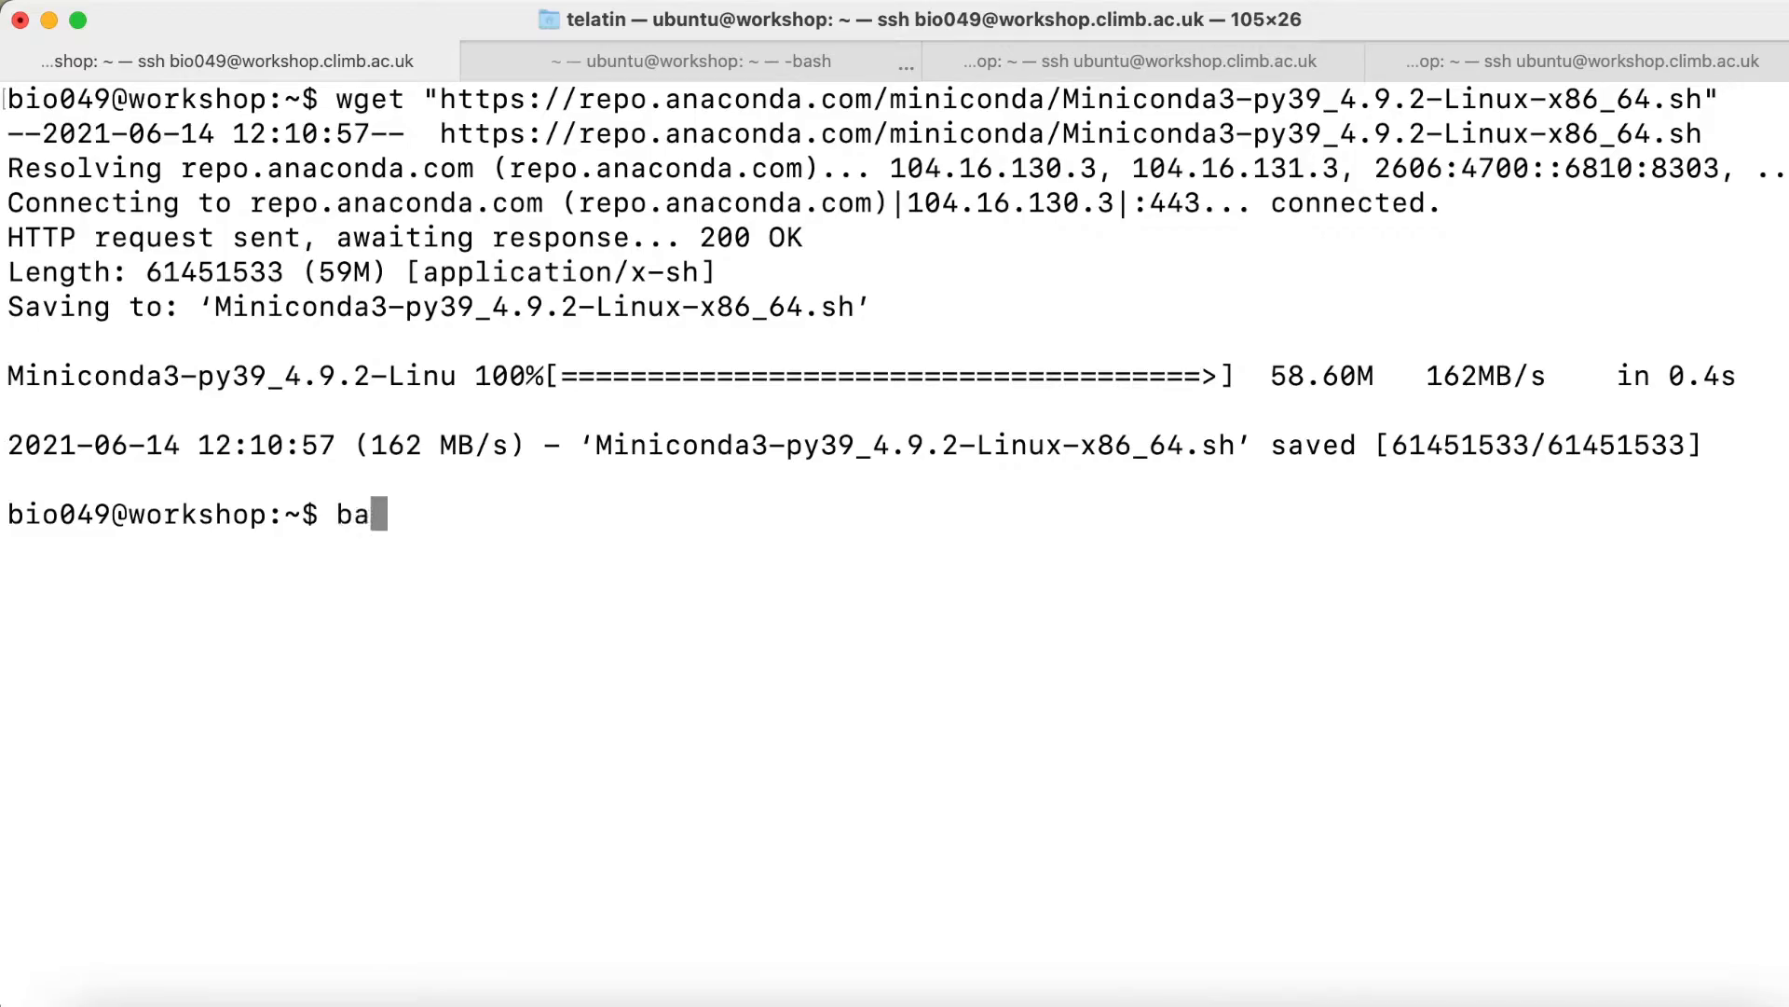
text(sh Mi)
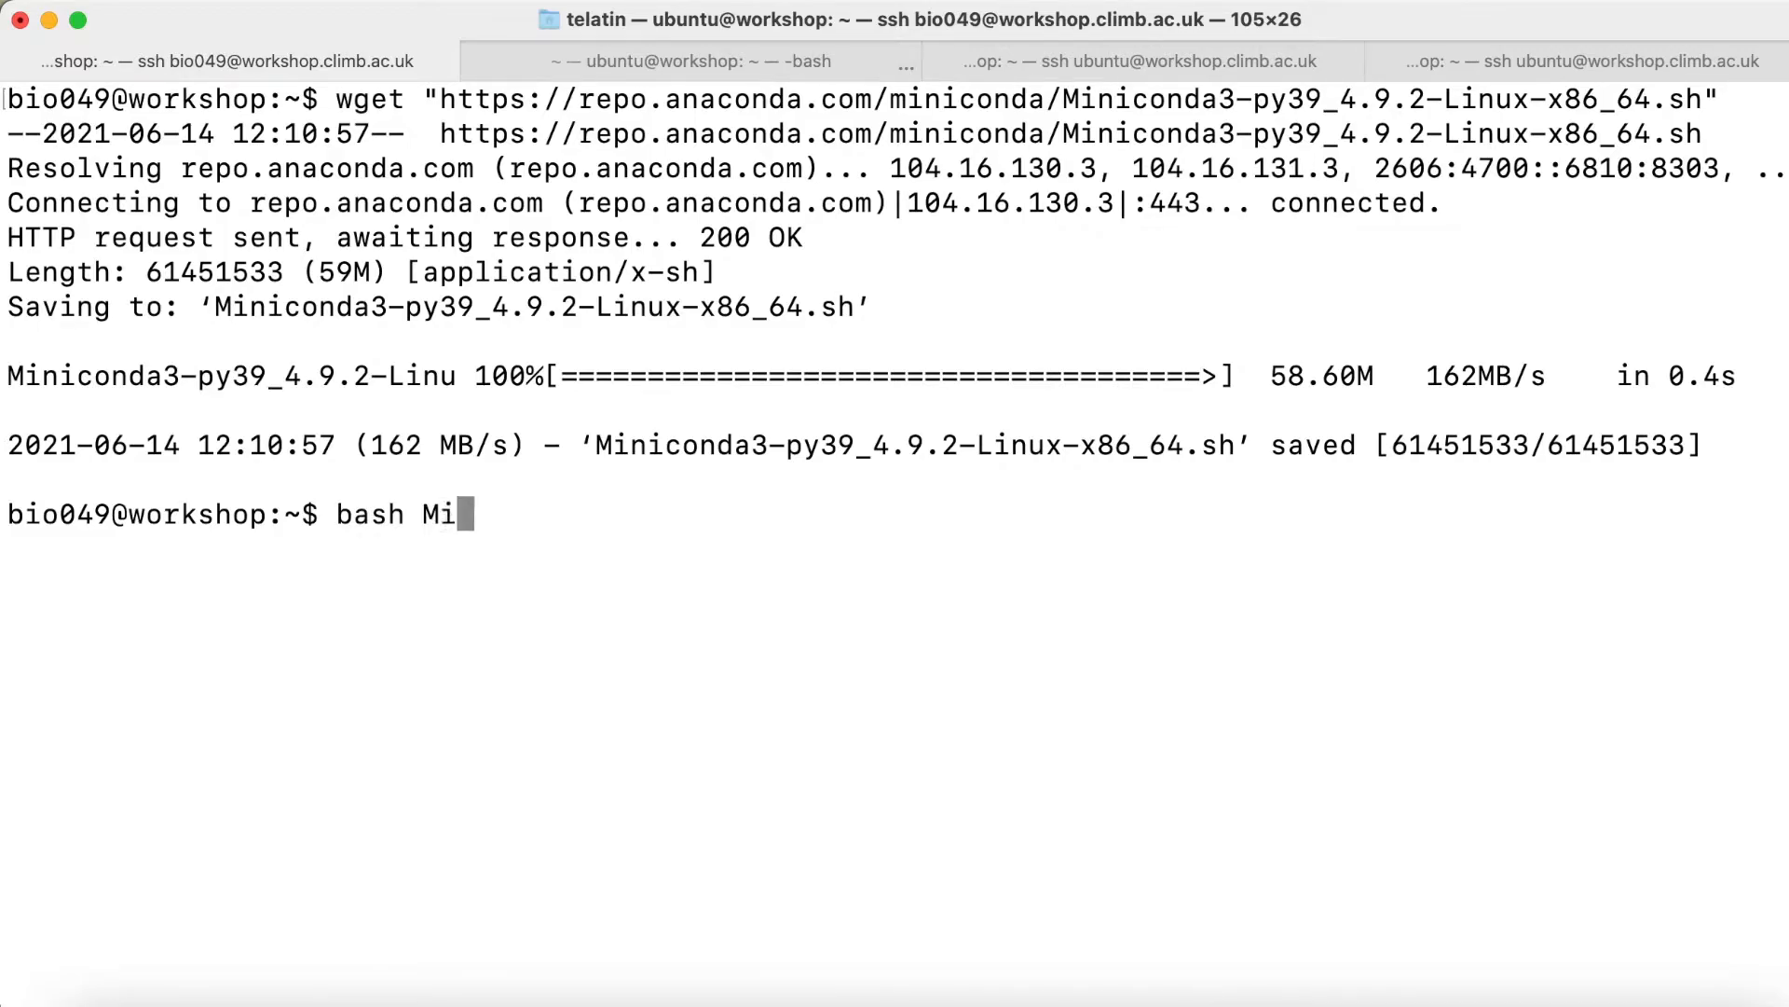
key(Tab)
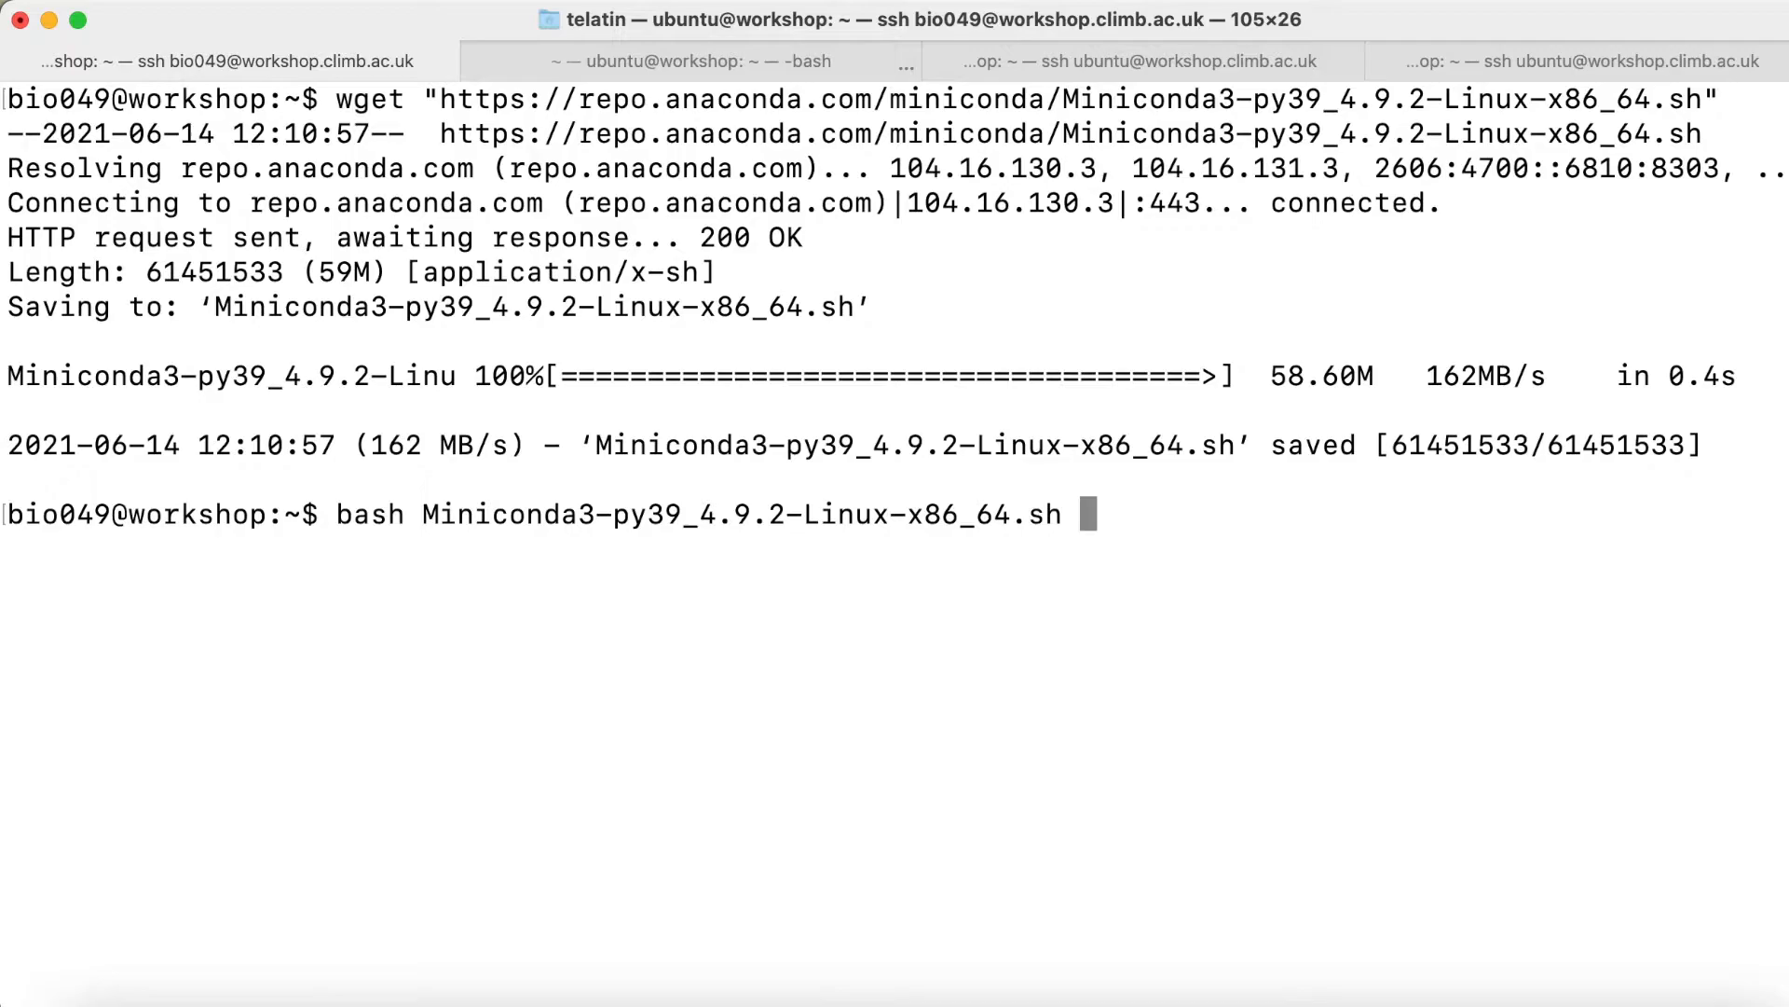
key(Return)
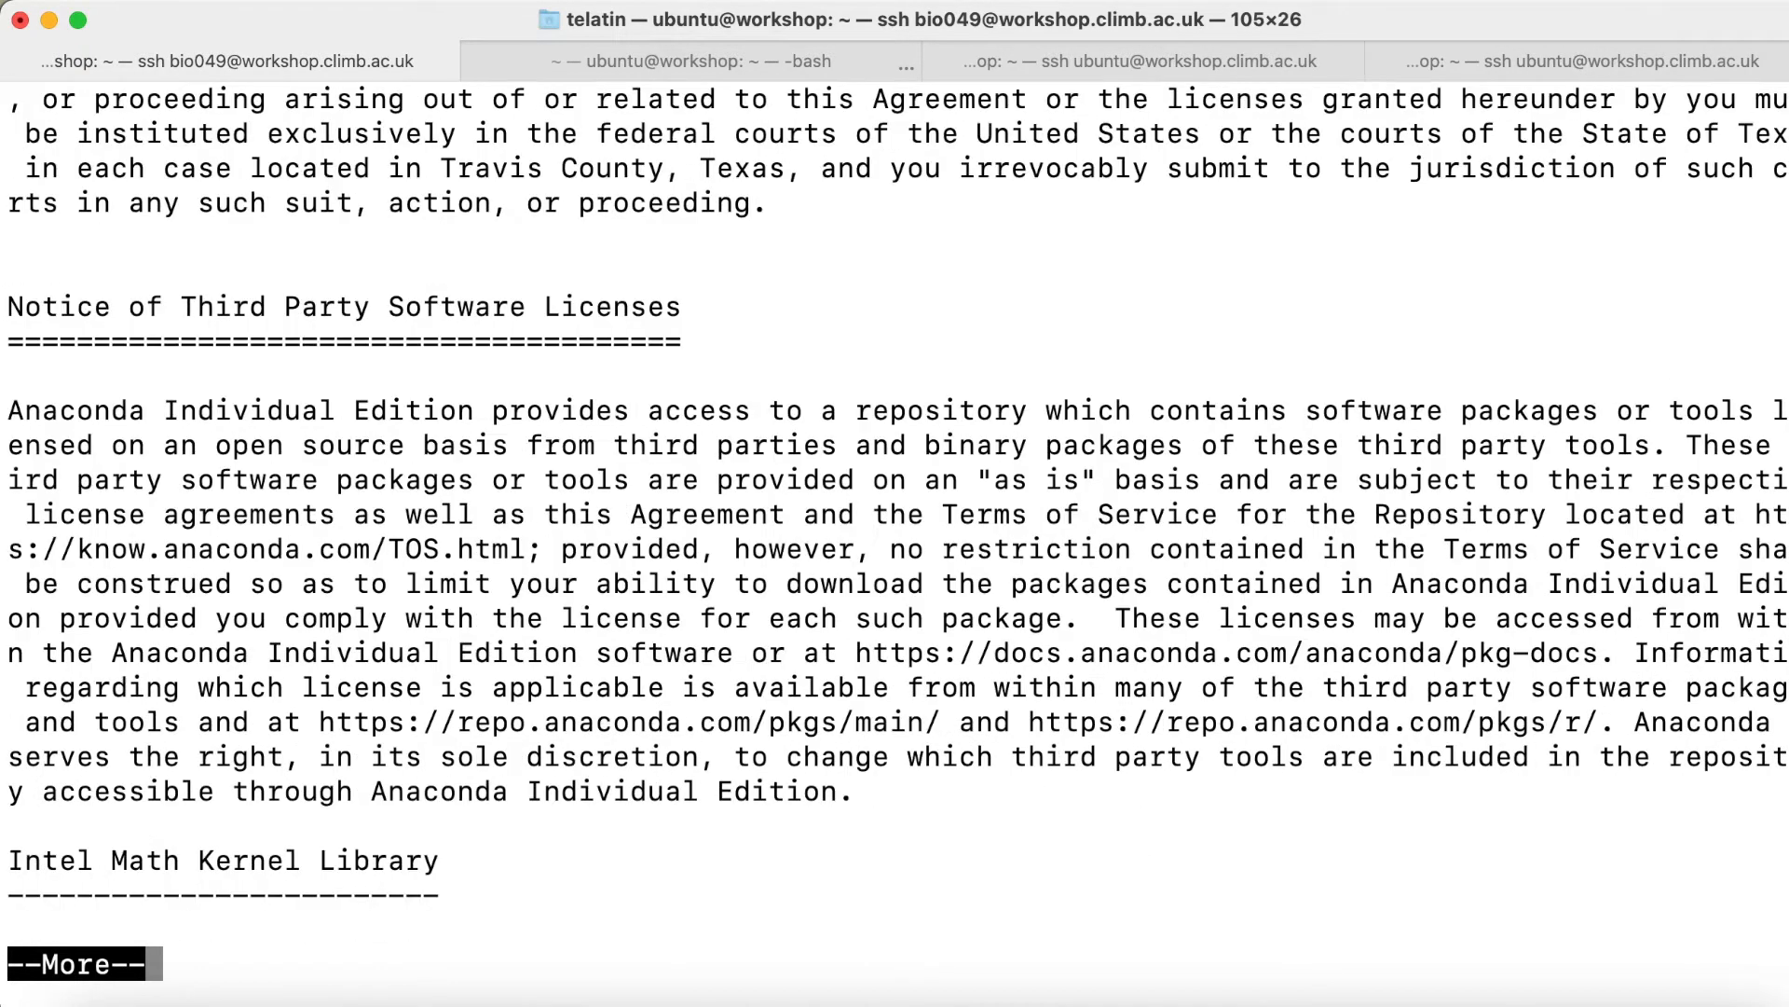
key(space)
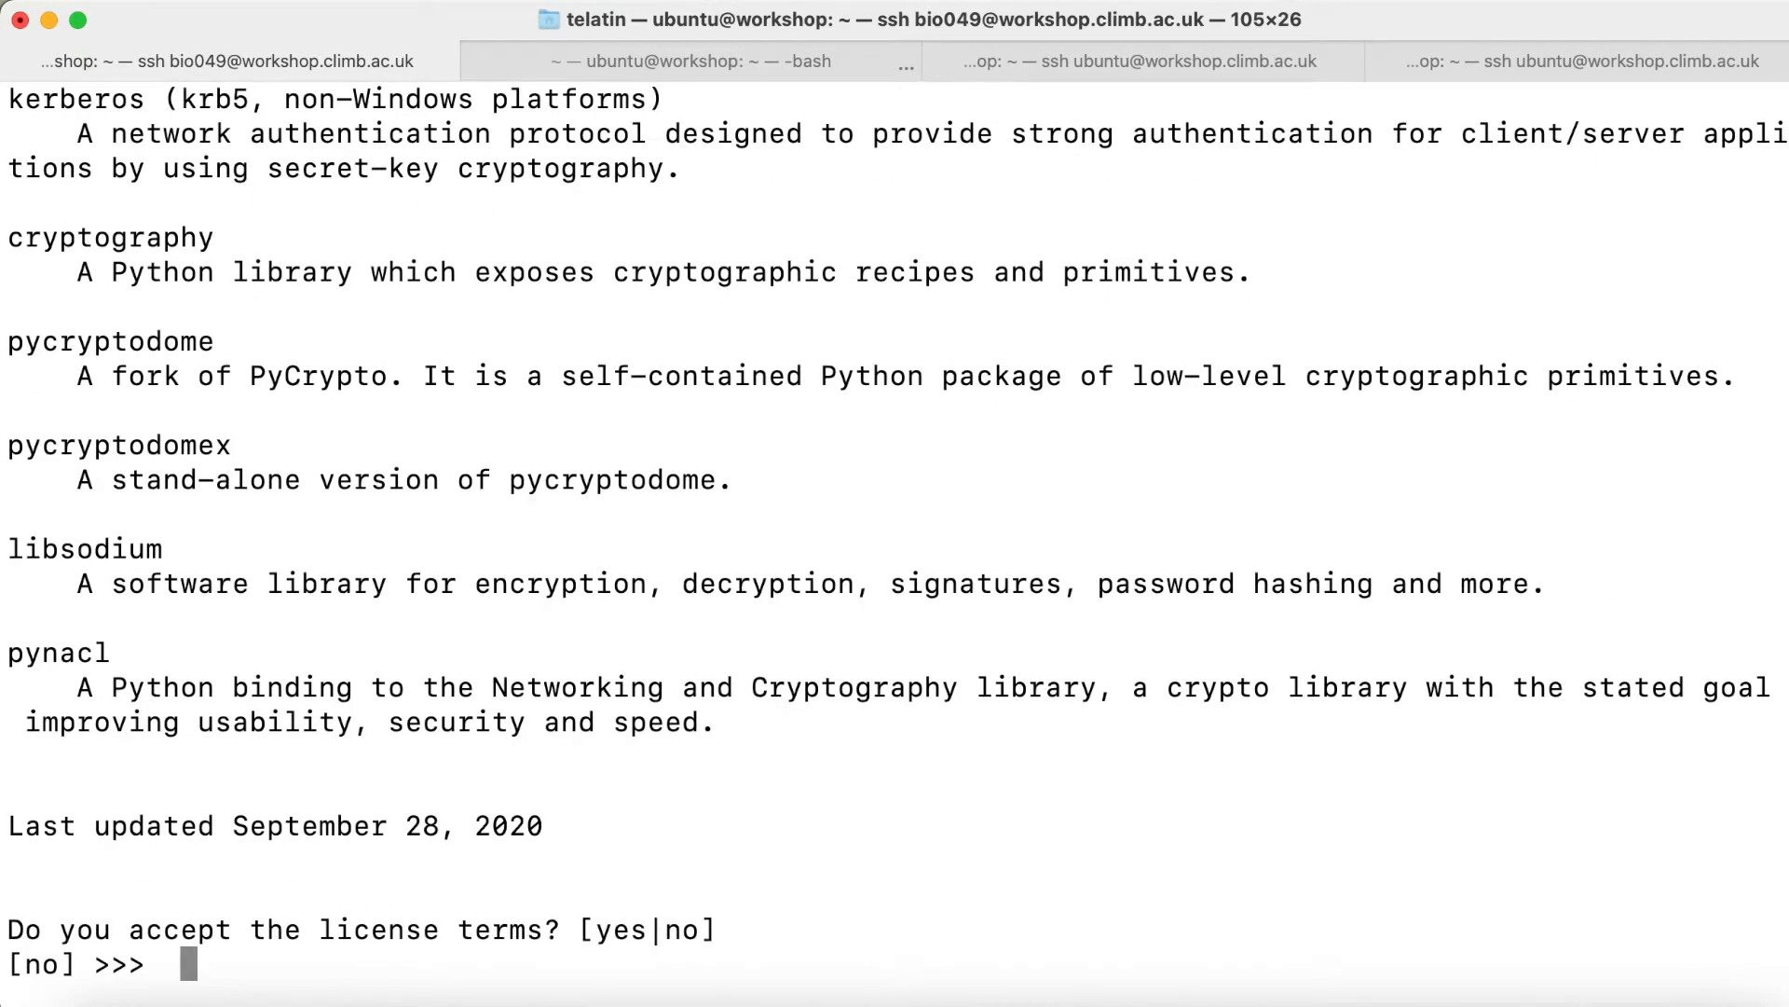
text(yes)
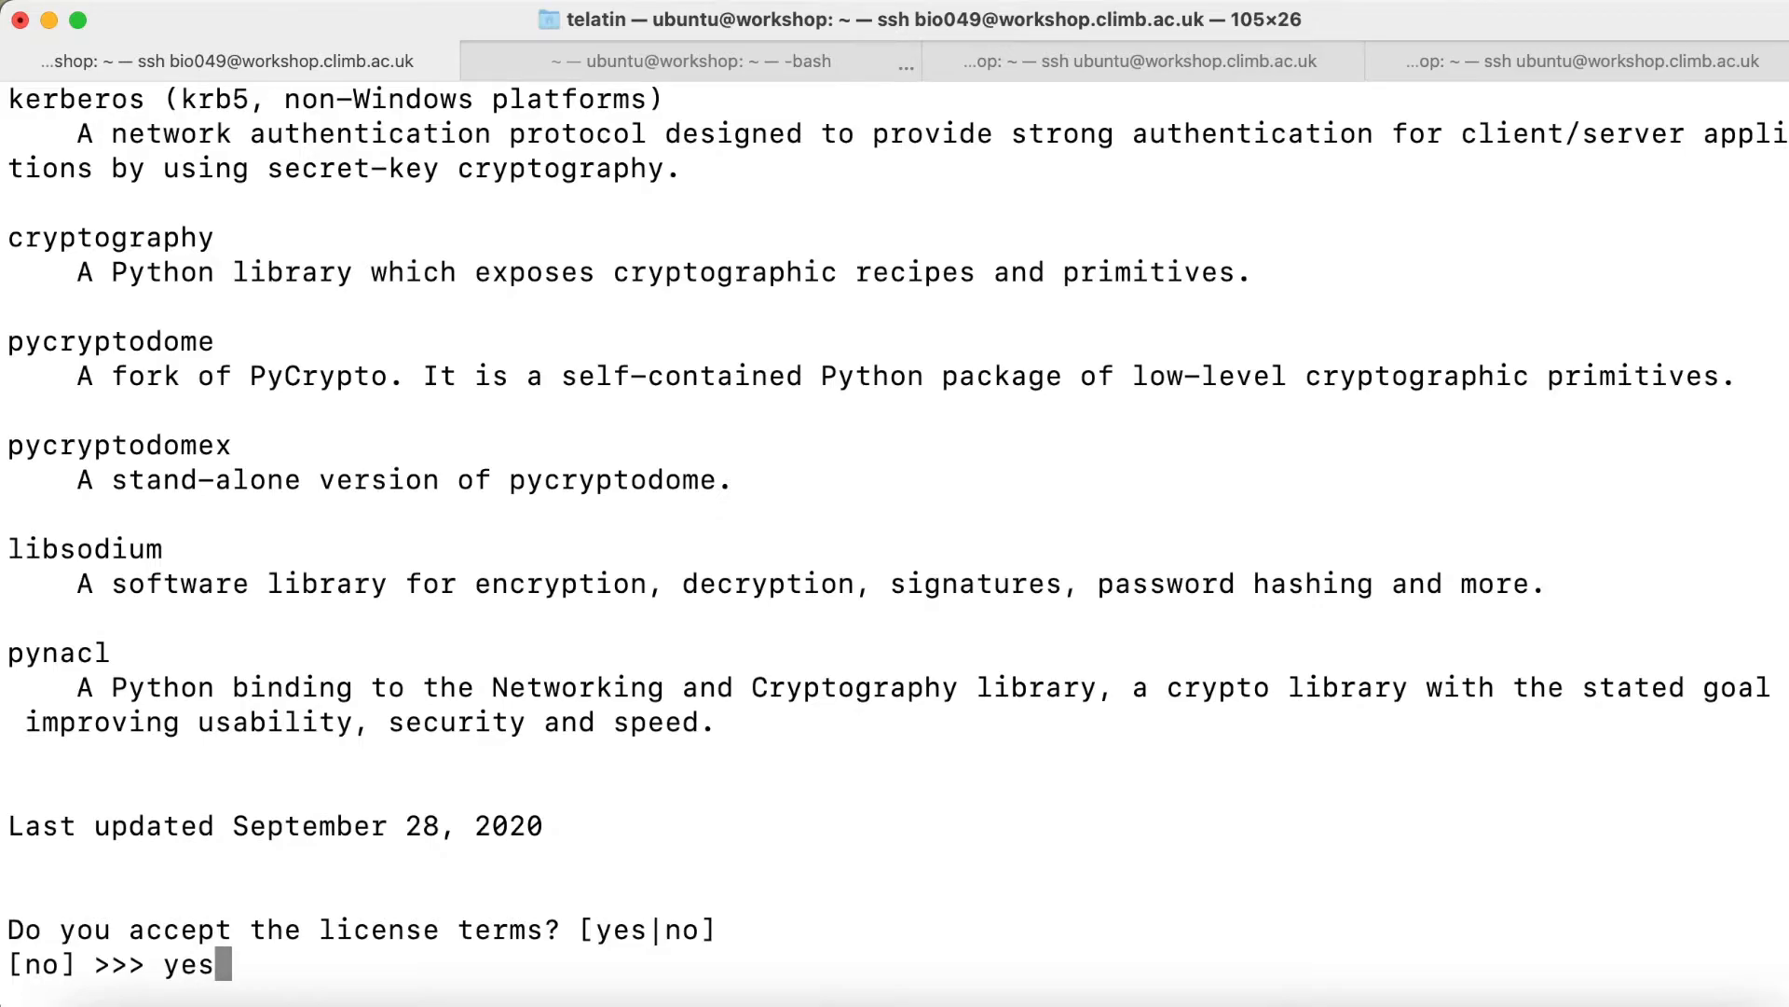
key(Return)
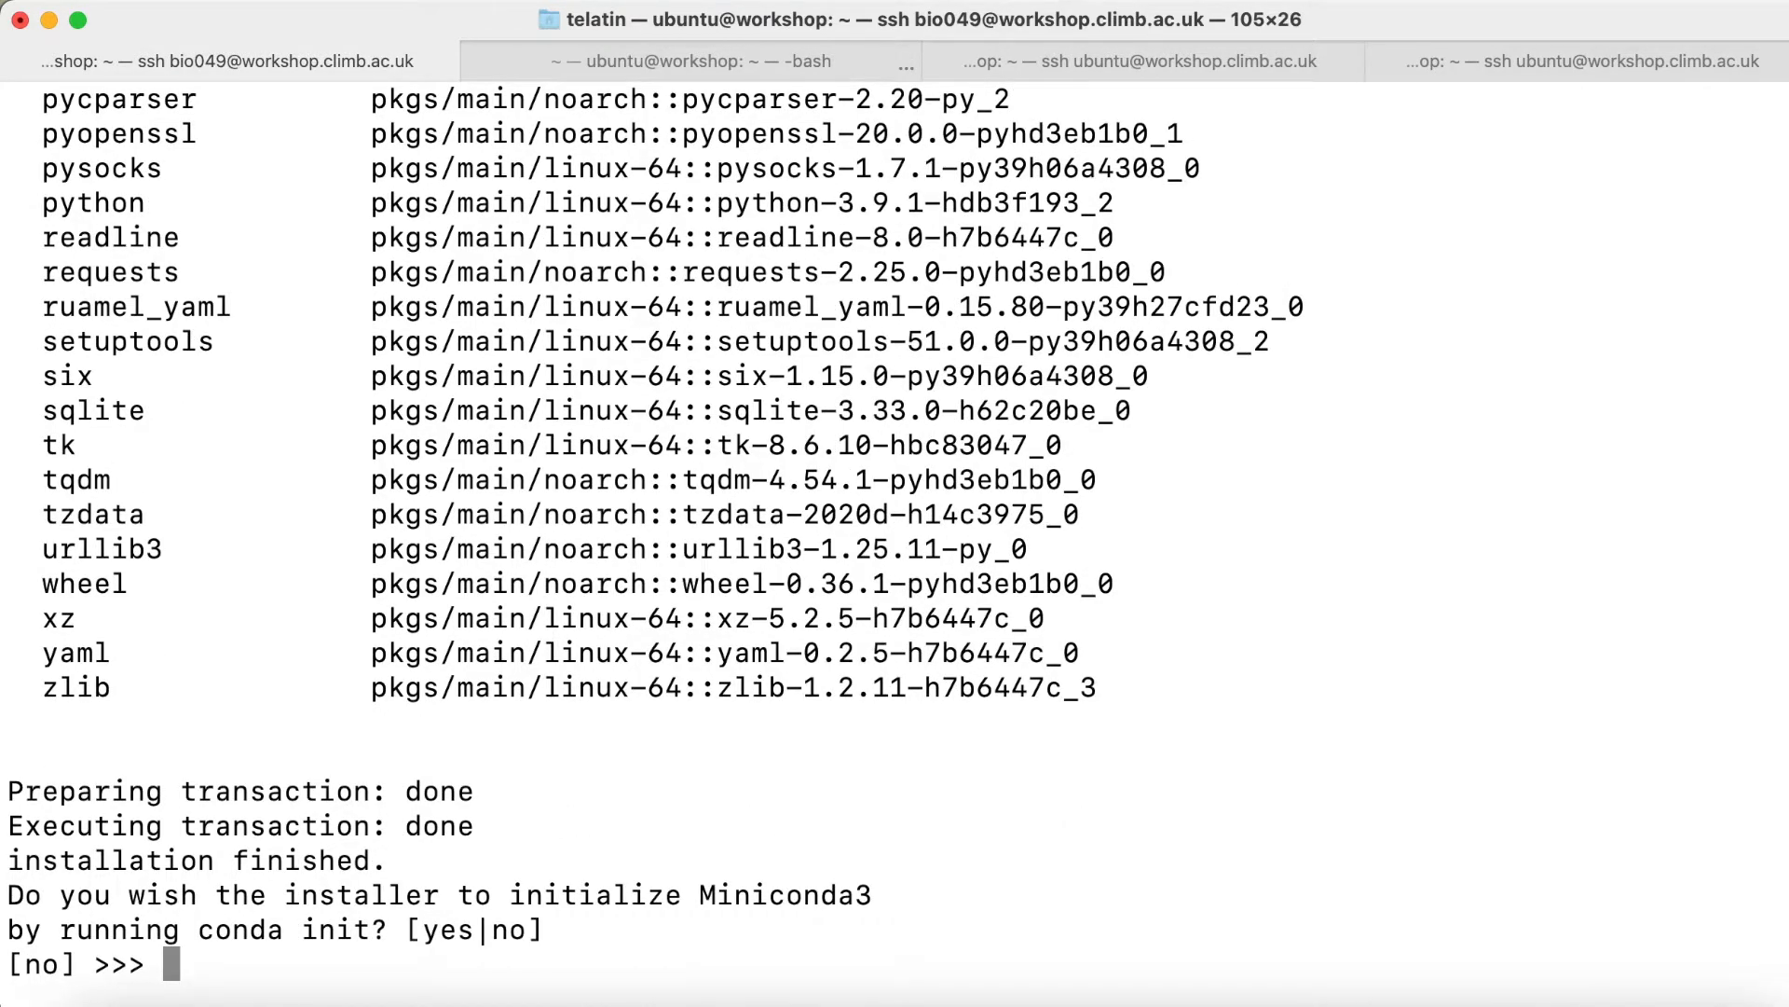
text(y)
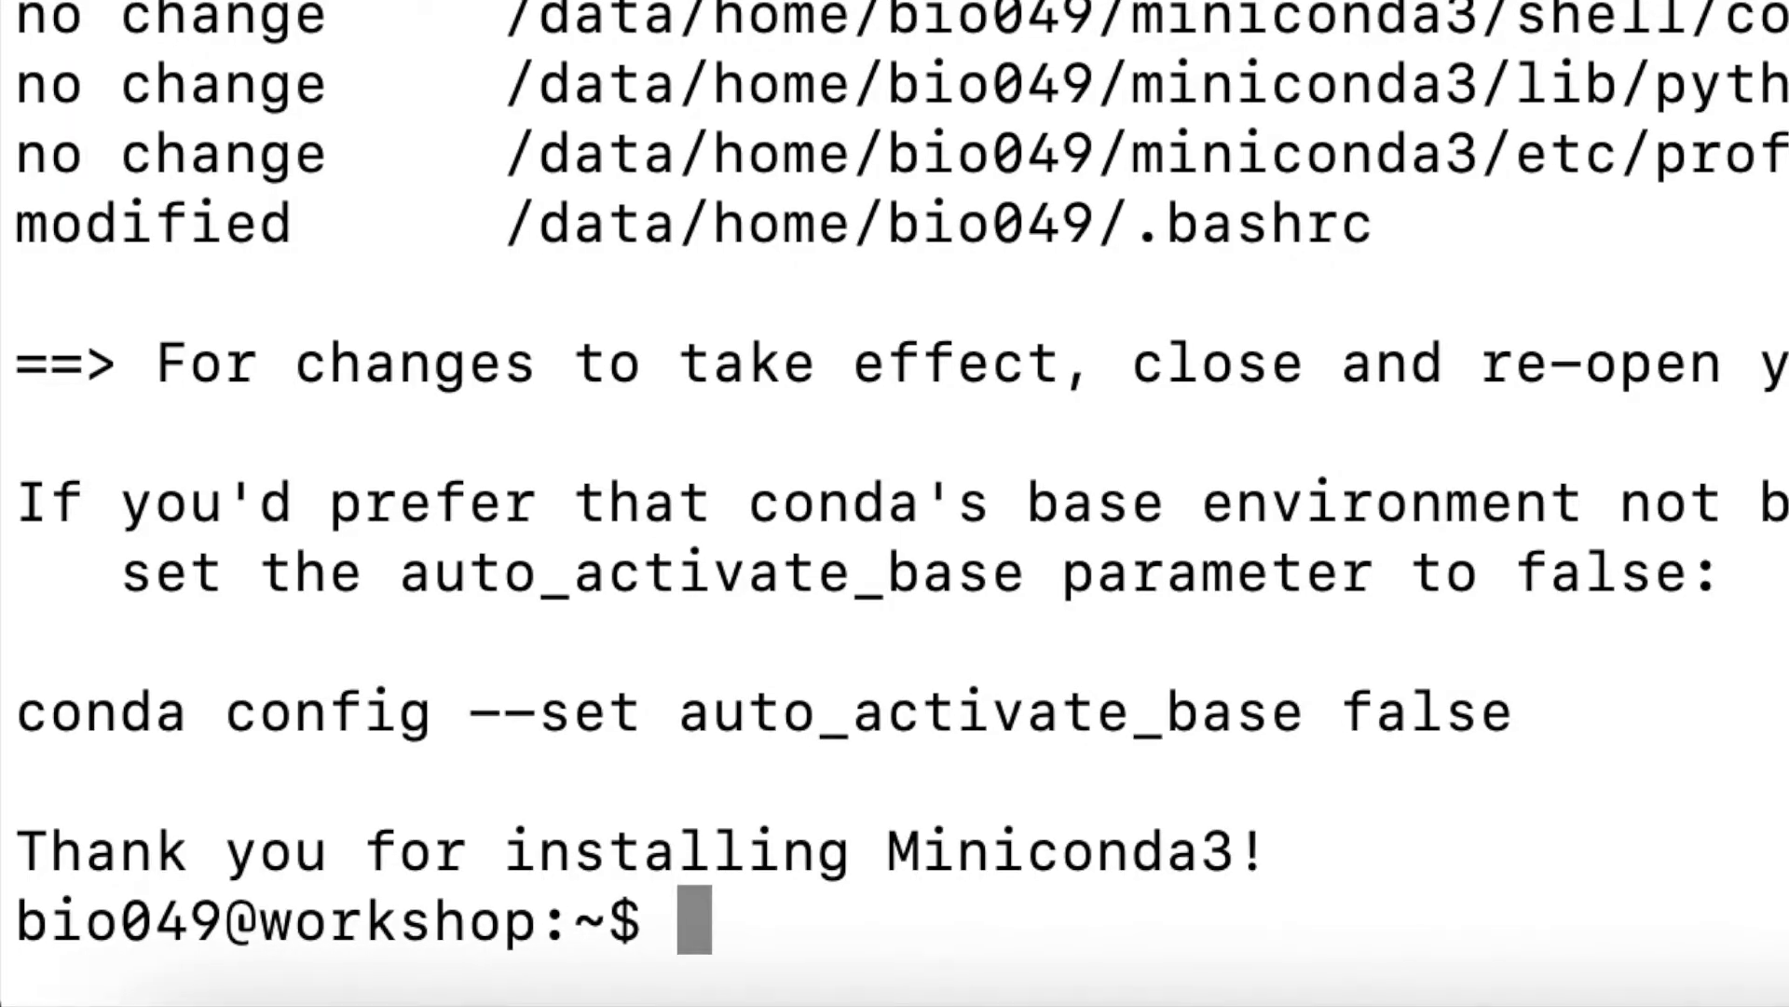
Source ~/.bashrc so the (base) conda environment becomes active.
text(source ~)
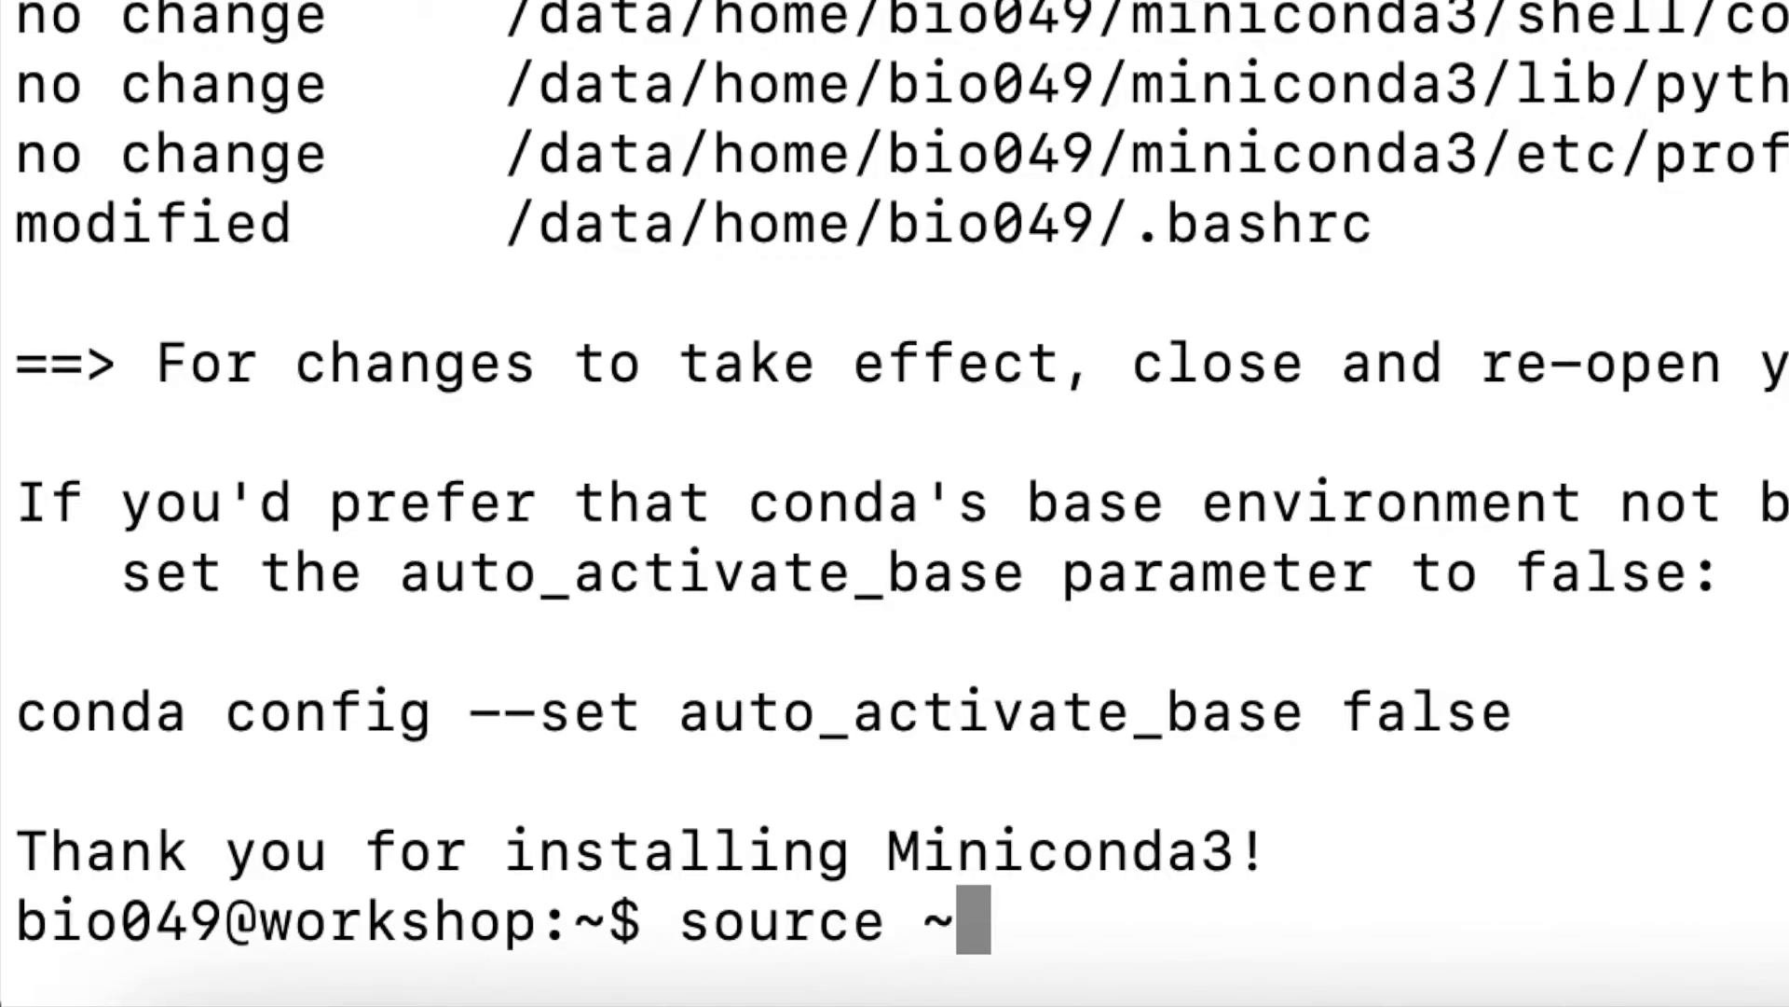
text(/)
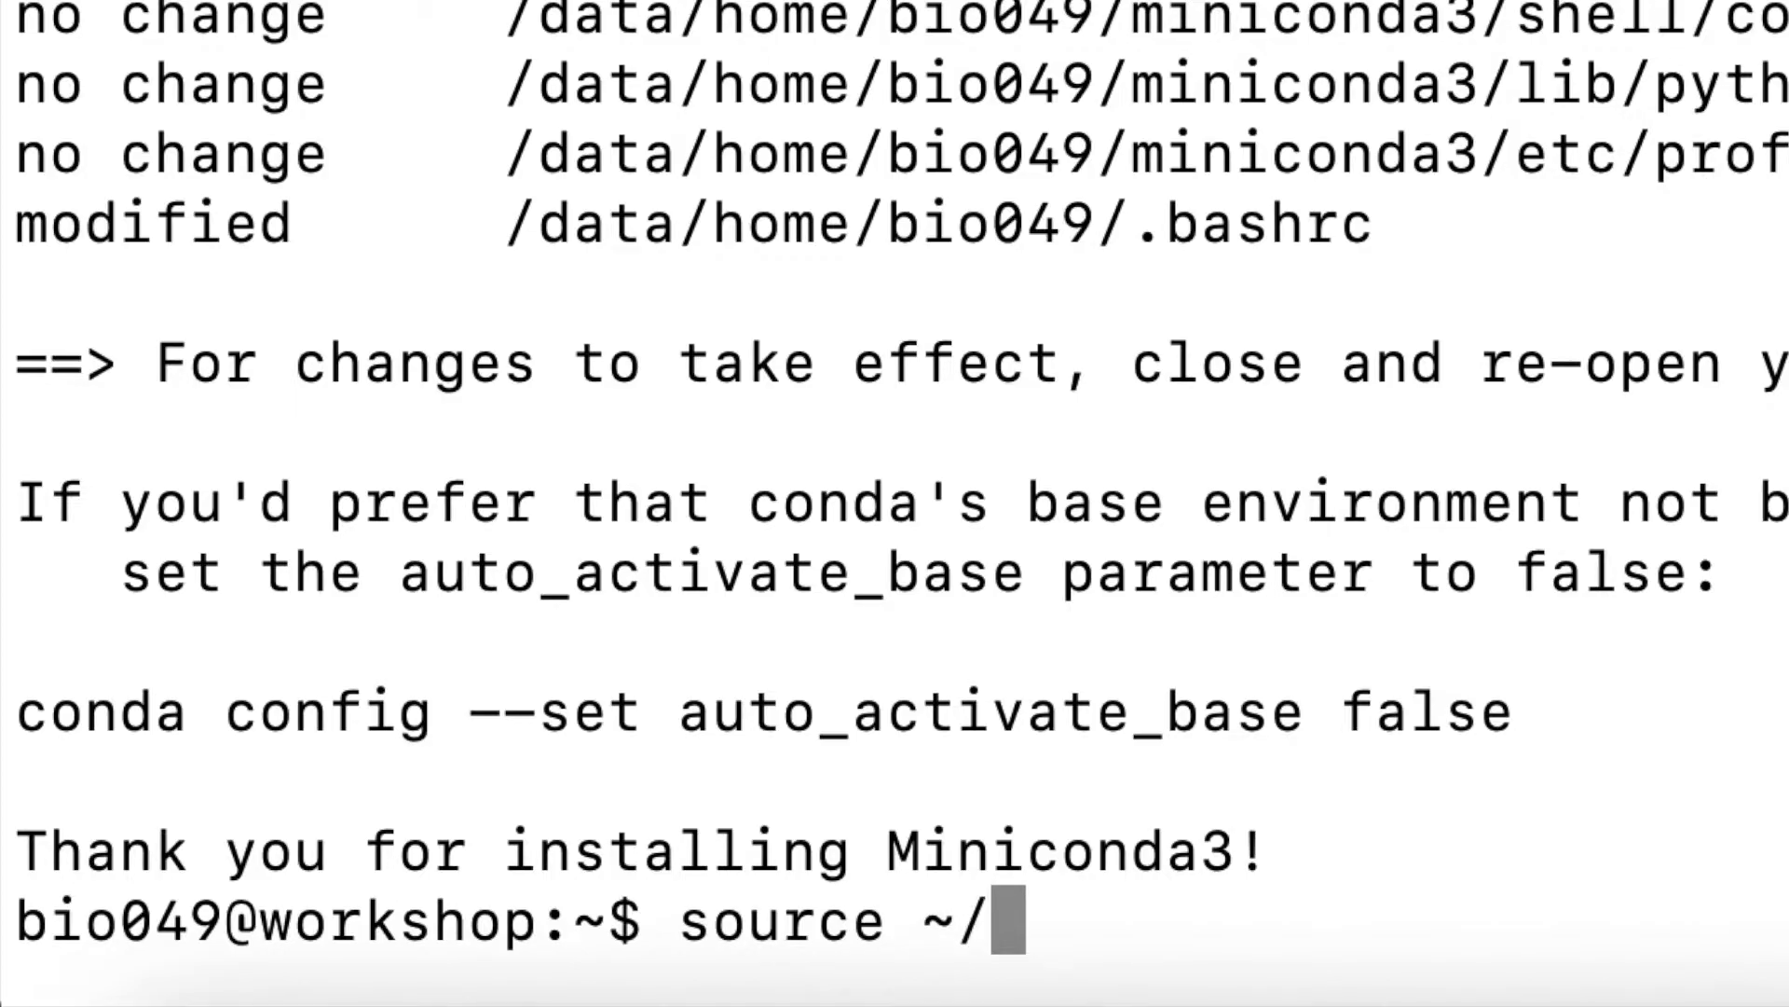
text(b)
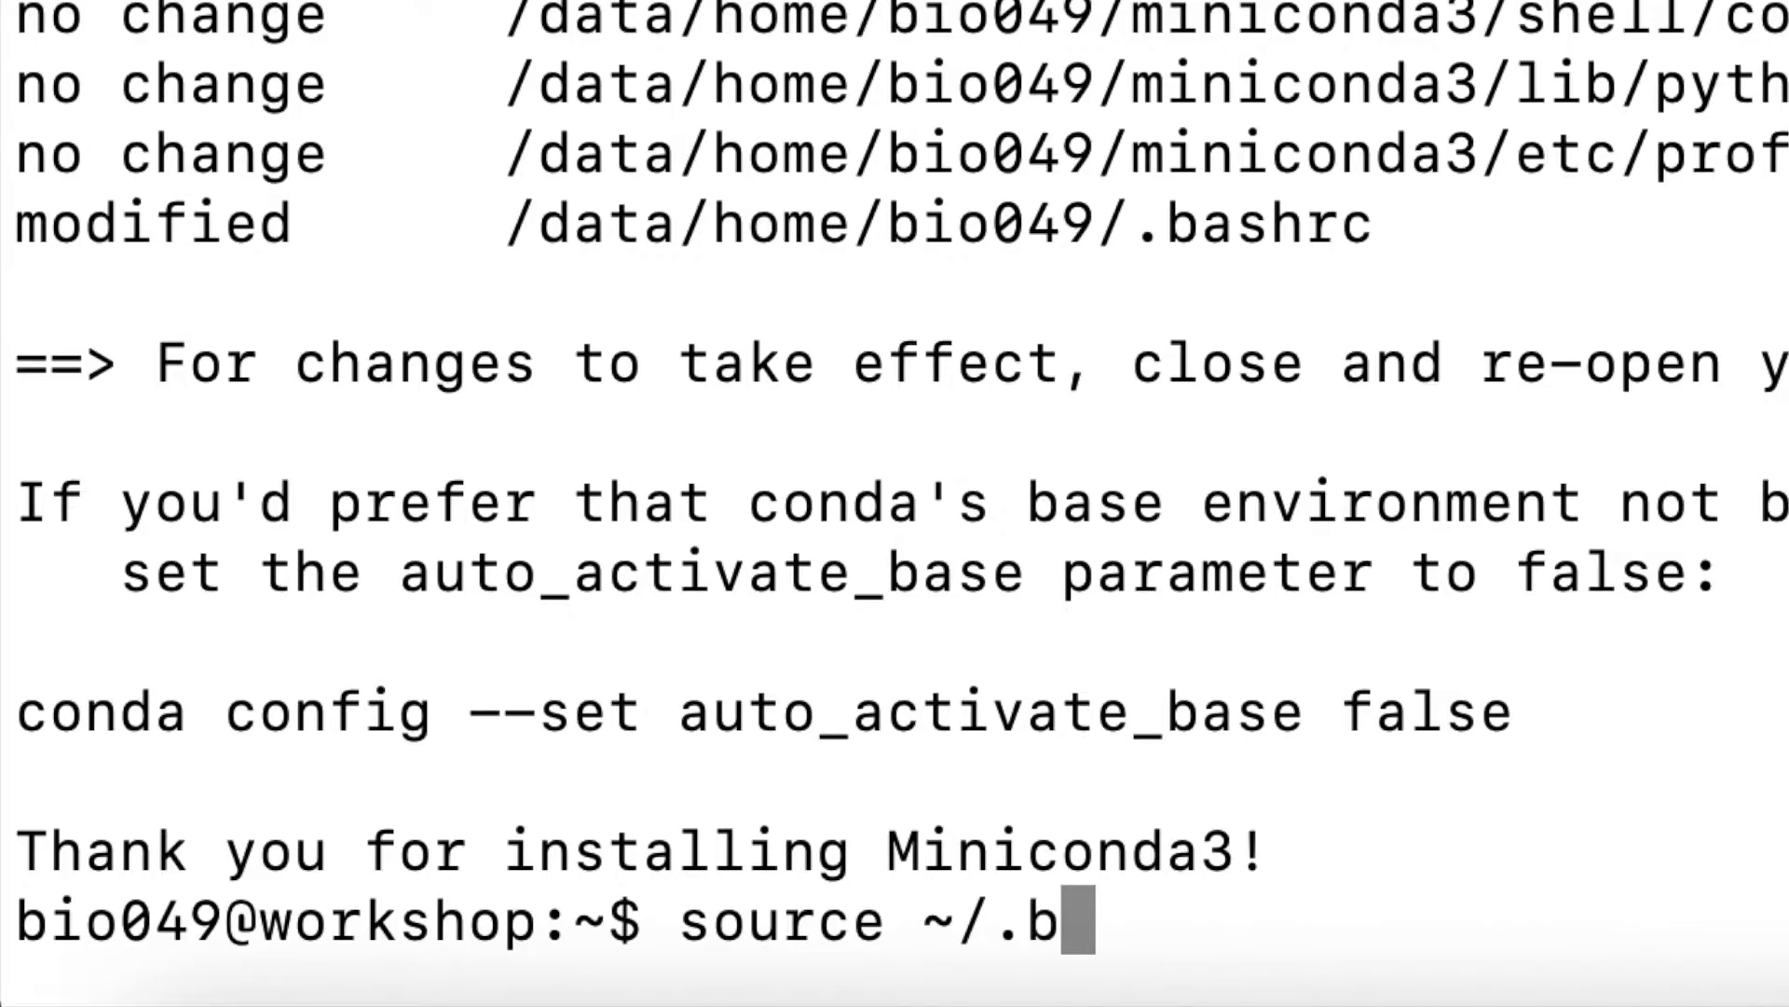
key(Return)
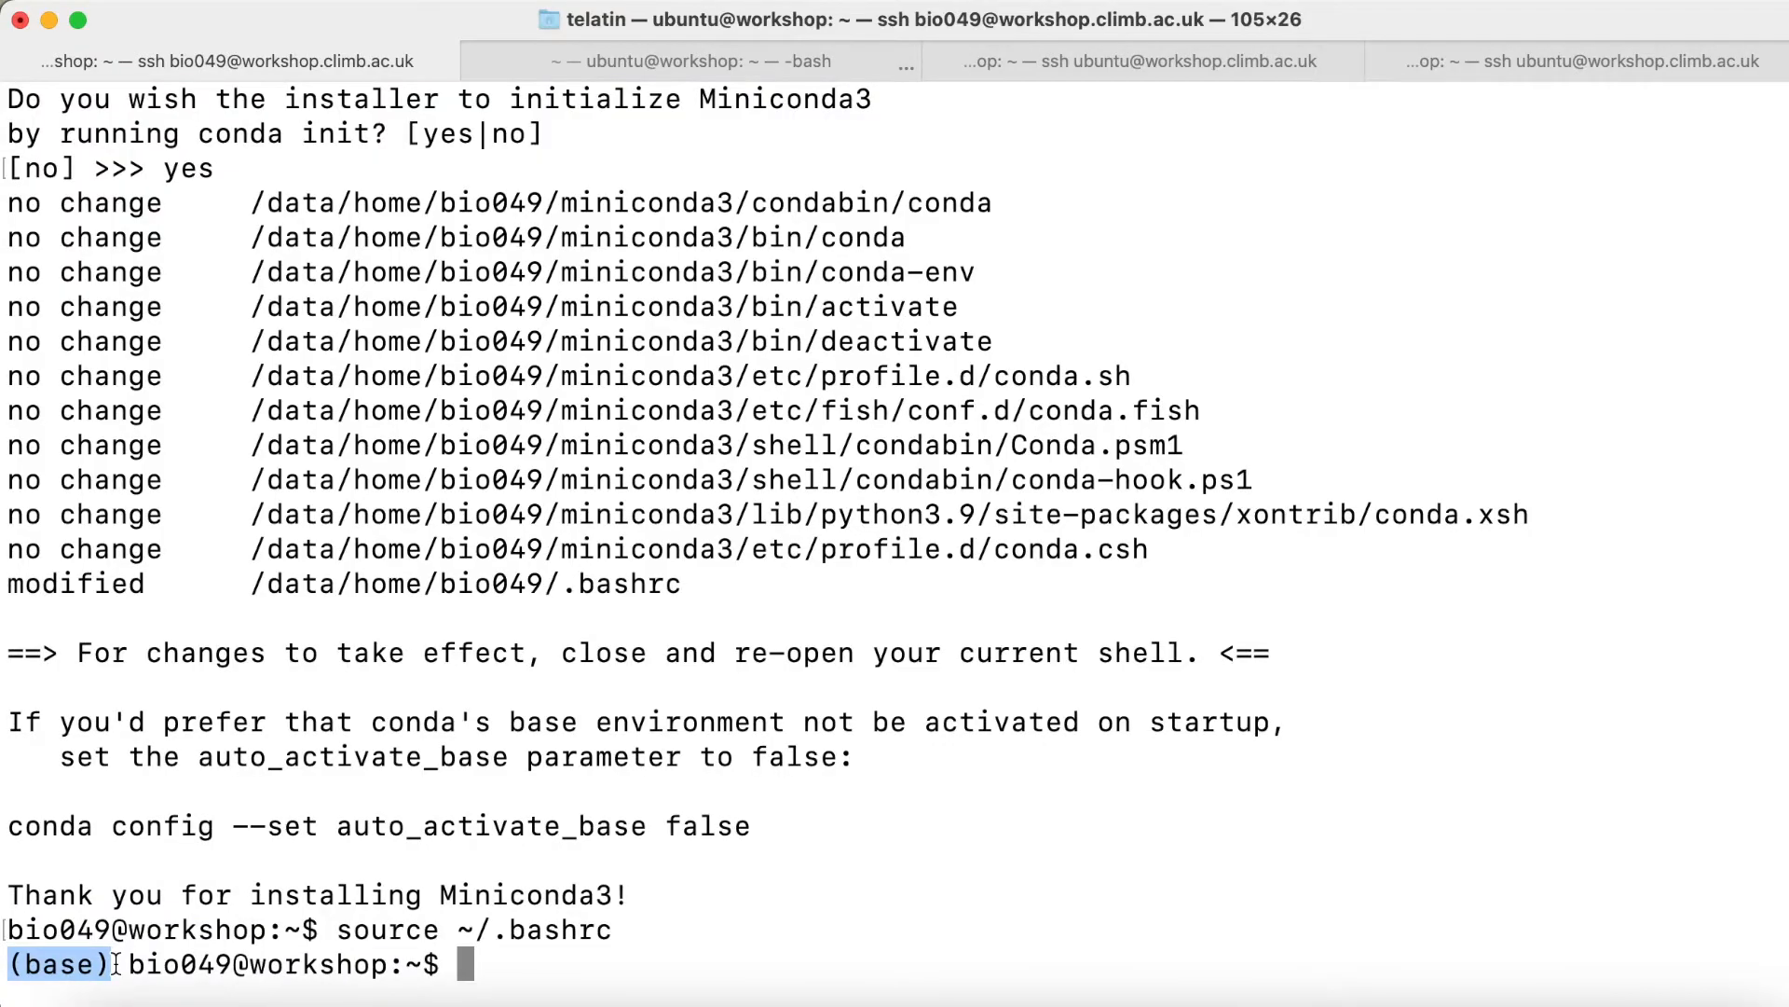
Install mamba from the conda-forge channel with conda, confirming with y.
text(c)
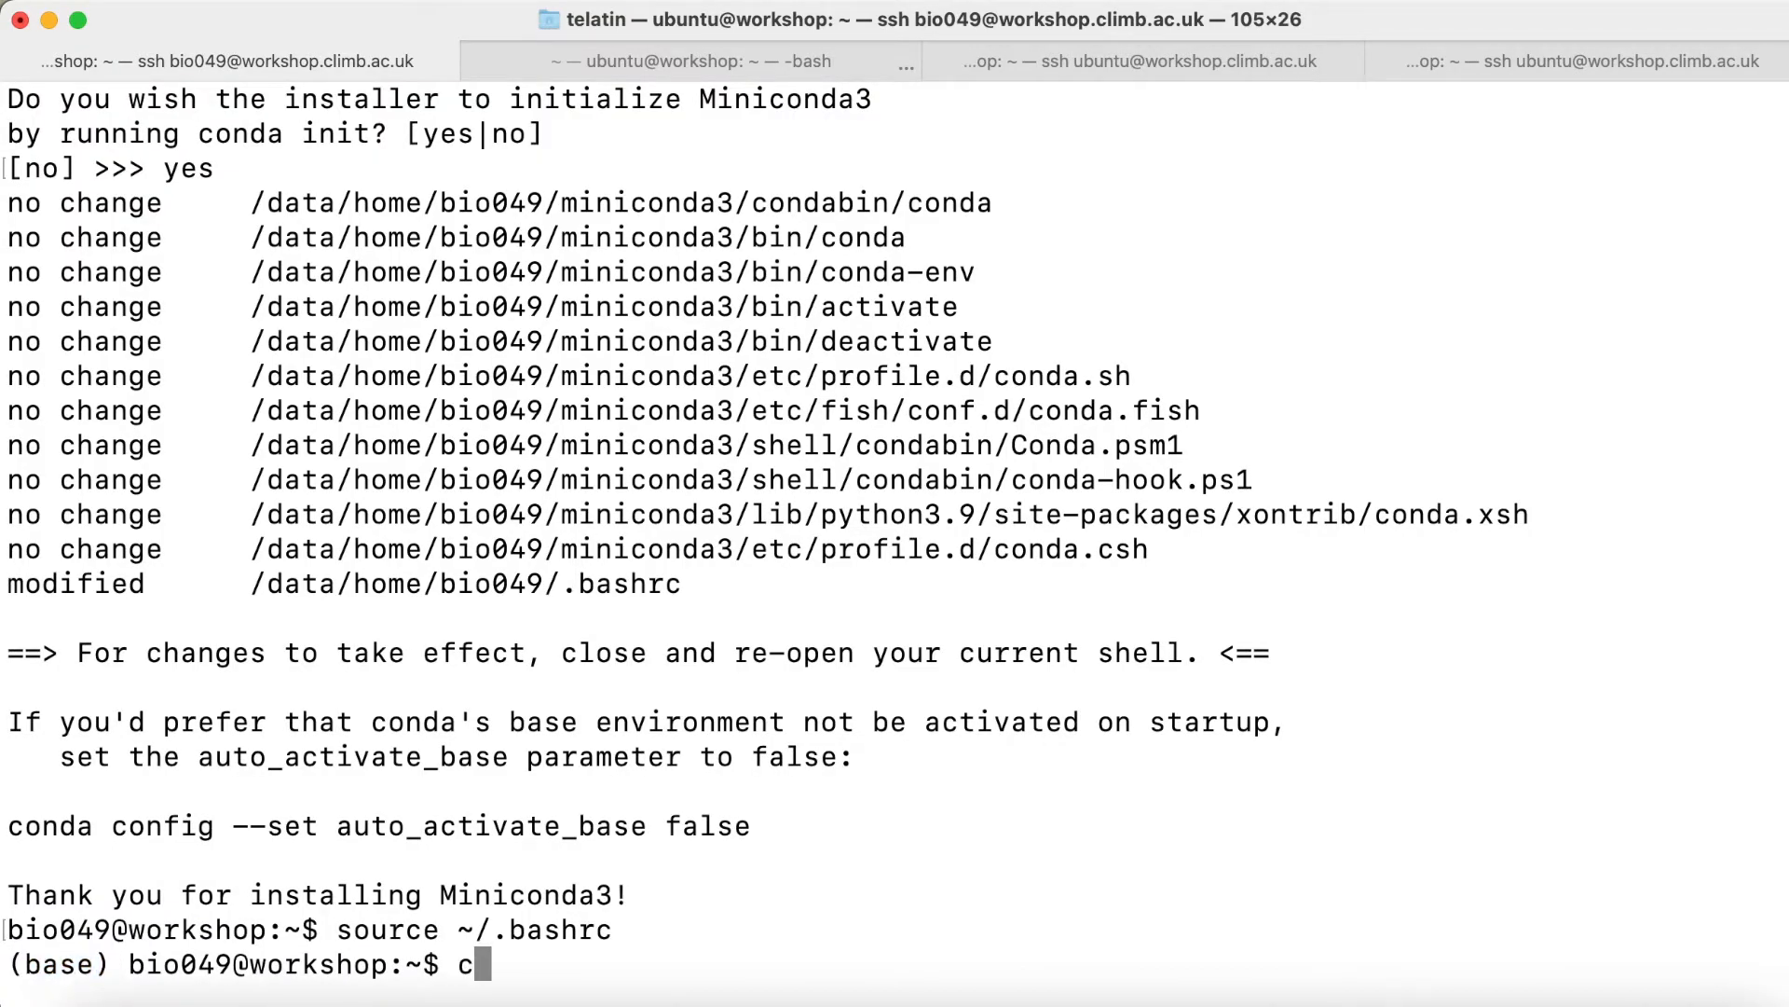
text(onda install)
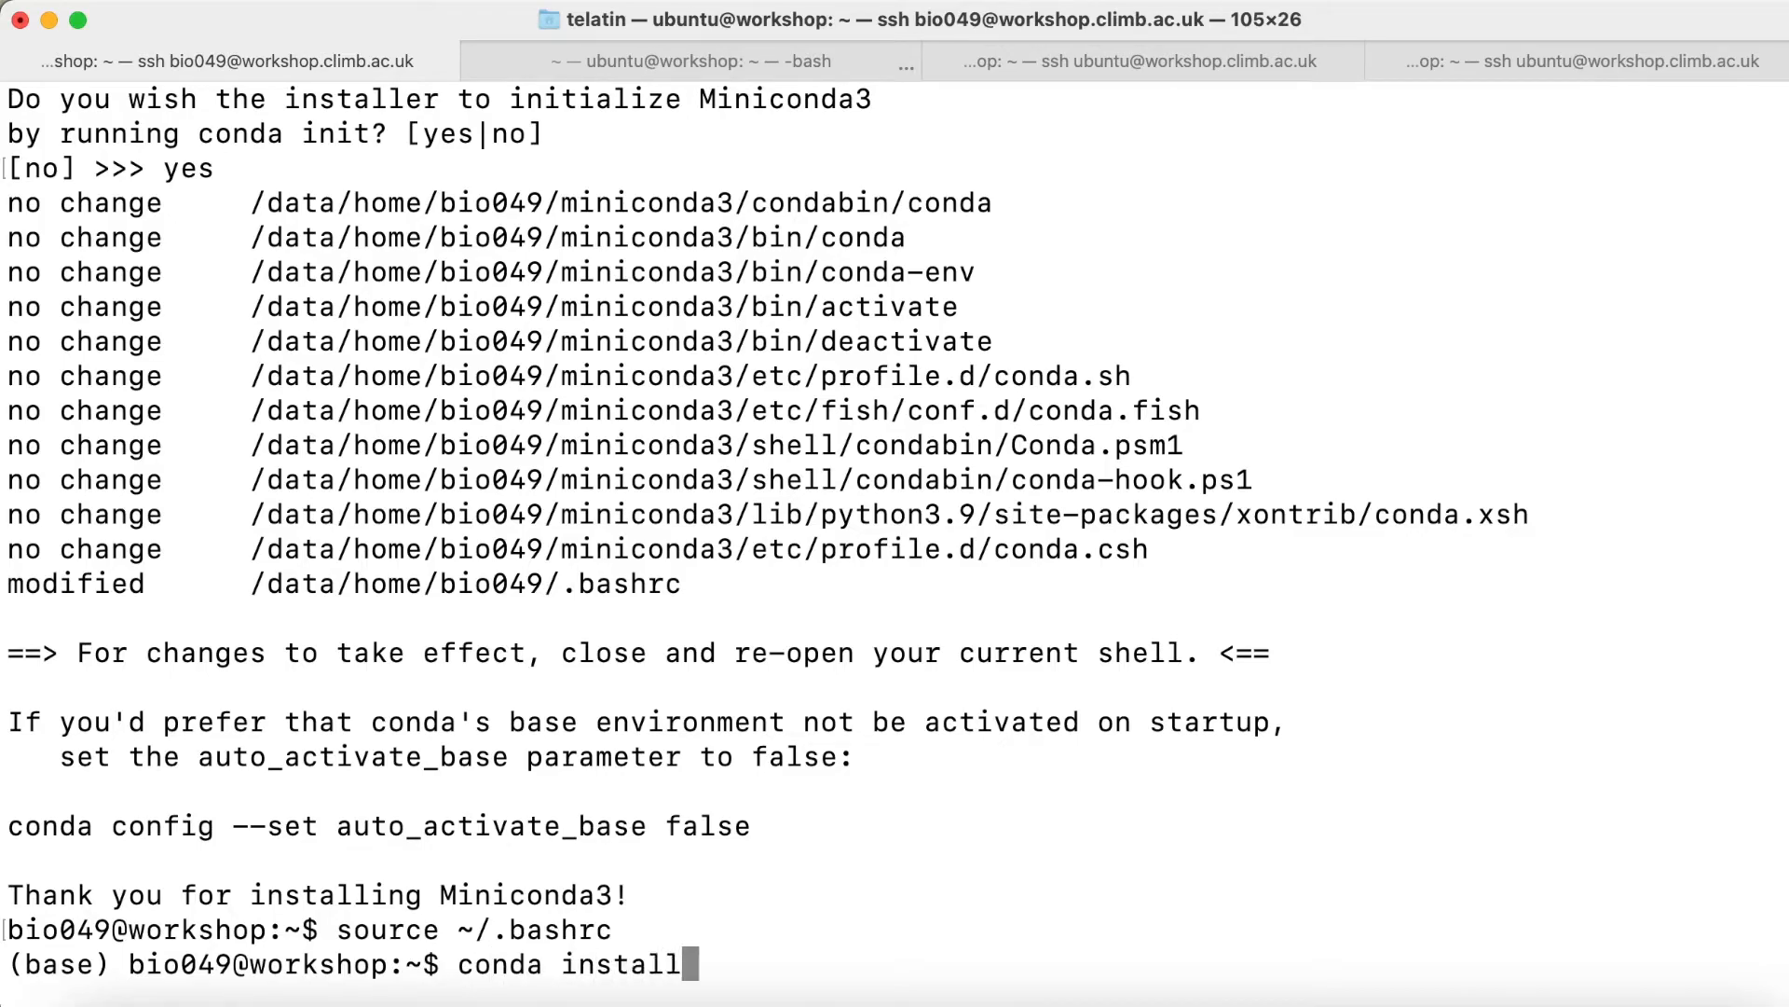
text(-)
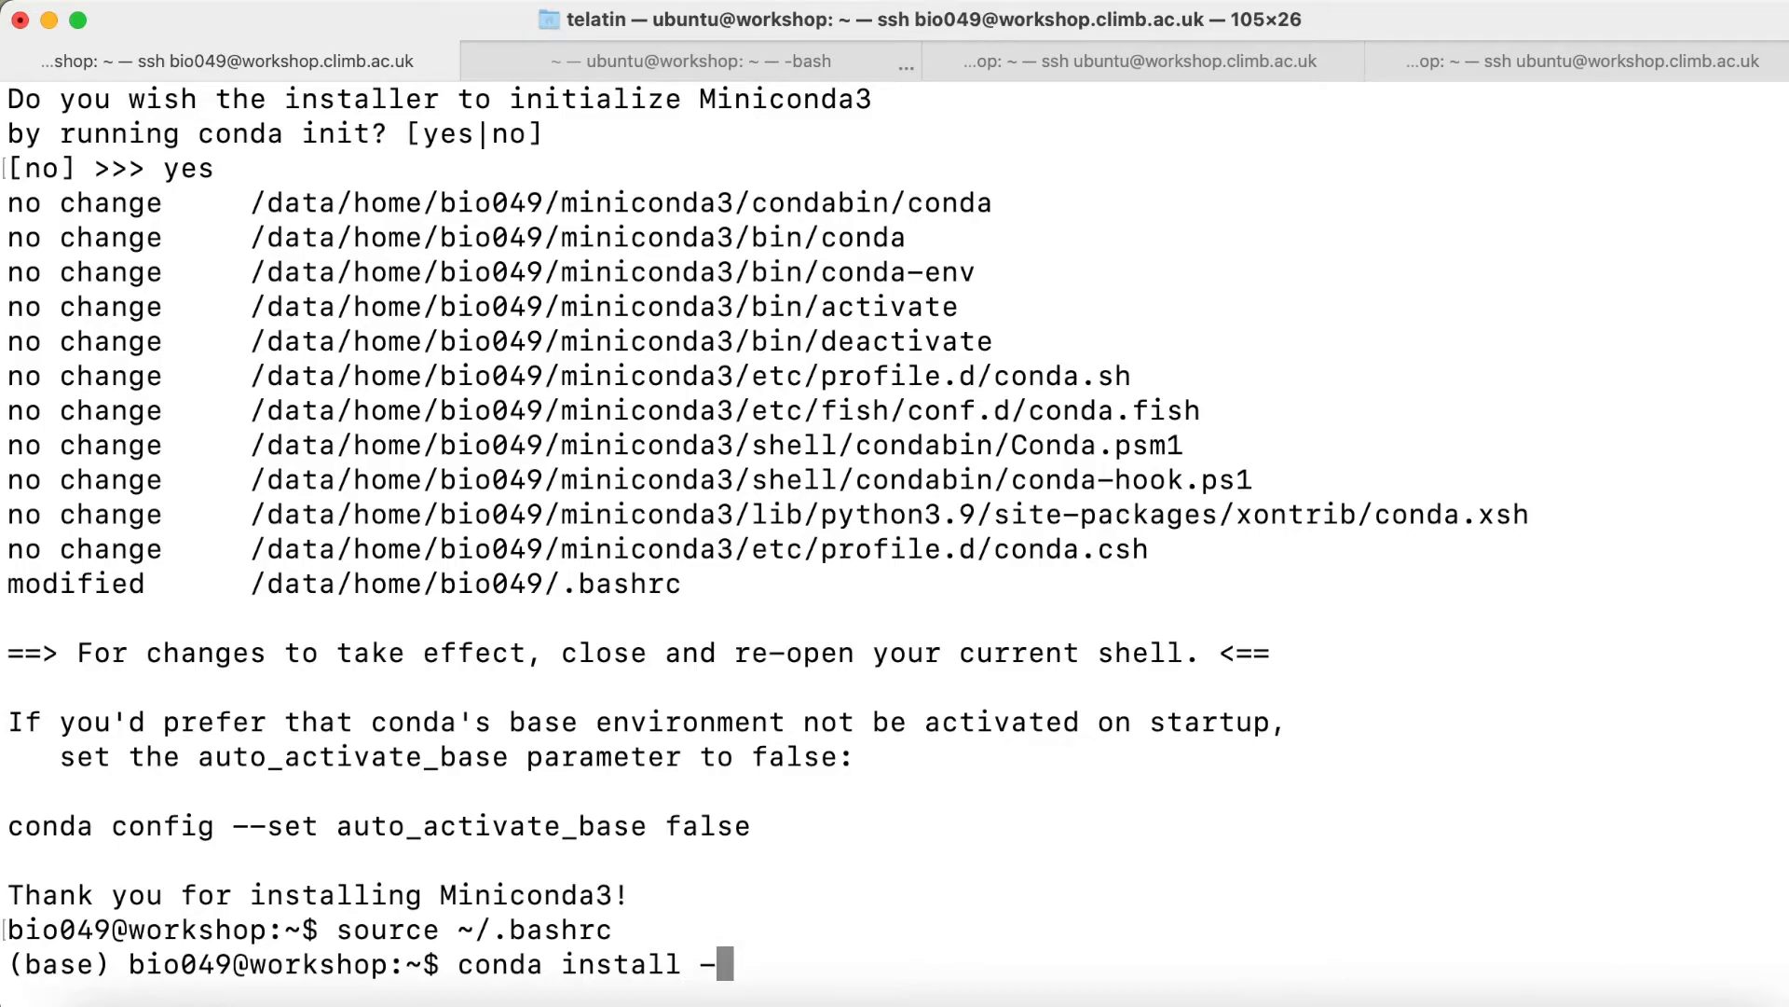
text(c conda-force)
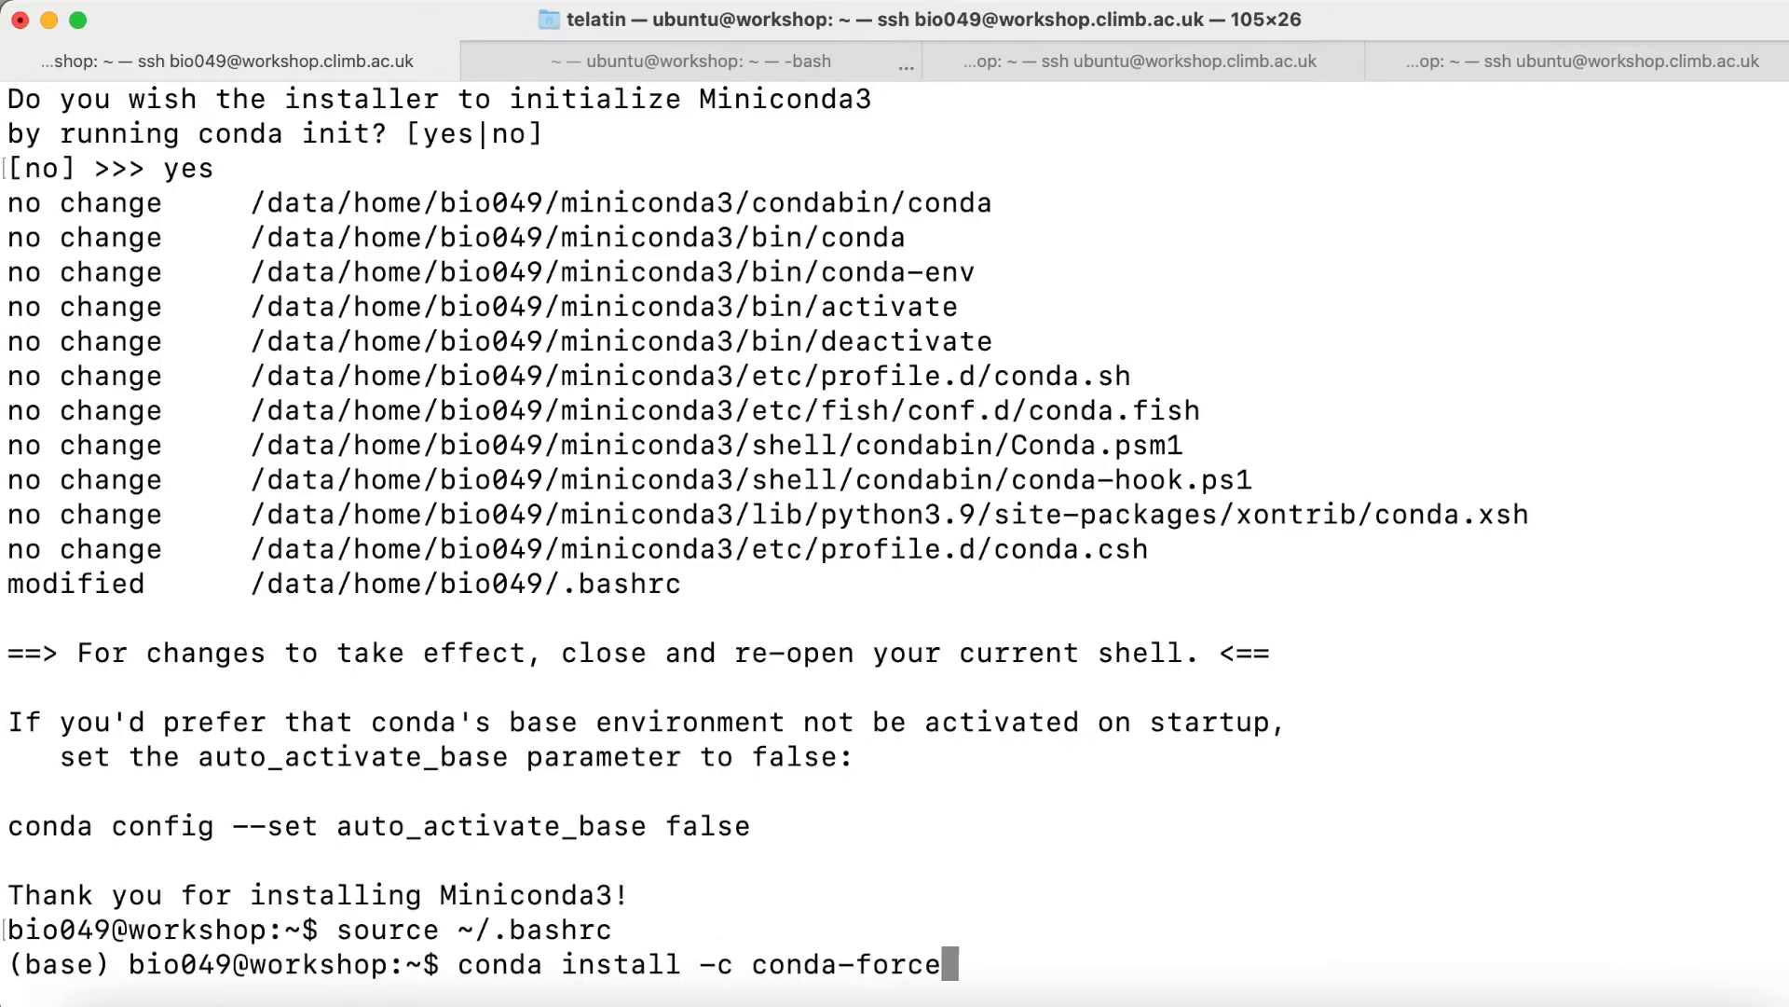
text(masma)
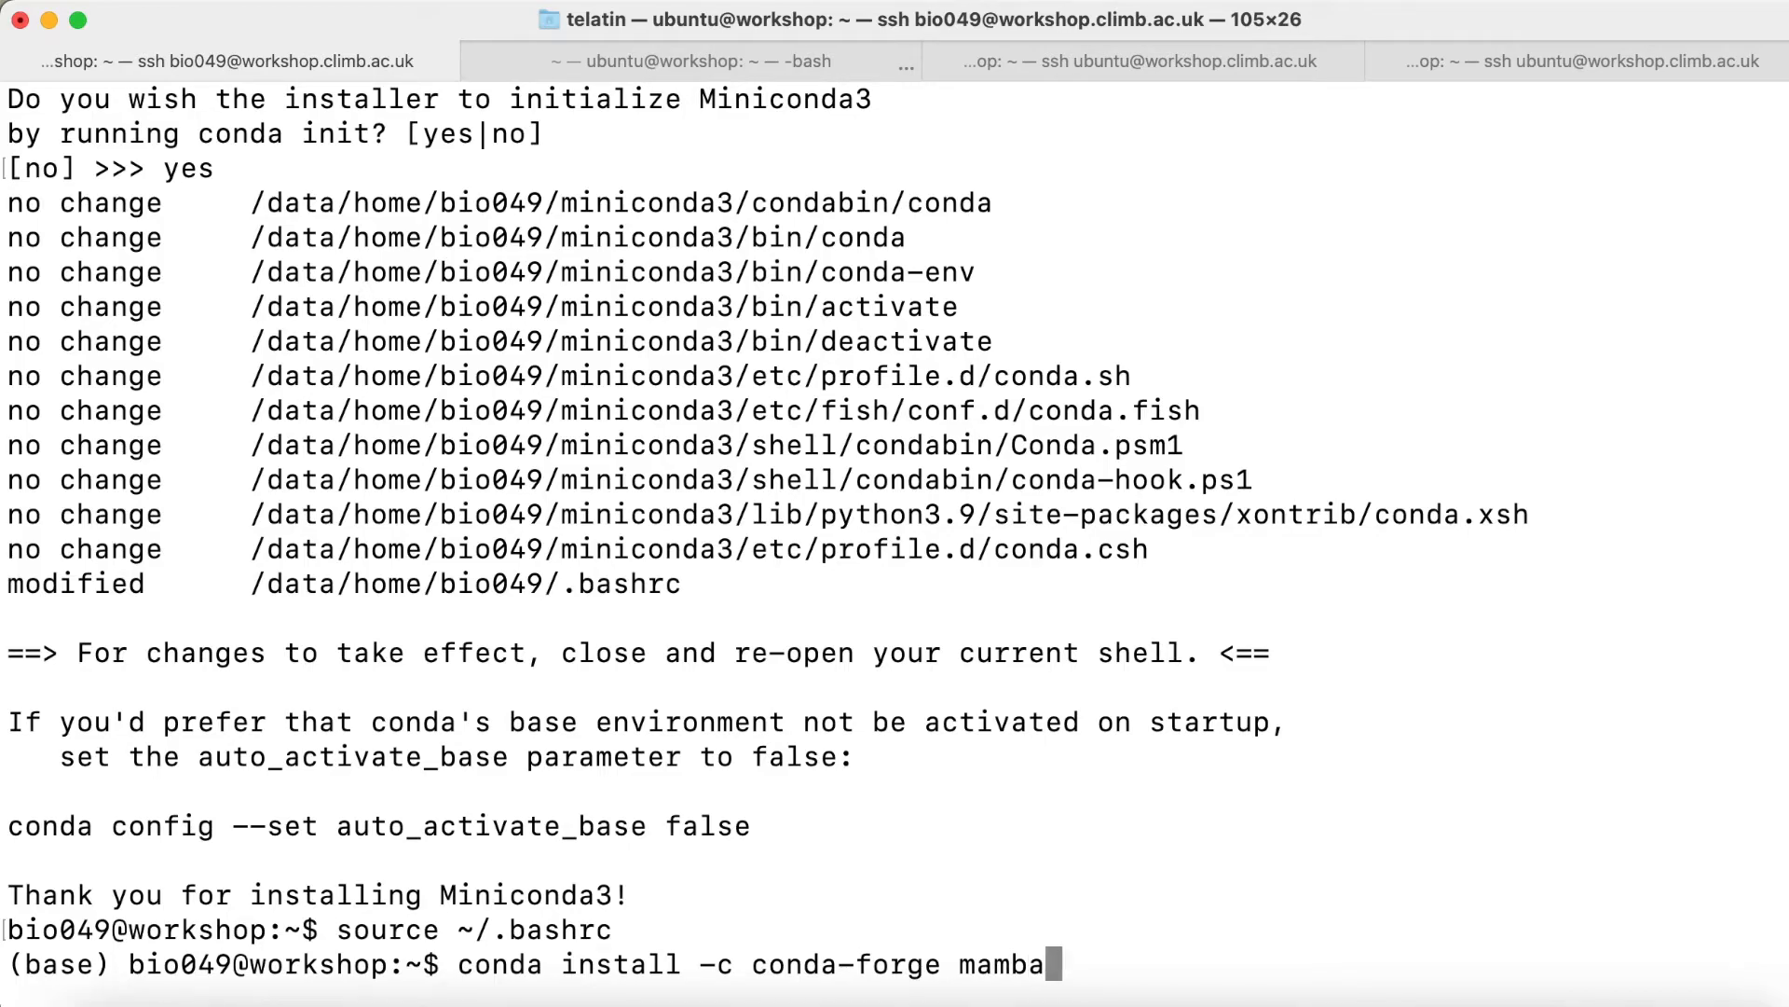
key(Return)
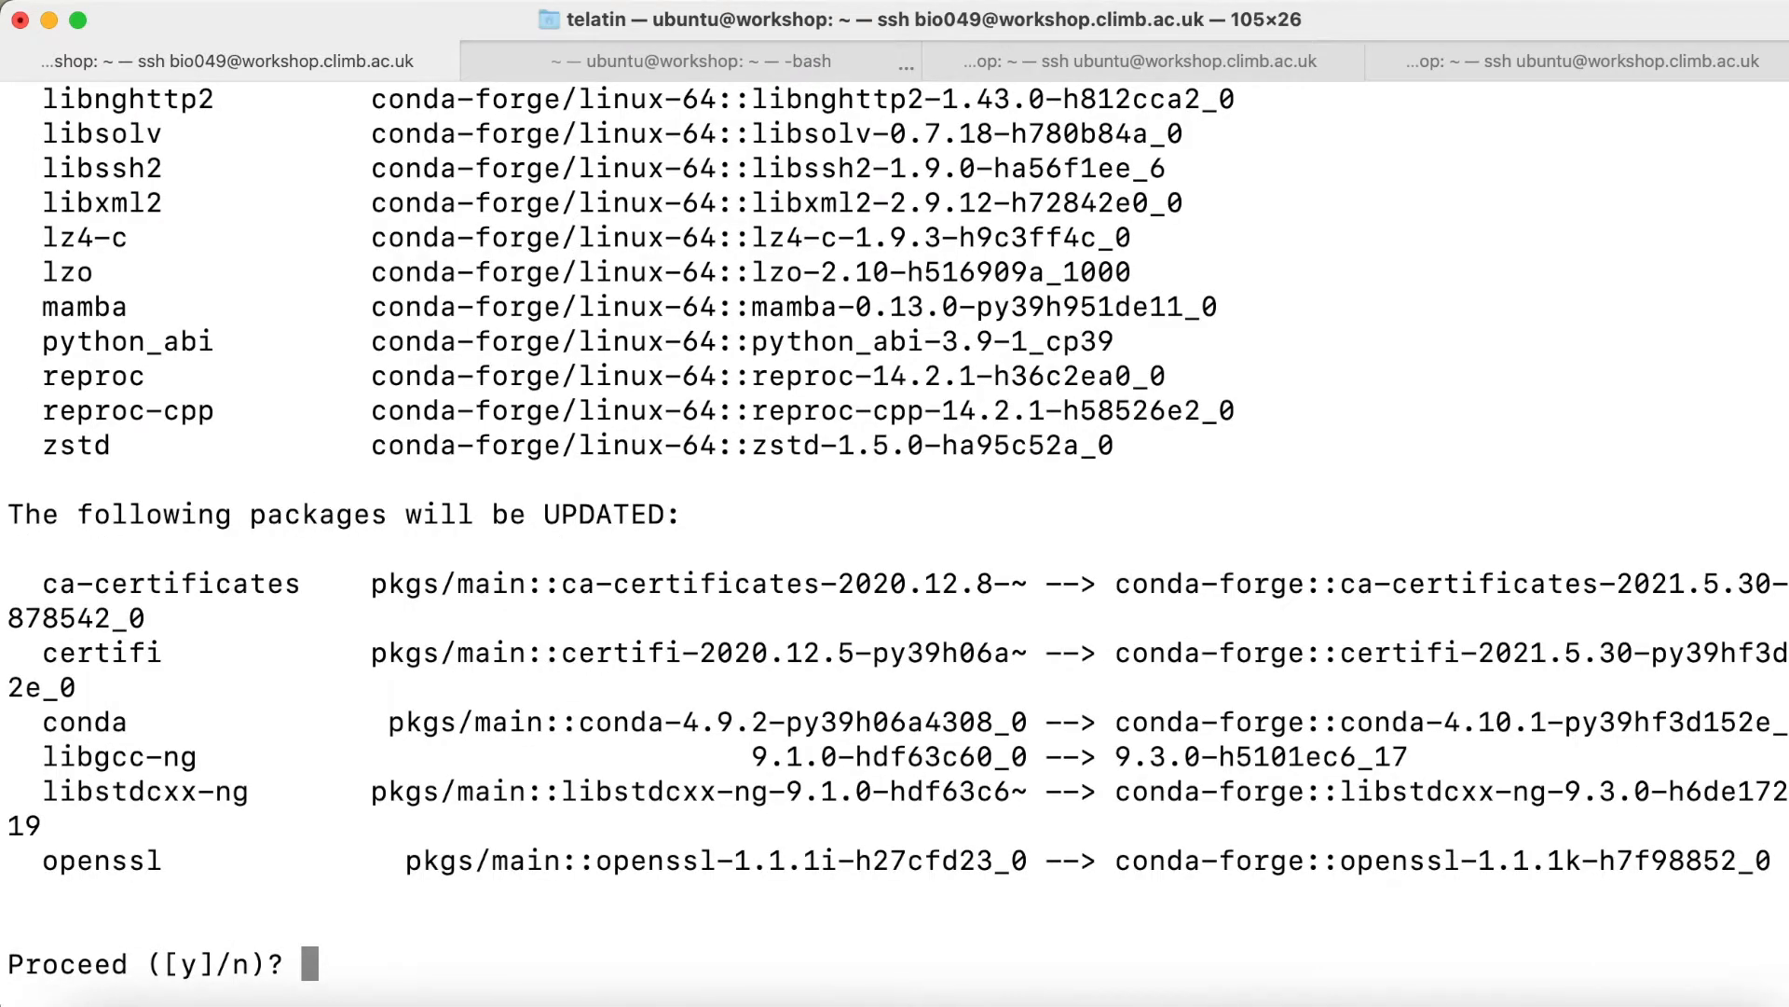
text(y)
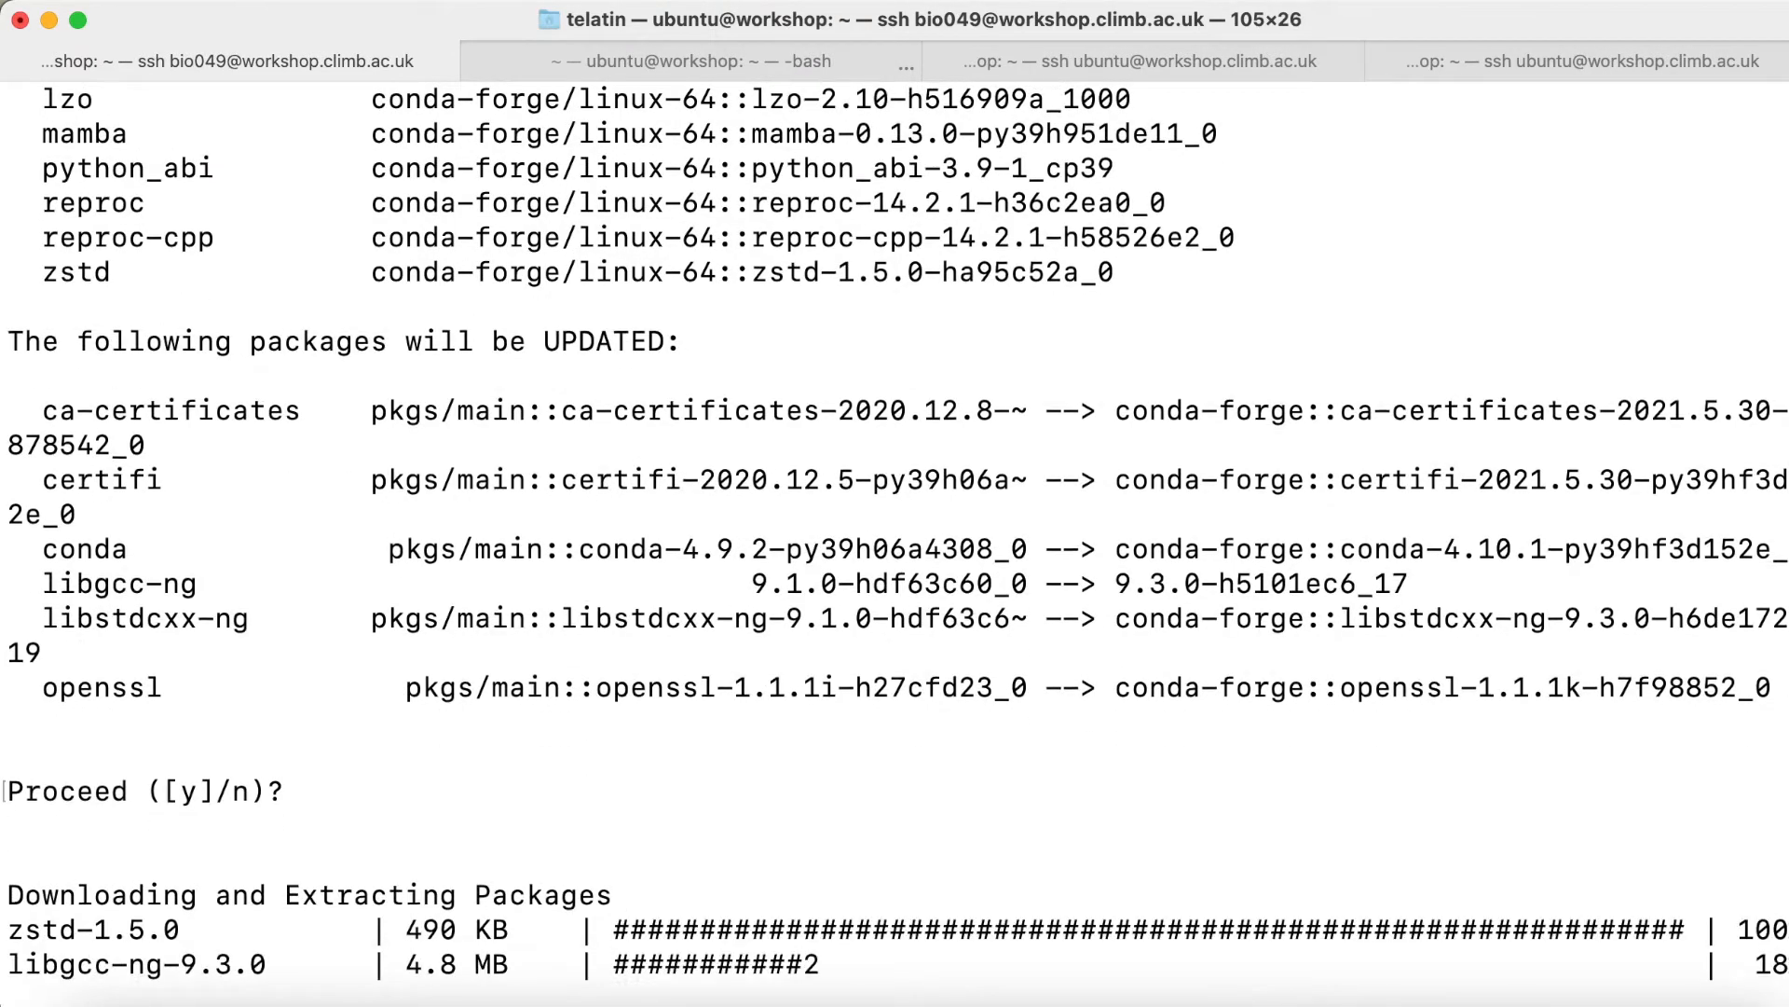
Attempt mamba install -c bioconda seqfu qax, which fails on the libzip dependency.
scroll(down, 3)
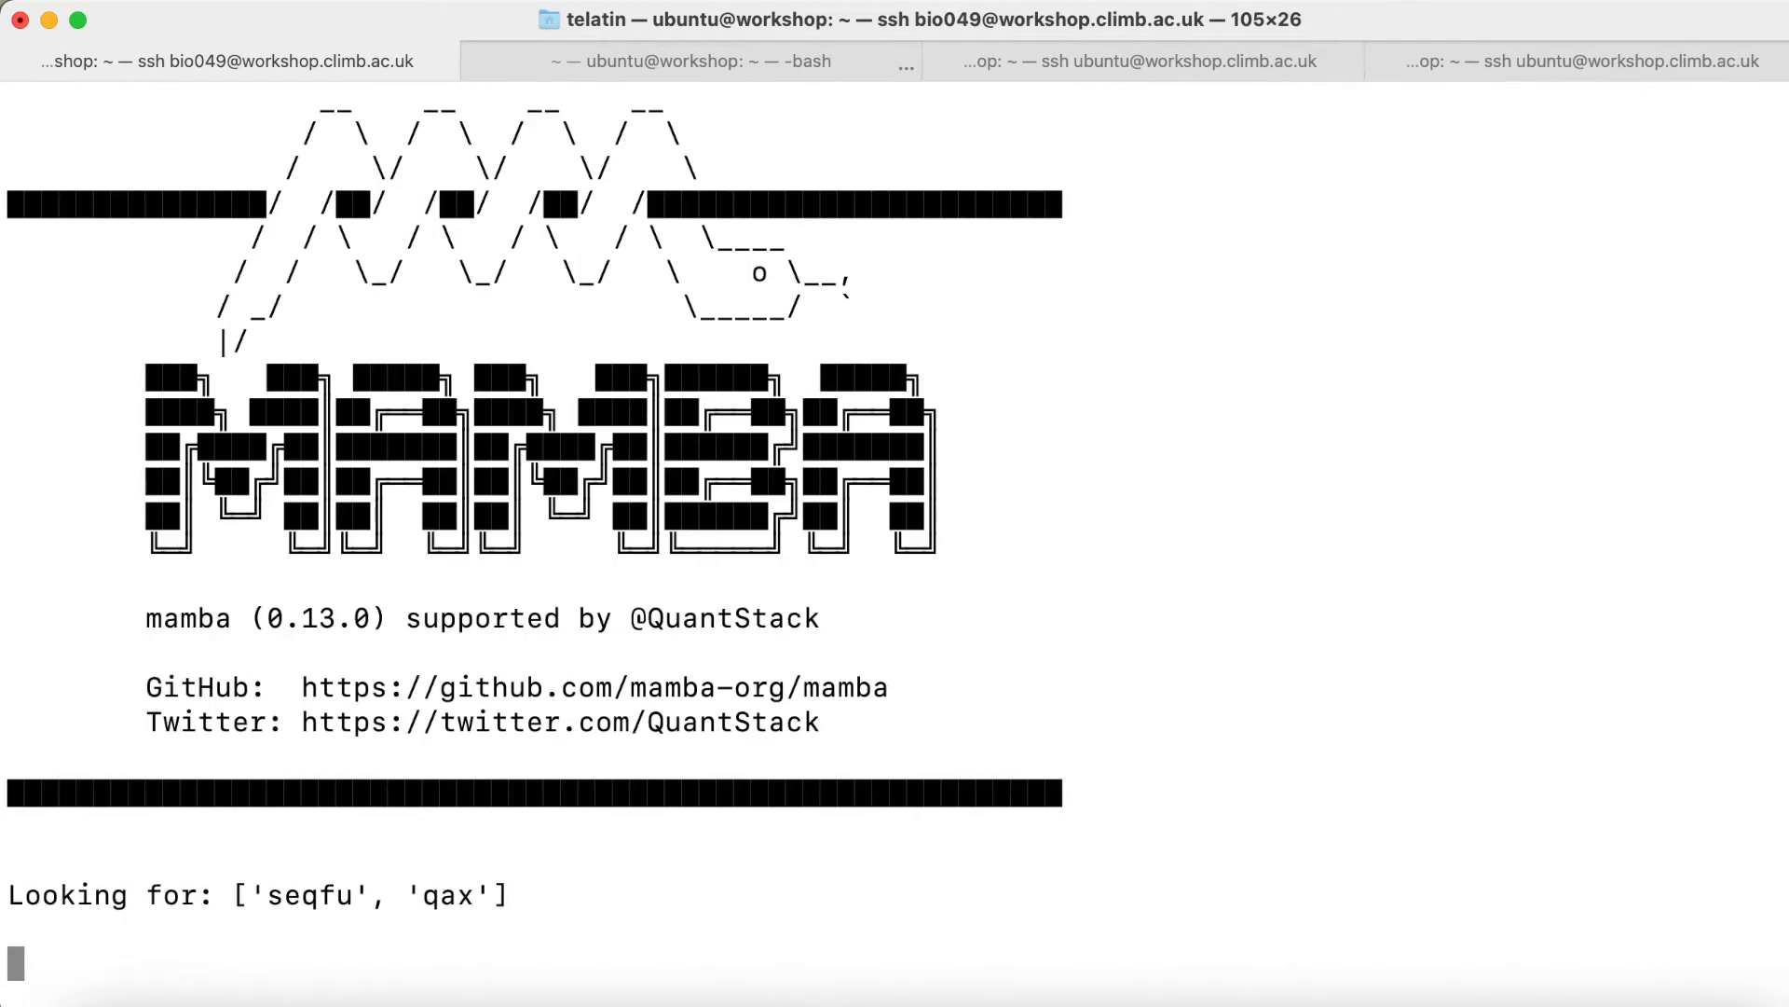
scroll(down, 3)
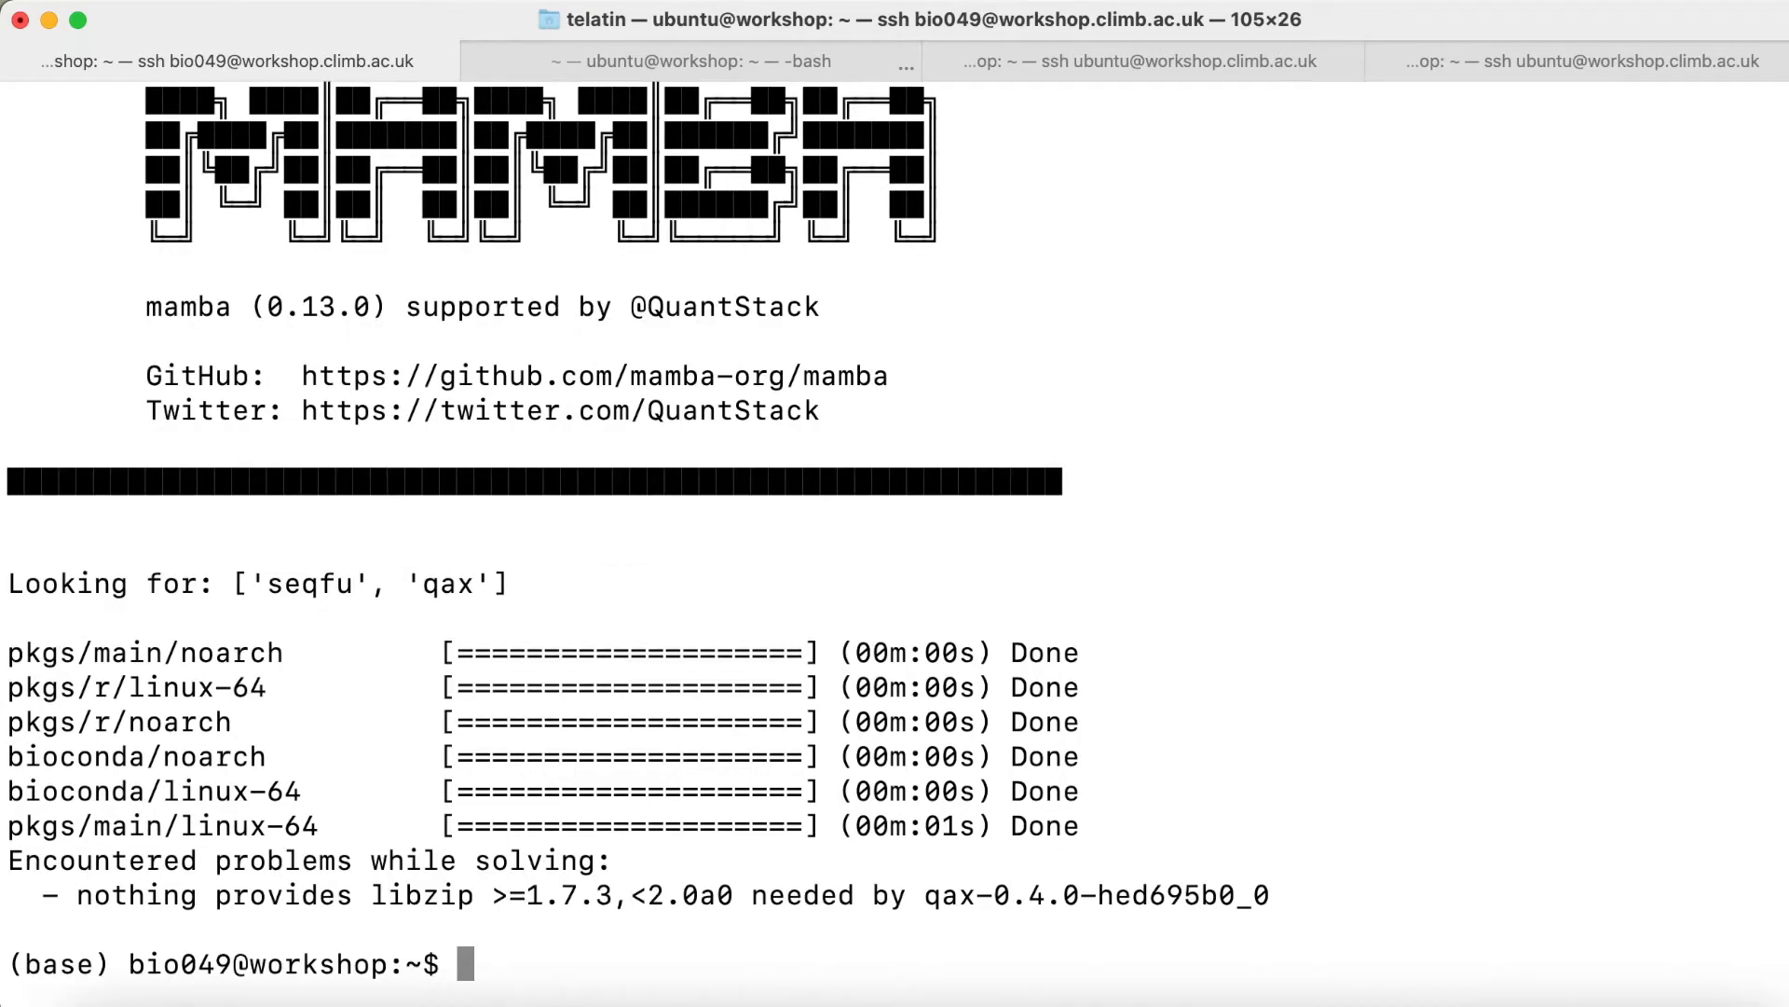
text(mamba install -c bioconda seqfu qax)
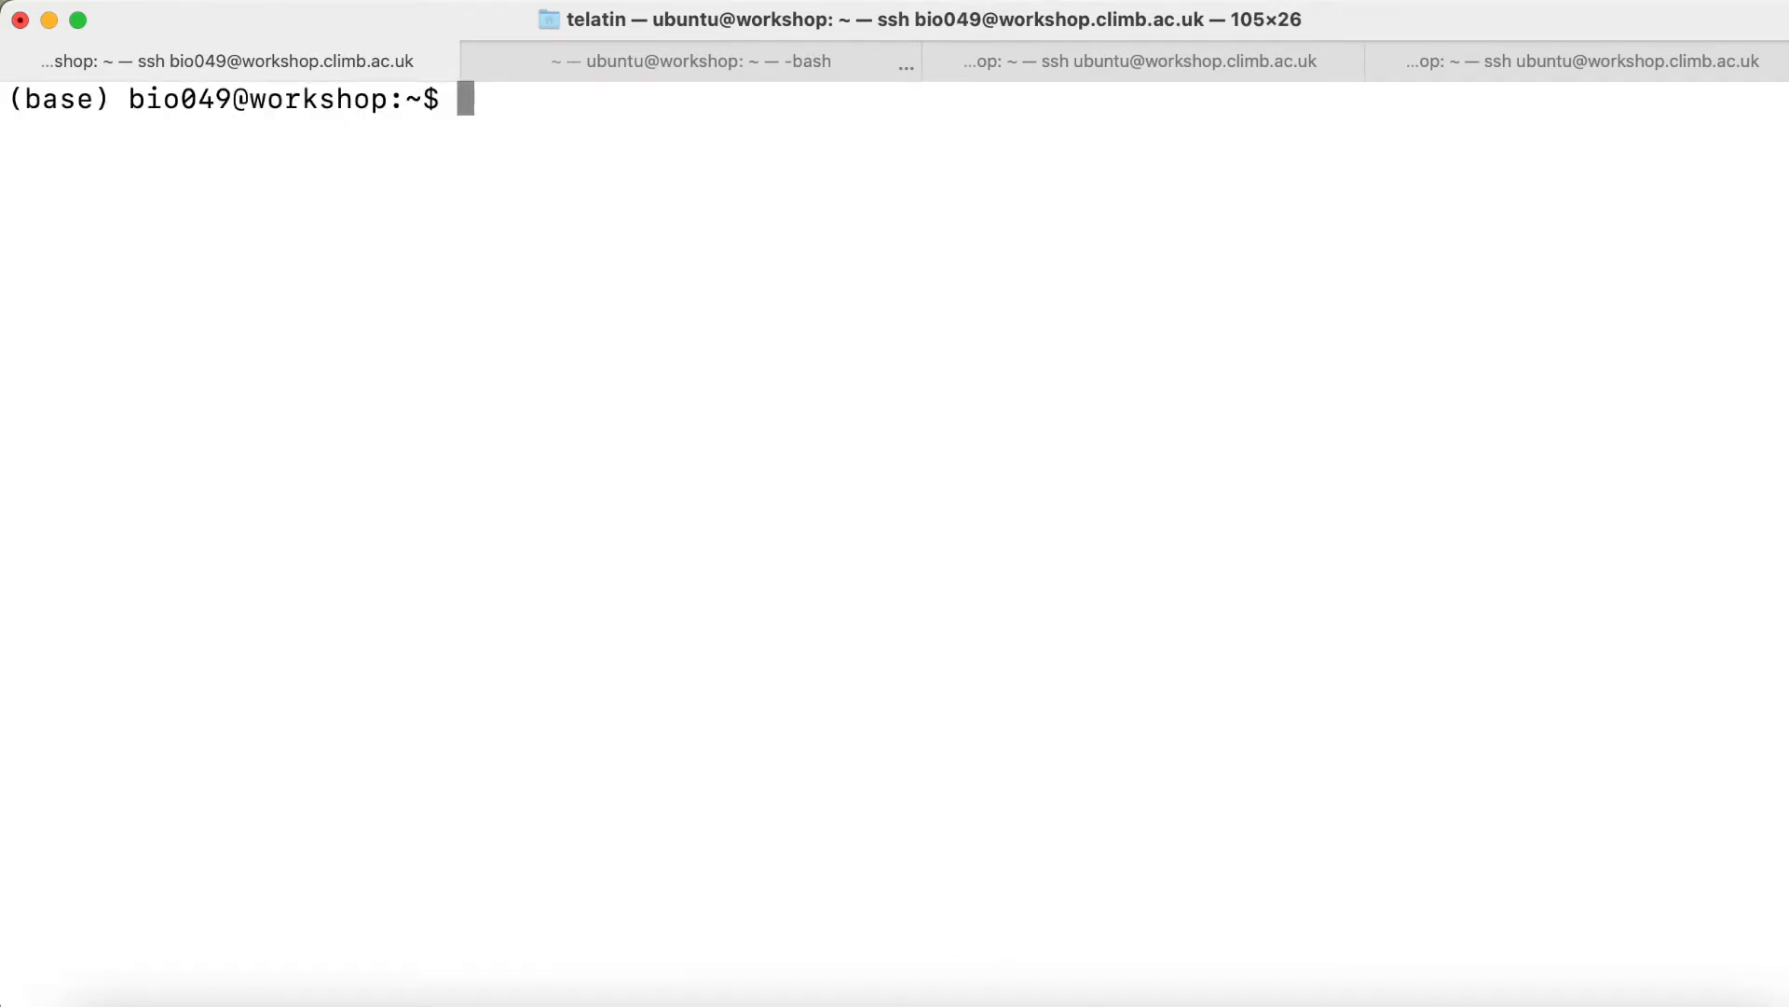
Install seqfu and qax with mamba using both conda-forge and bioconda channels.
text(mamba install -c conda-forge -)
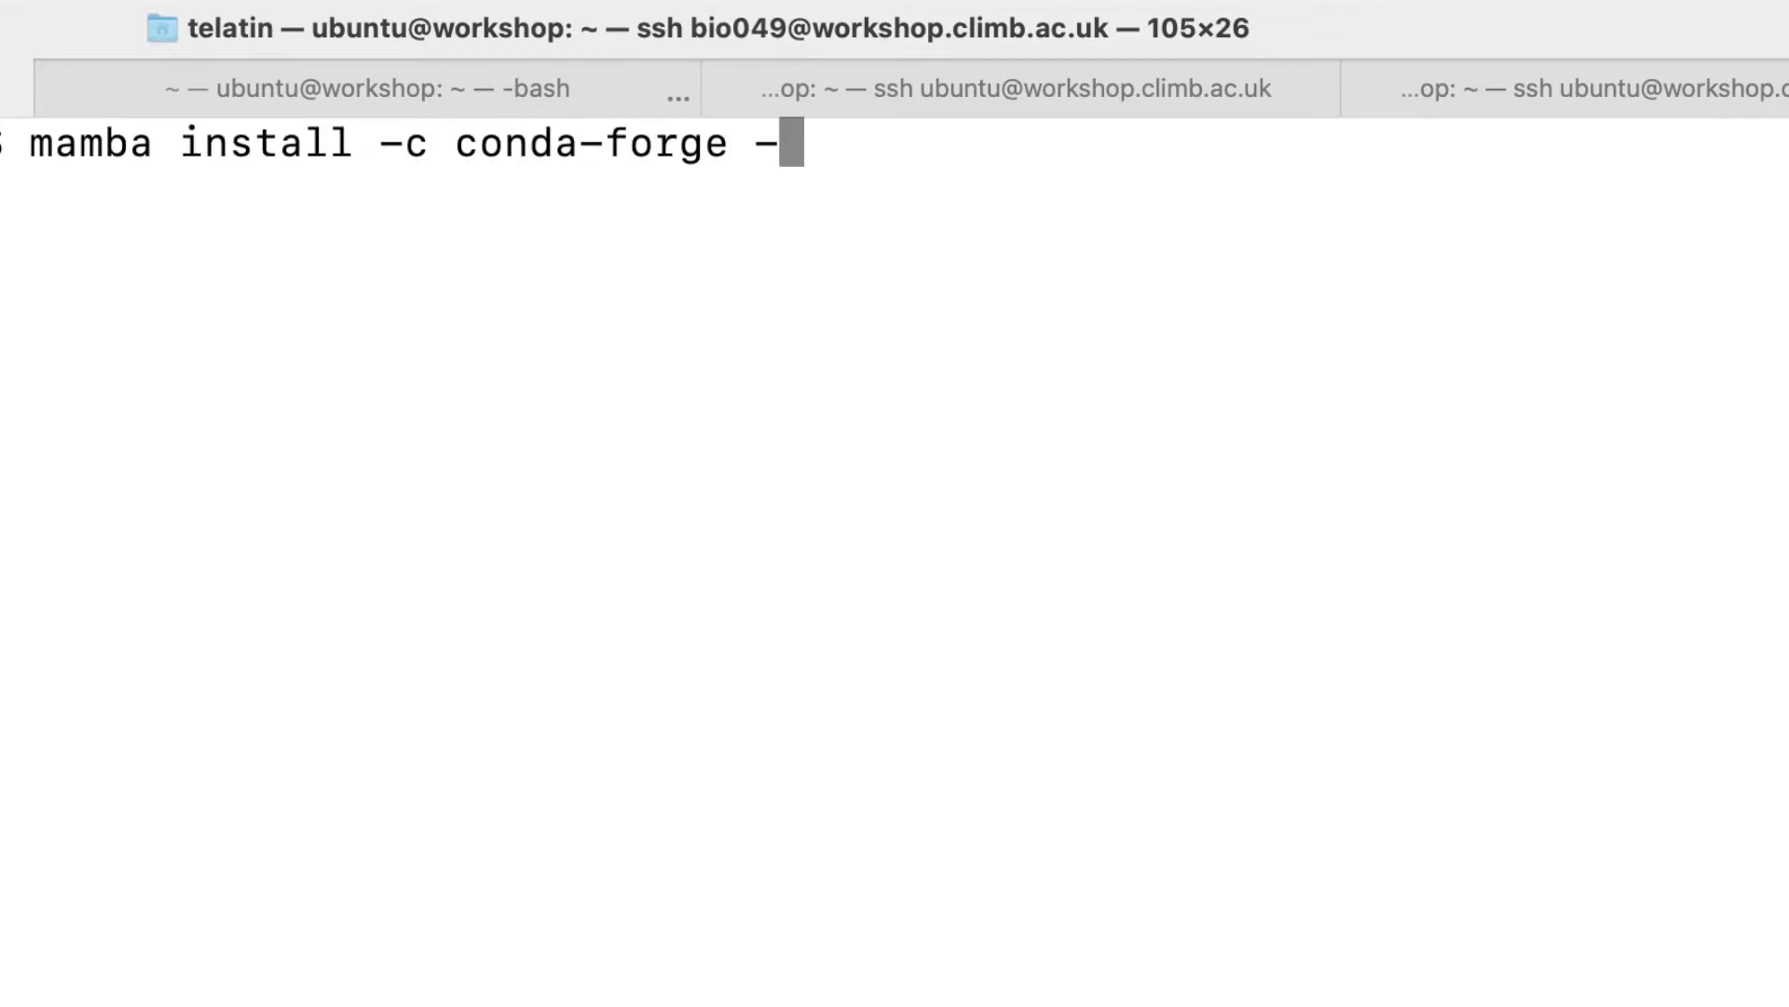
text(c bioconda seqfu)
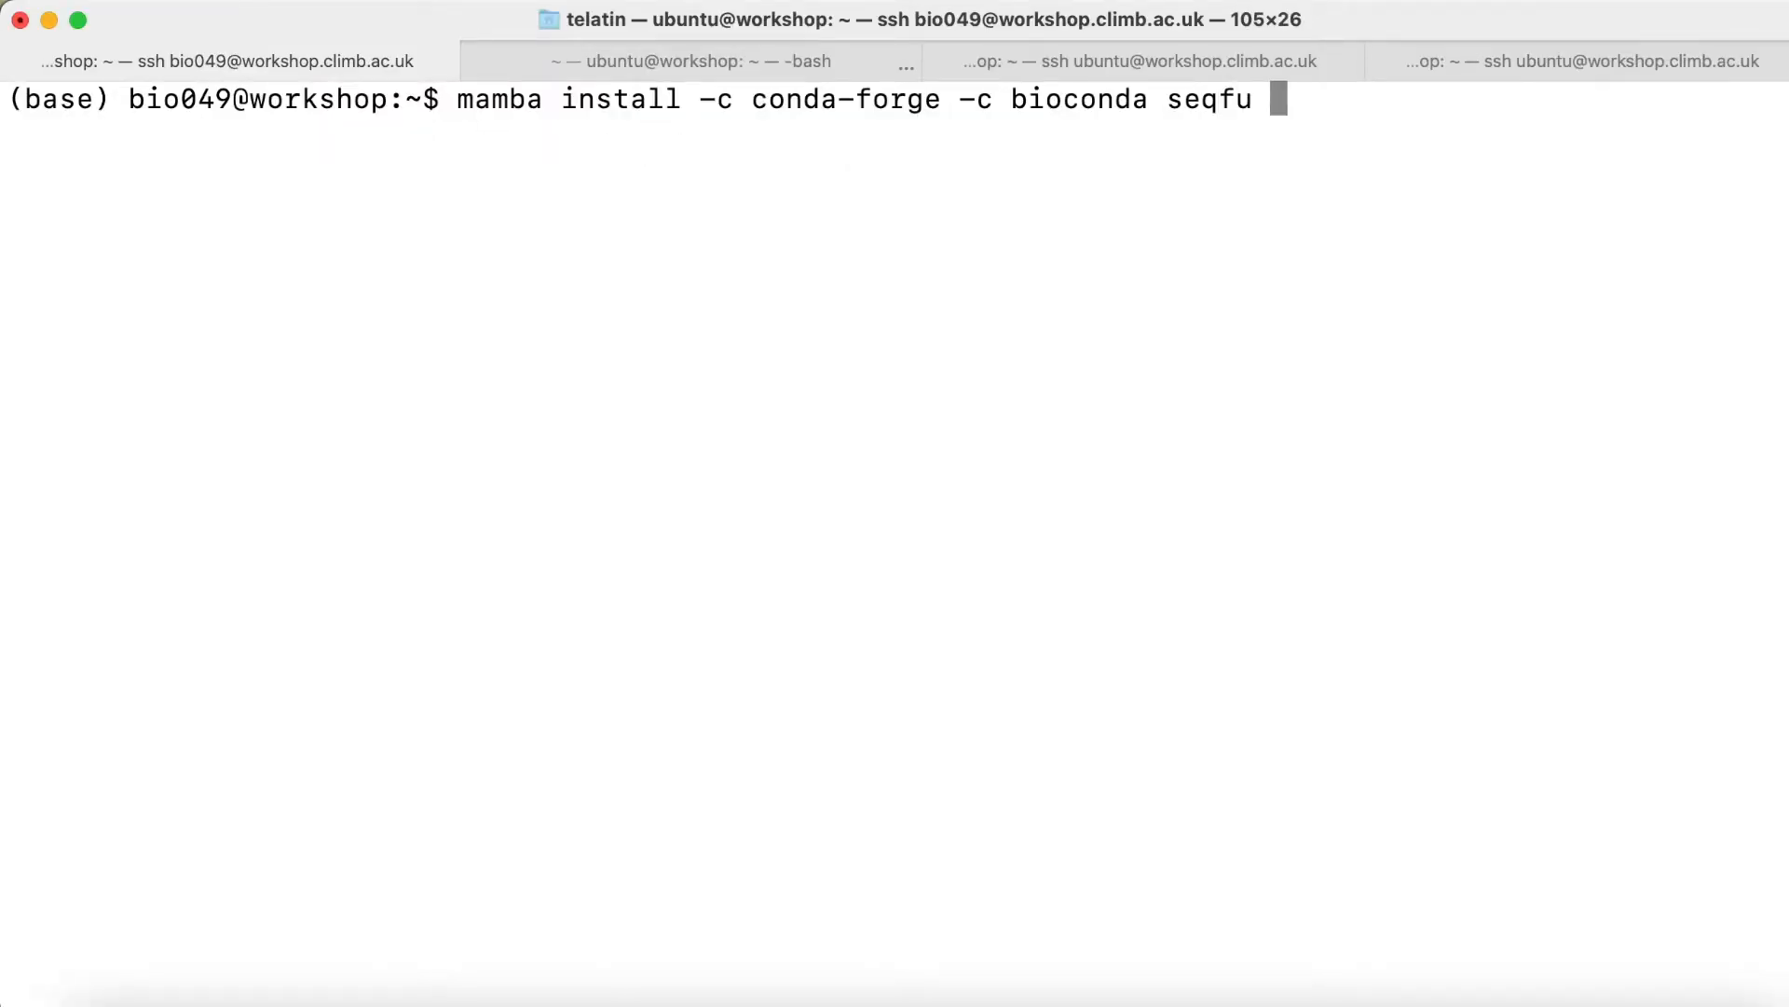
text(qax)
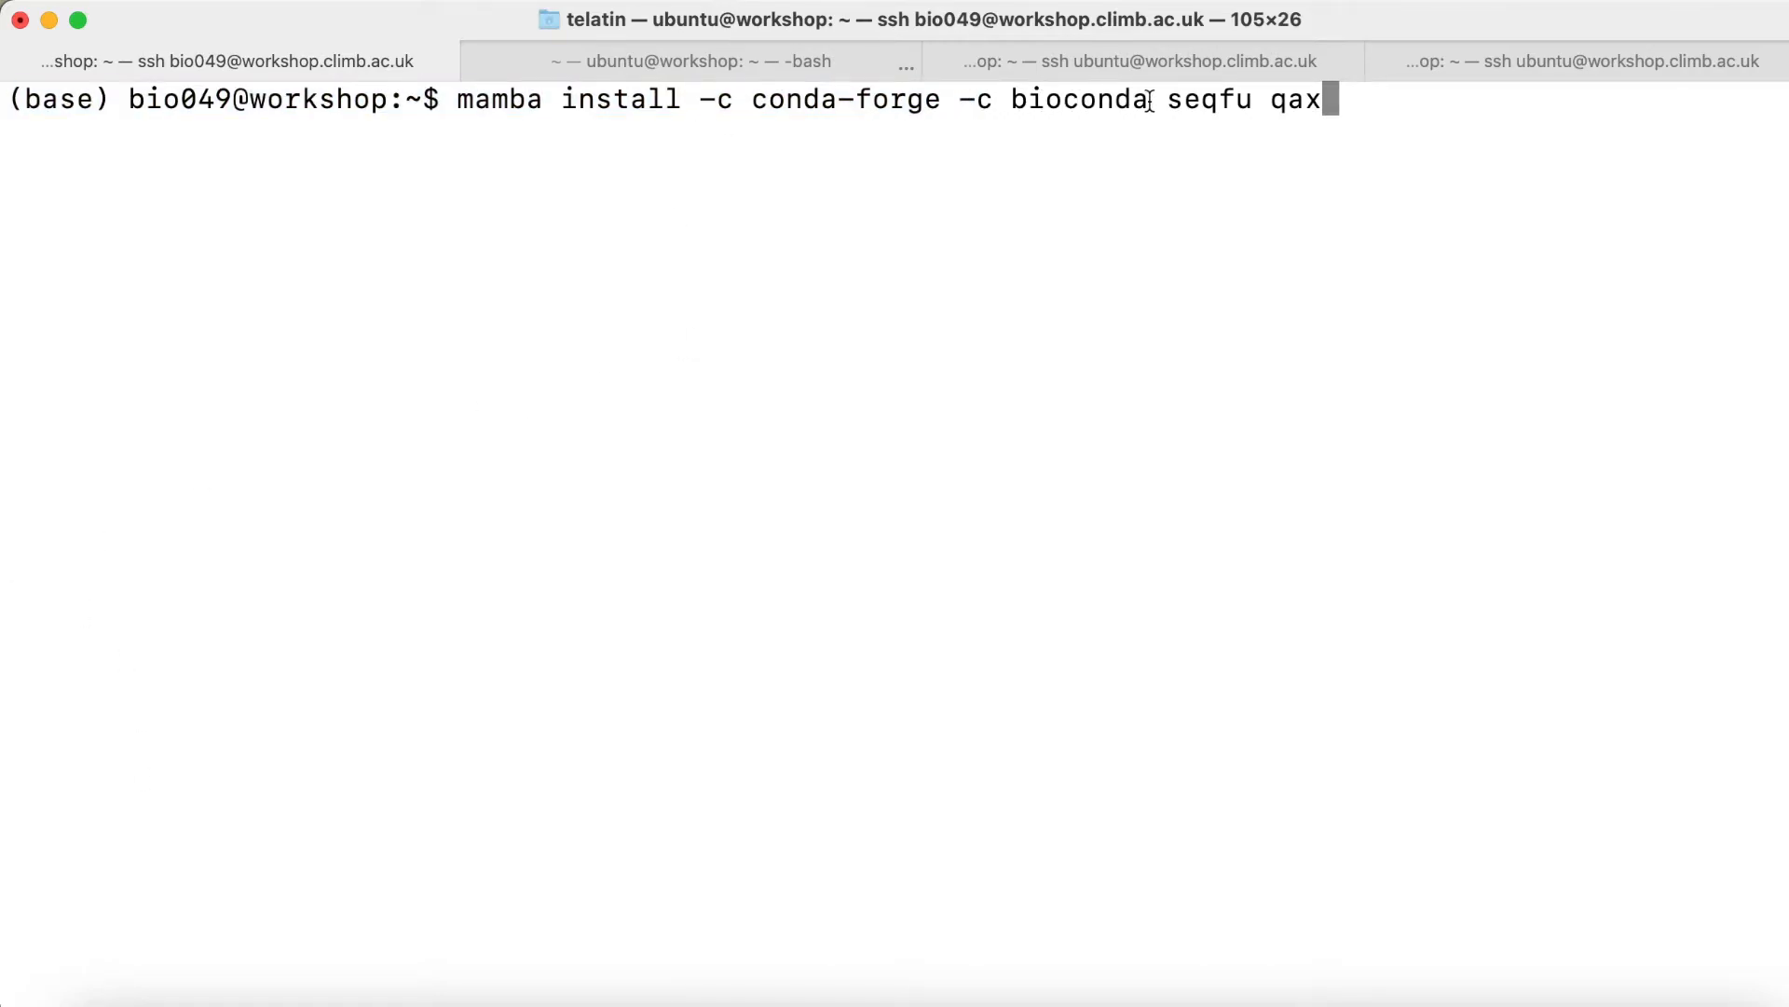
key(Return)
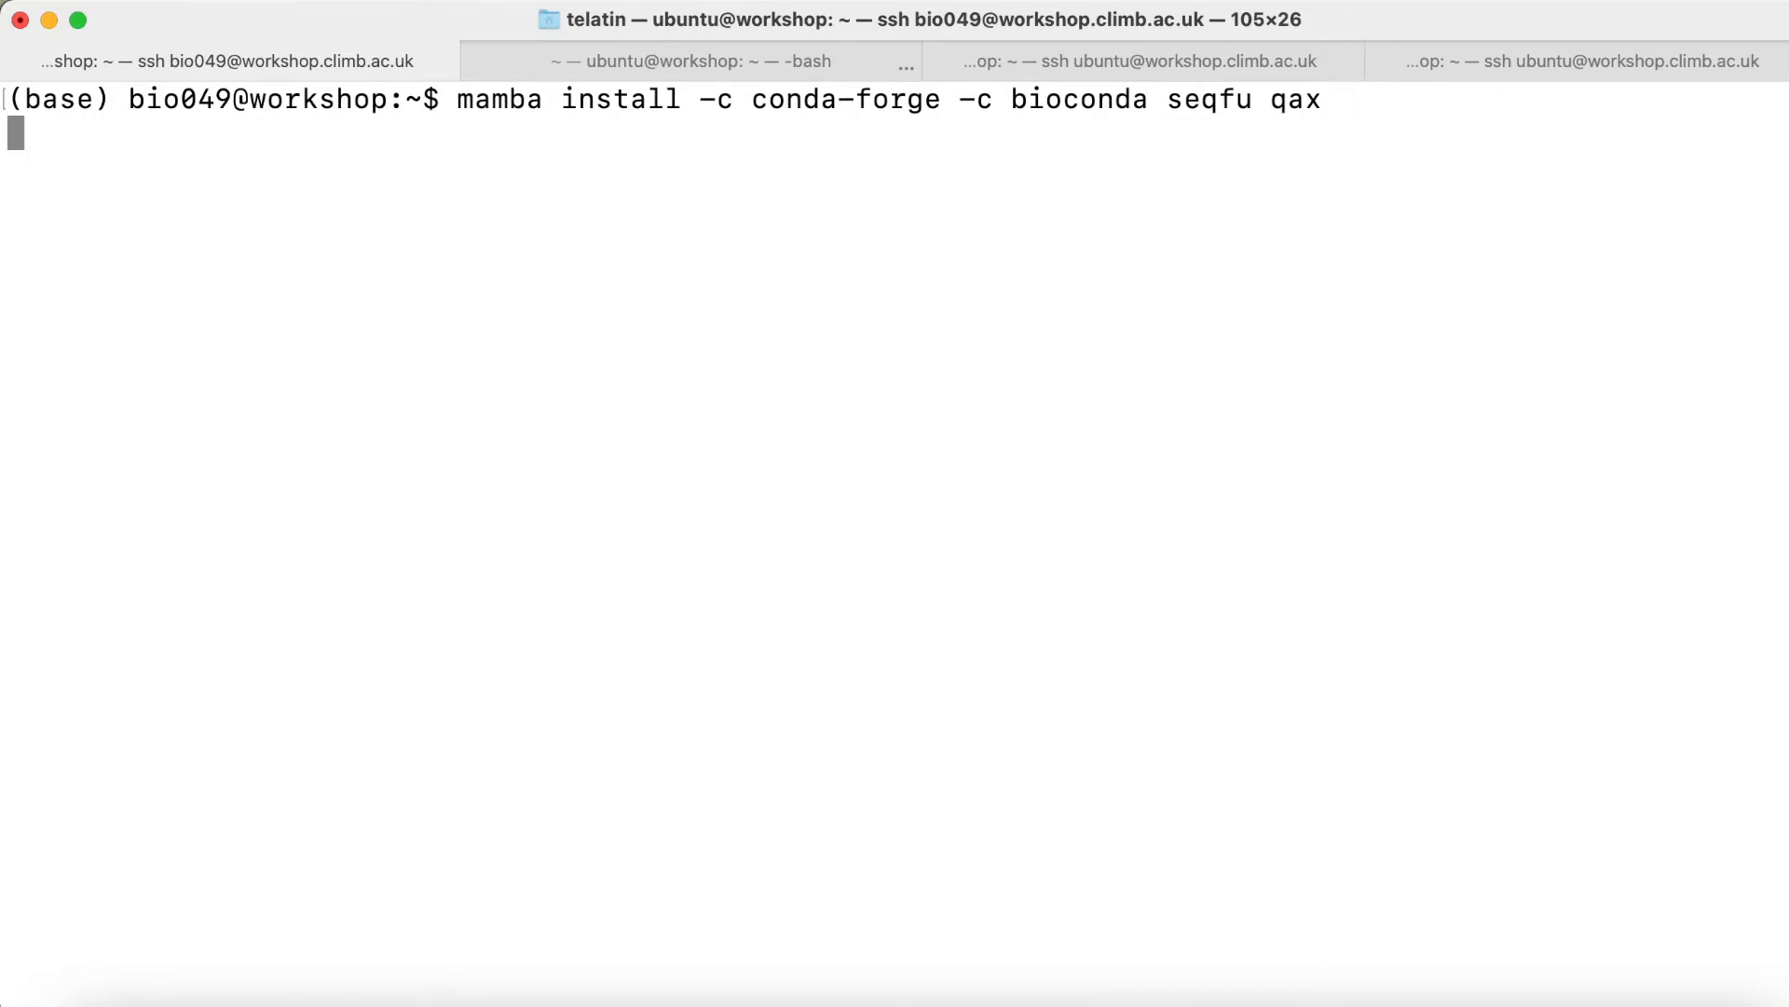
key(Return)
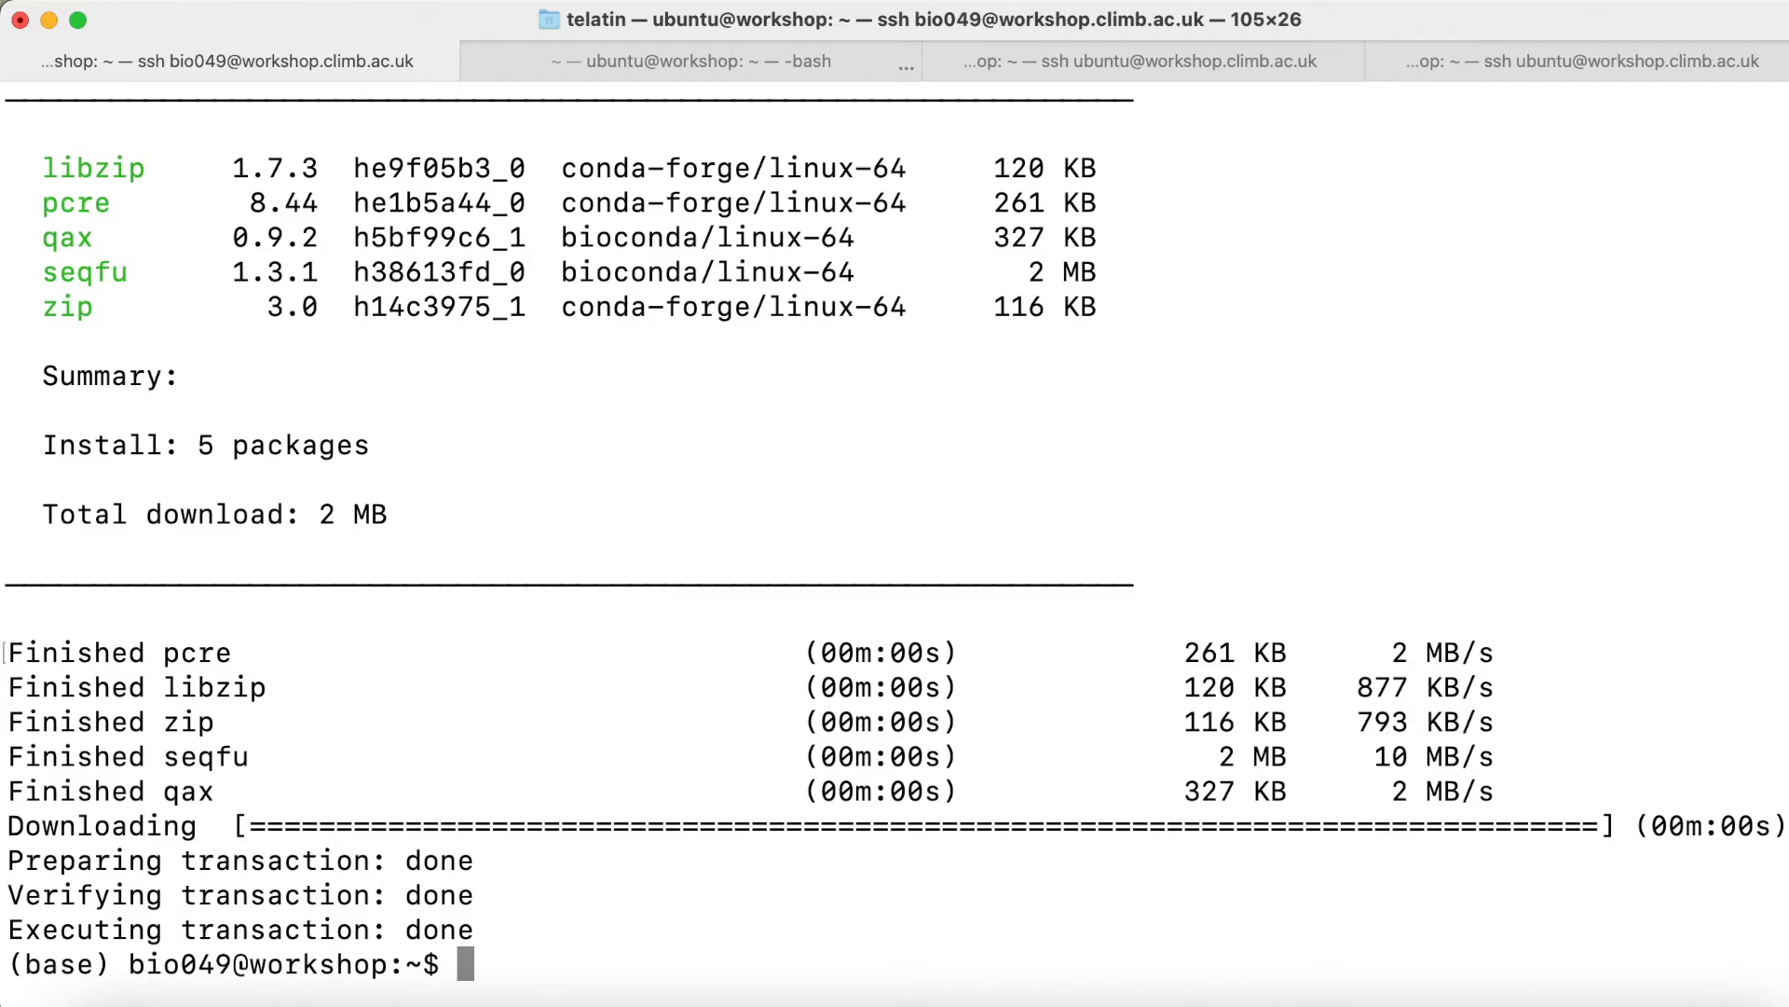
text(seqf)
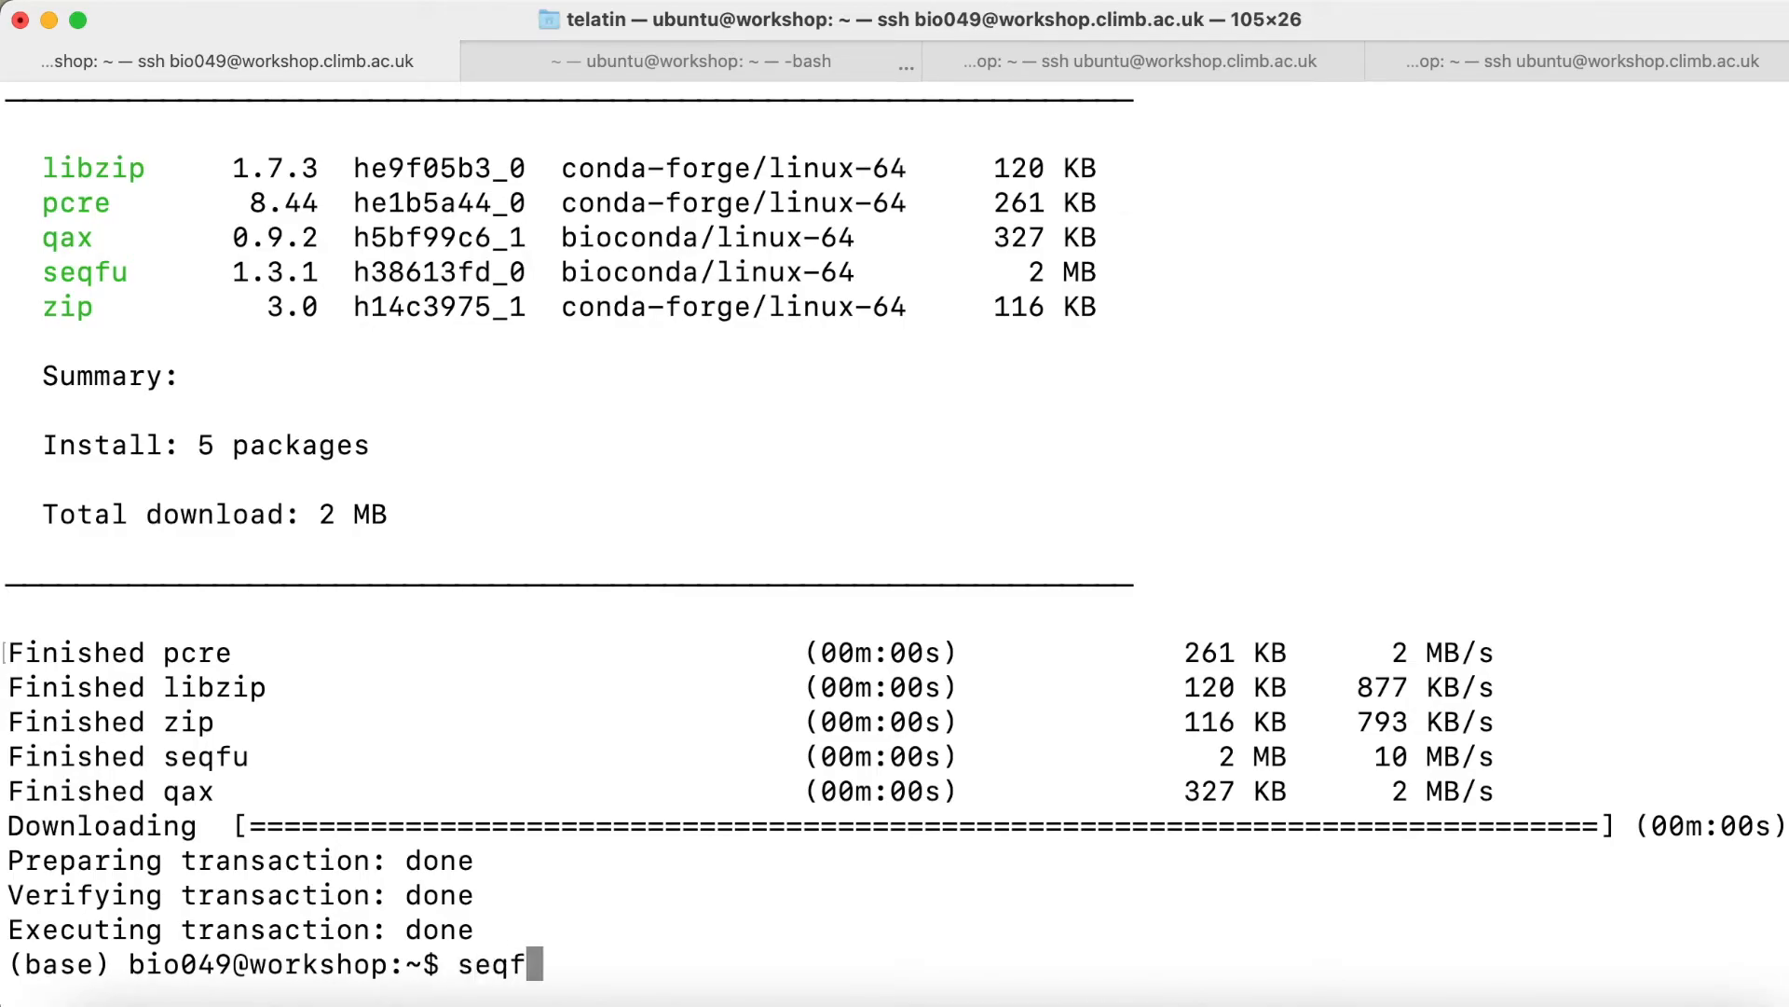
Run seqfu to confirm version 1.3.1 lists its subcommands.
key(Return)
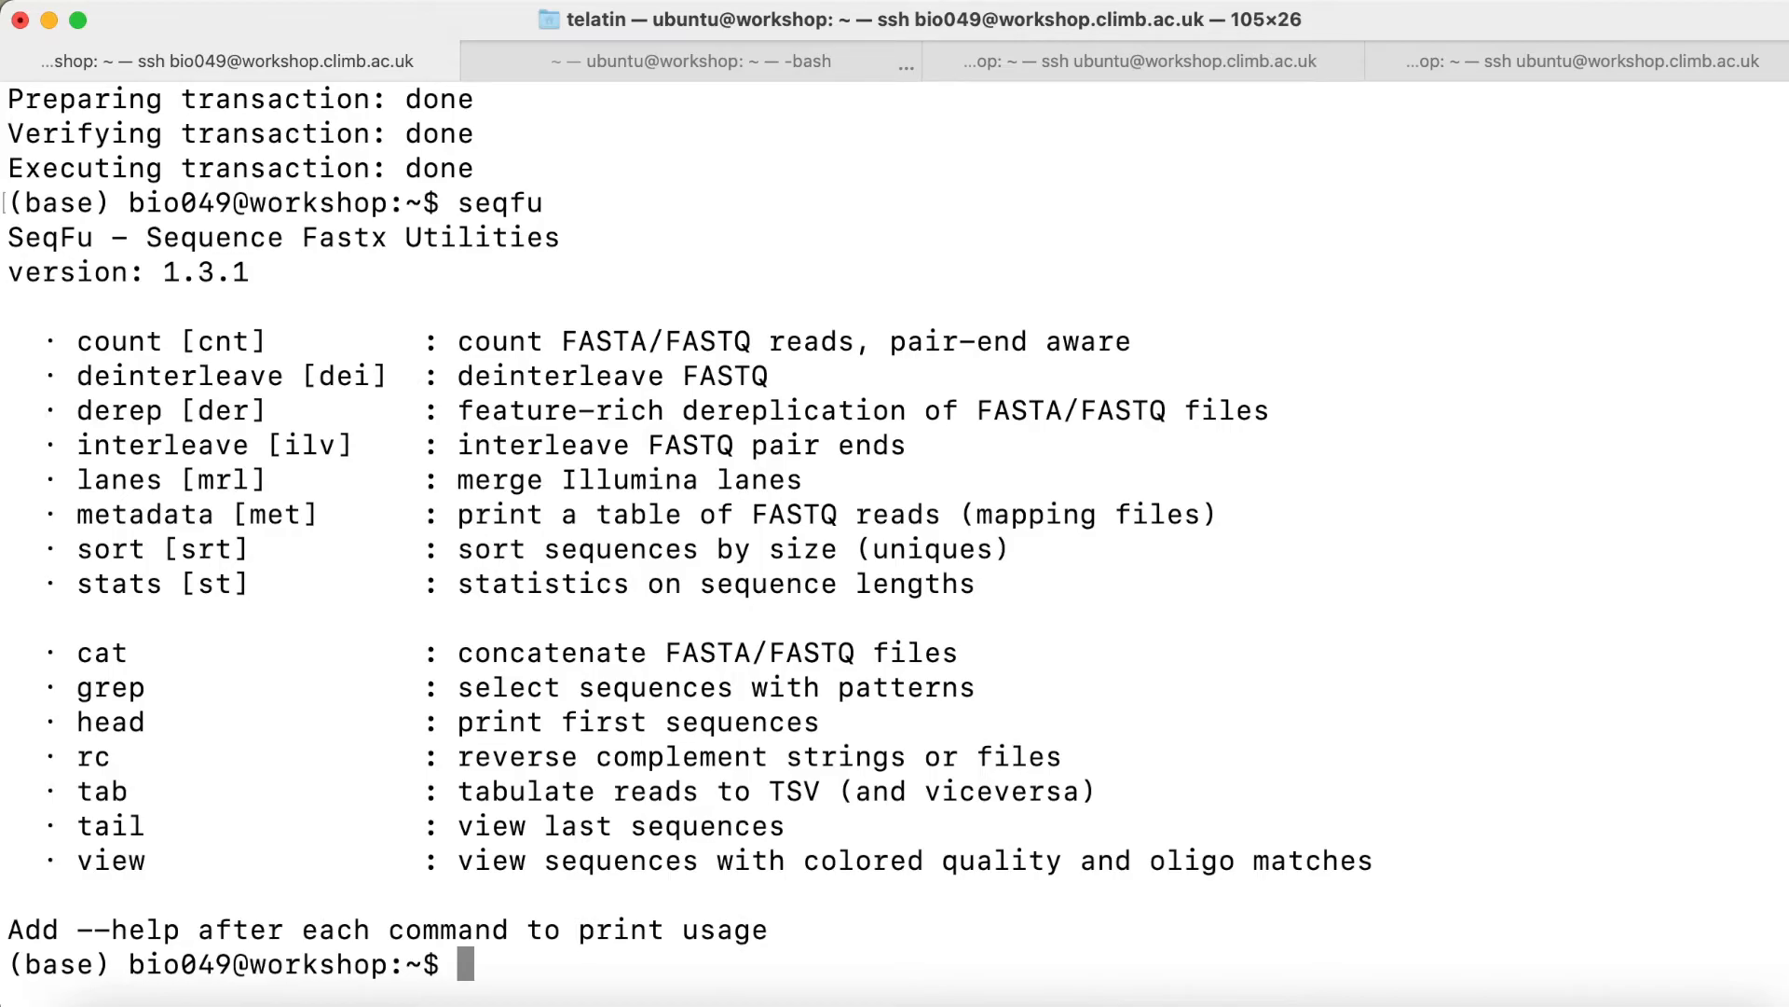
Start editing ~/.condarc in nano.
text(na)
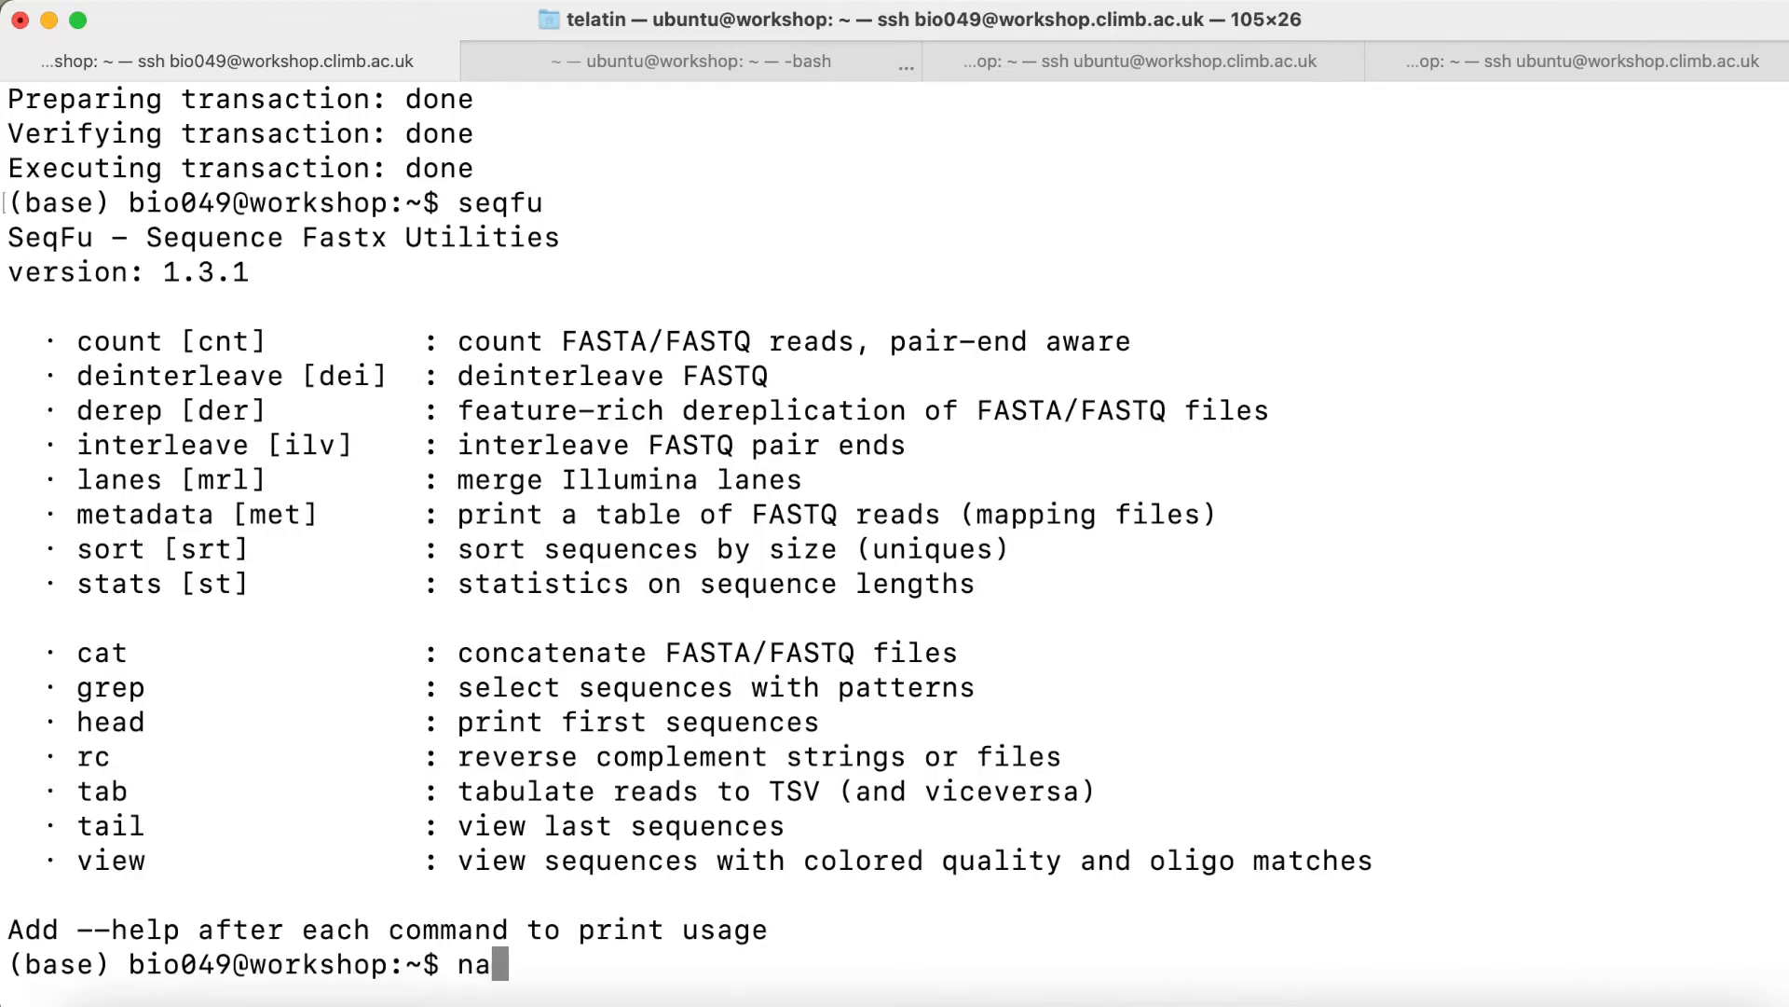
text(no ~/)
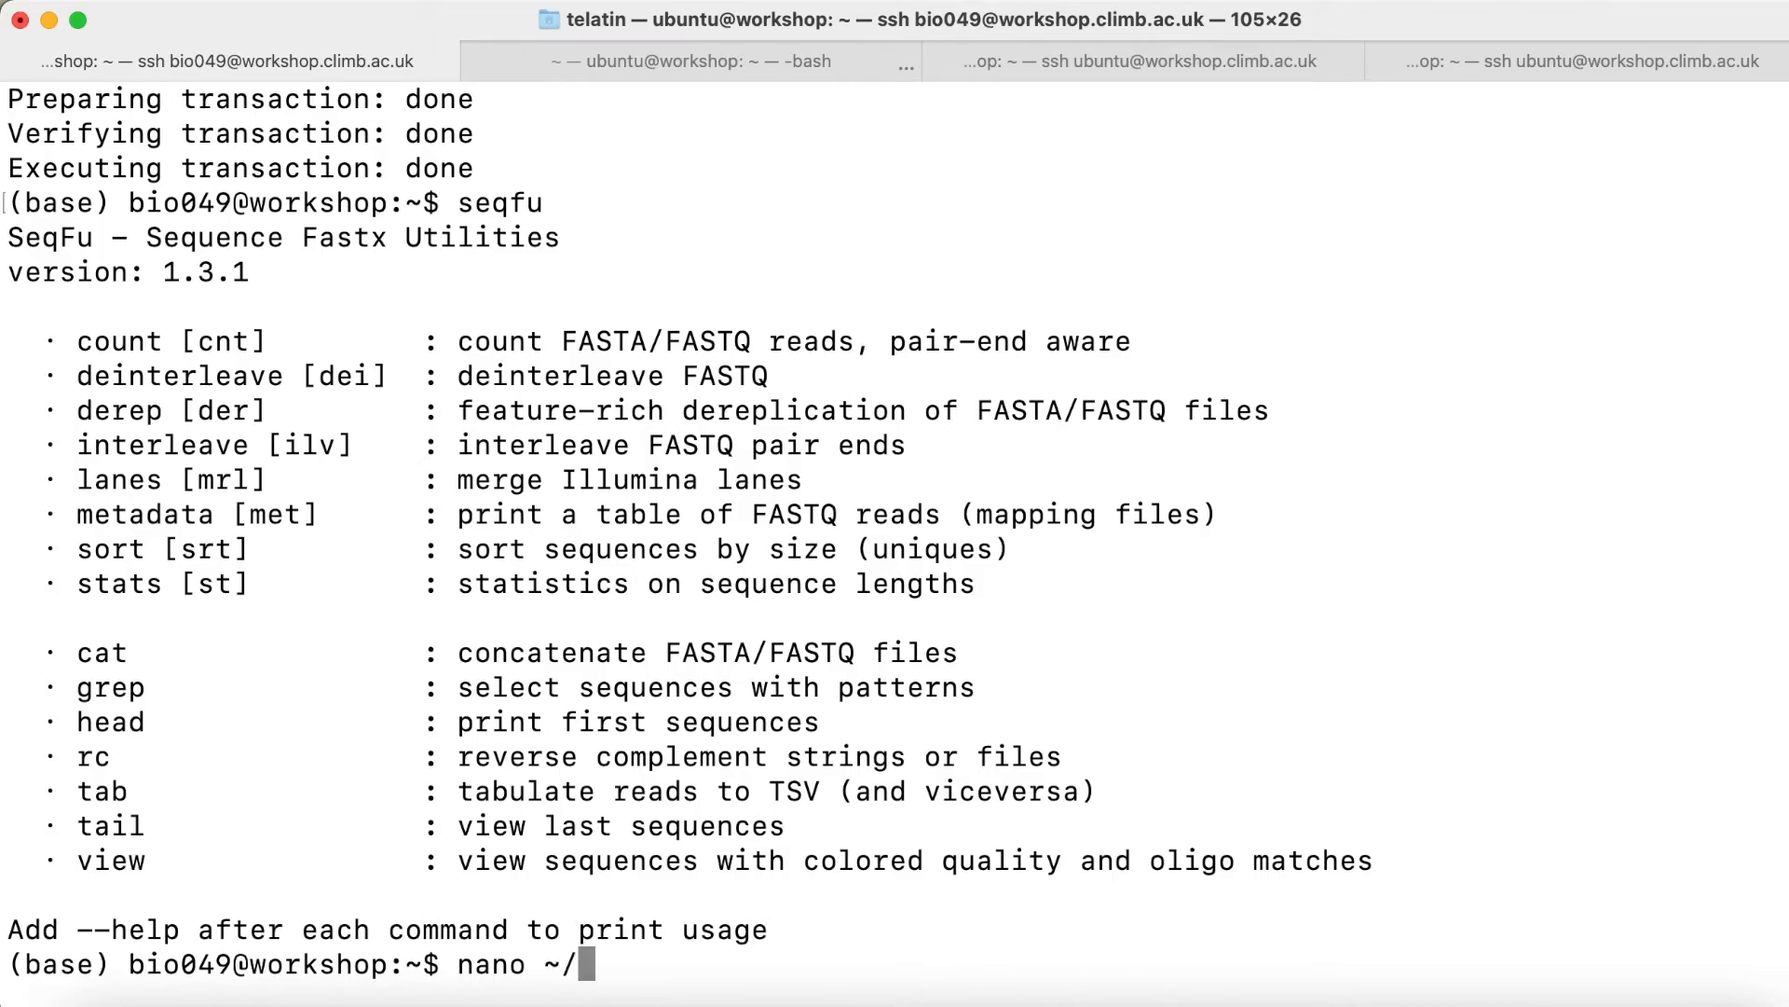
text(.)
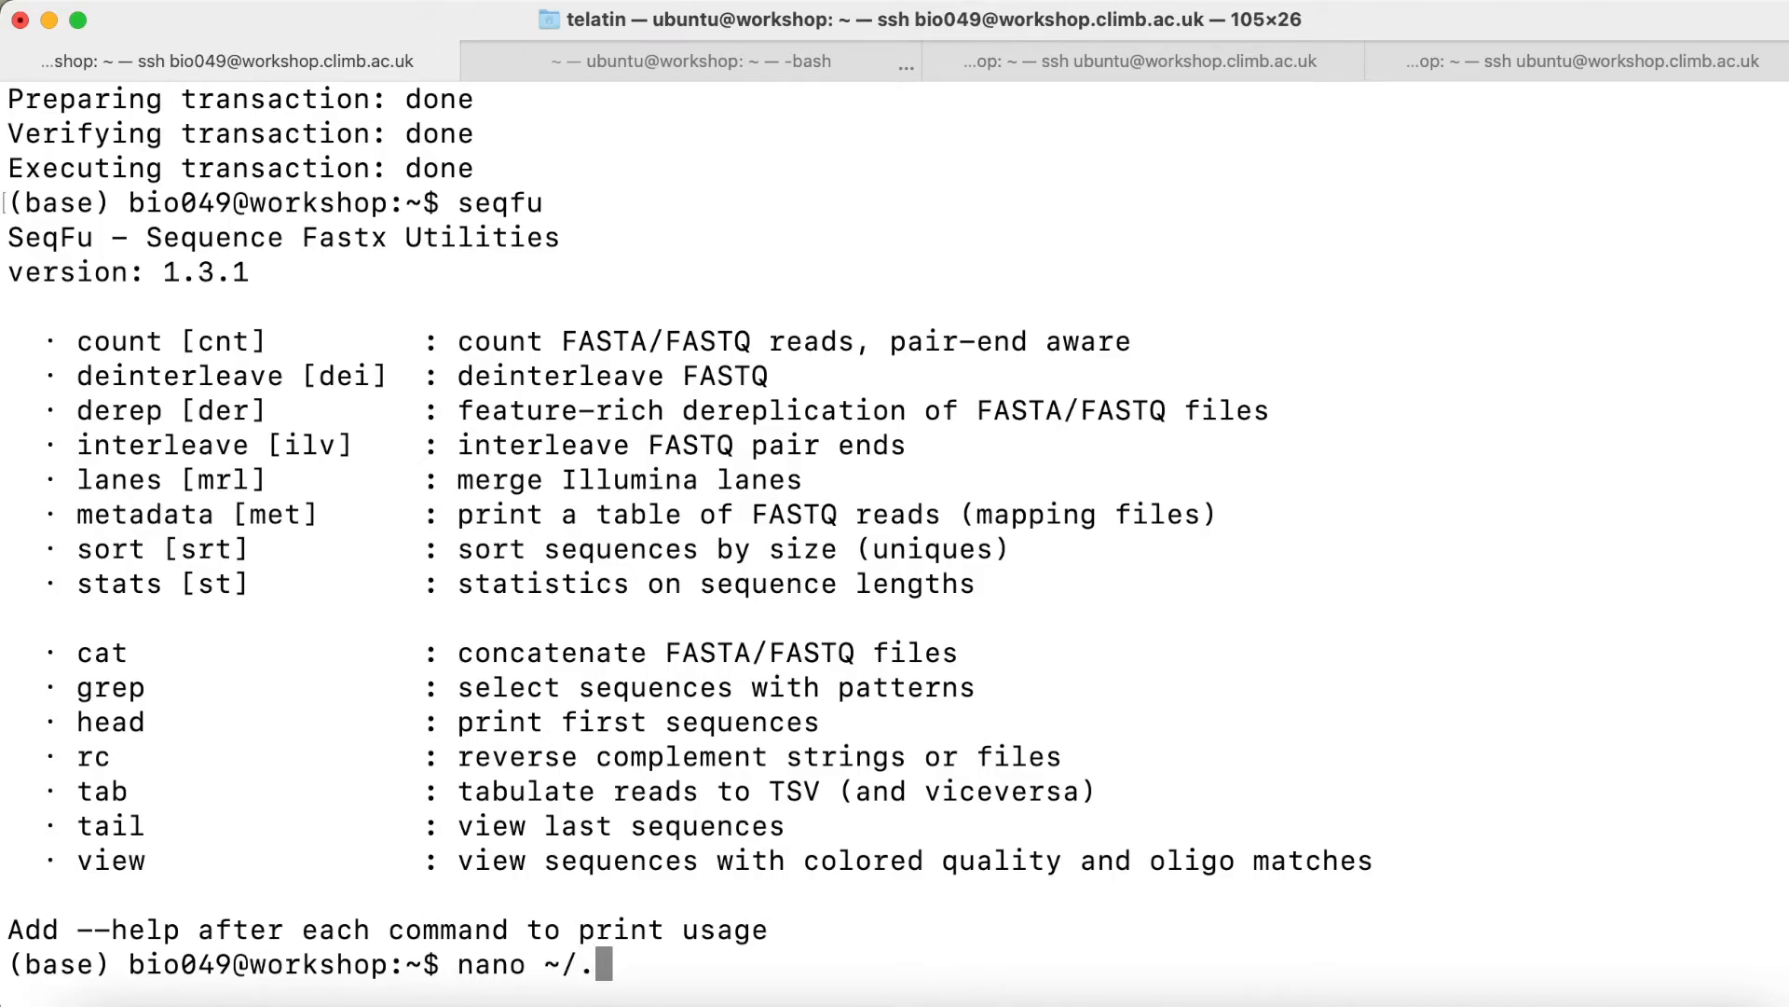
text(condar)
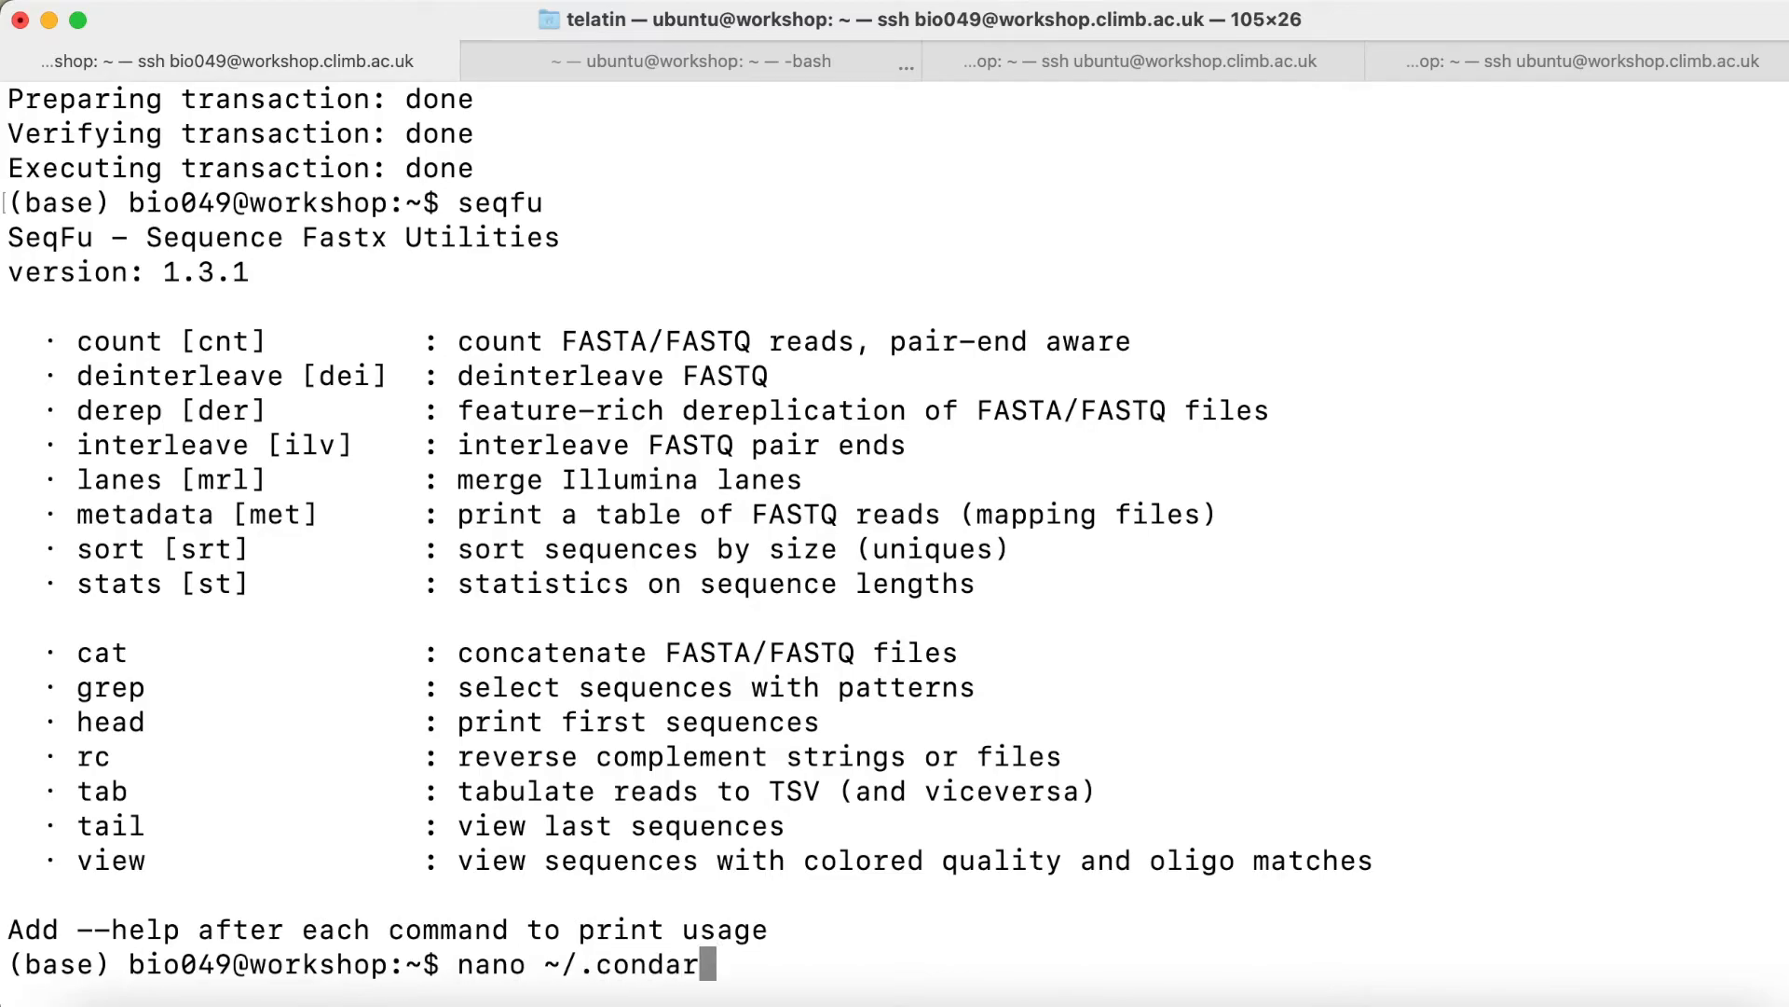
text(c)
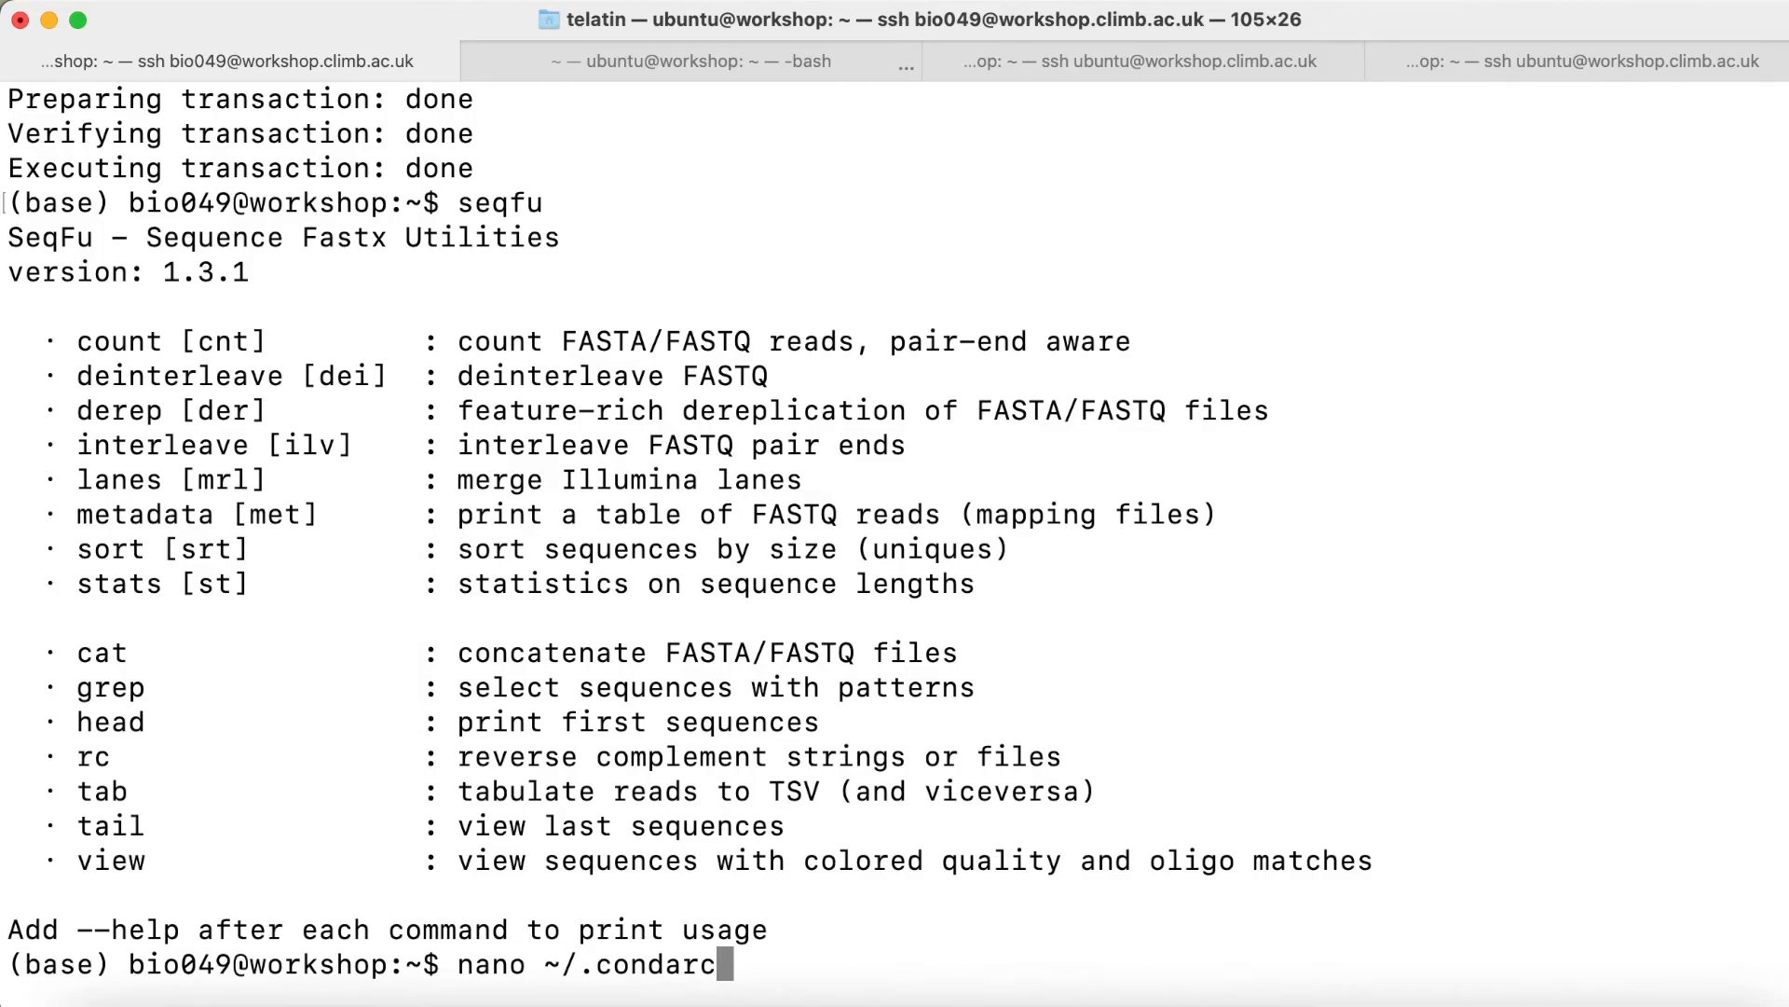
key(Return)
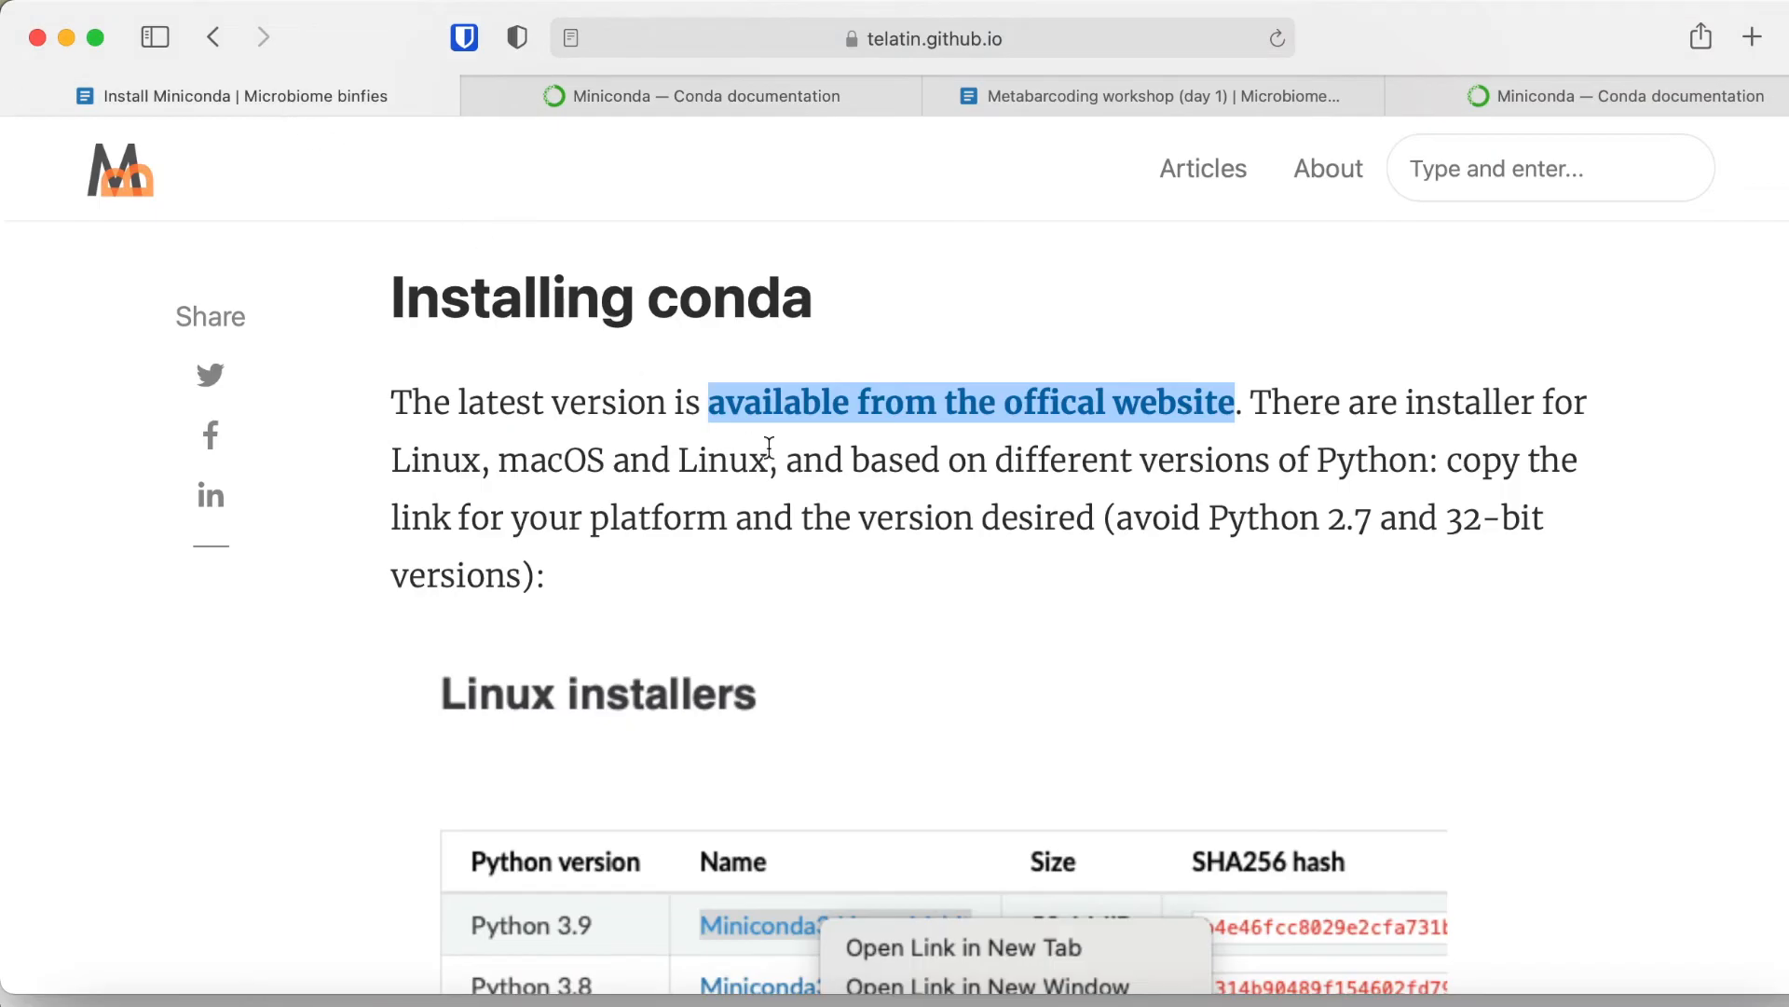
Scroll the Install Miniconda notes down to the Repositories heading.
scroll(down, 3)
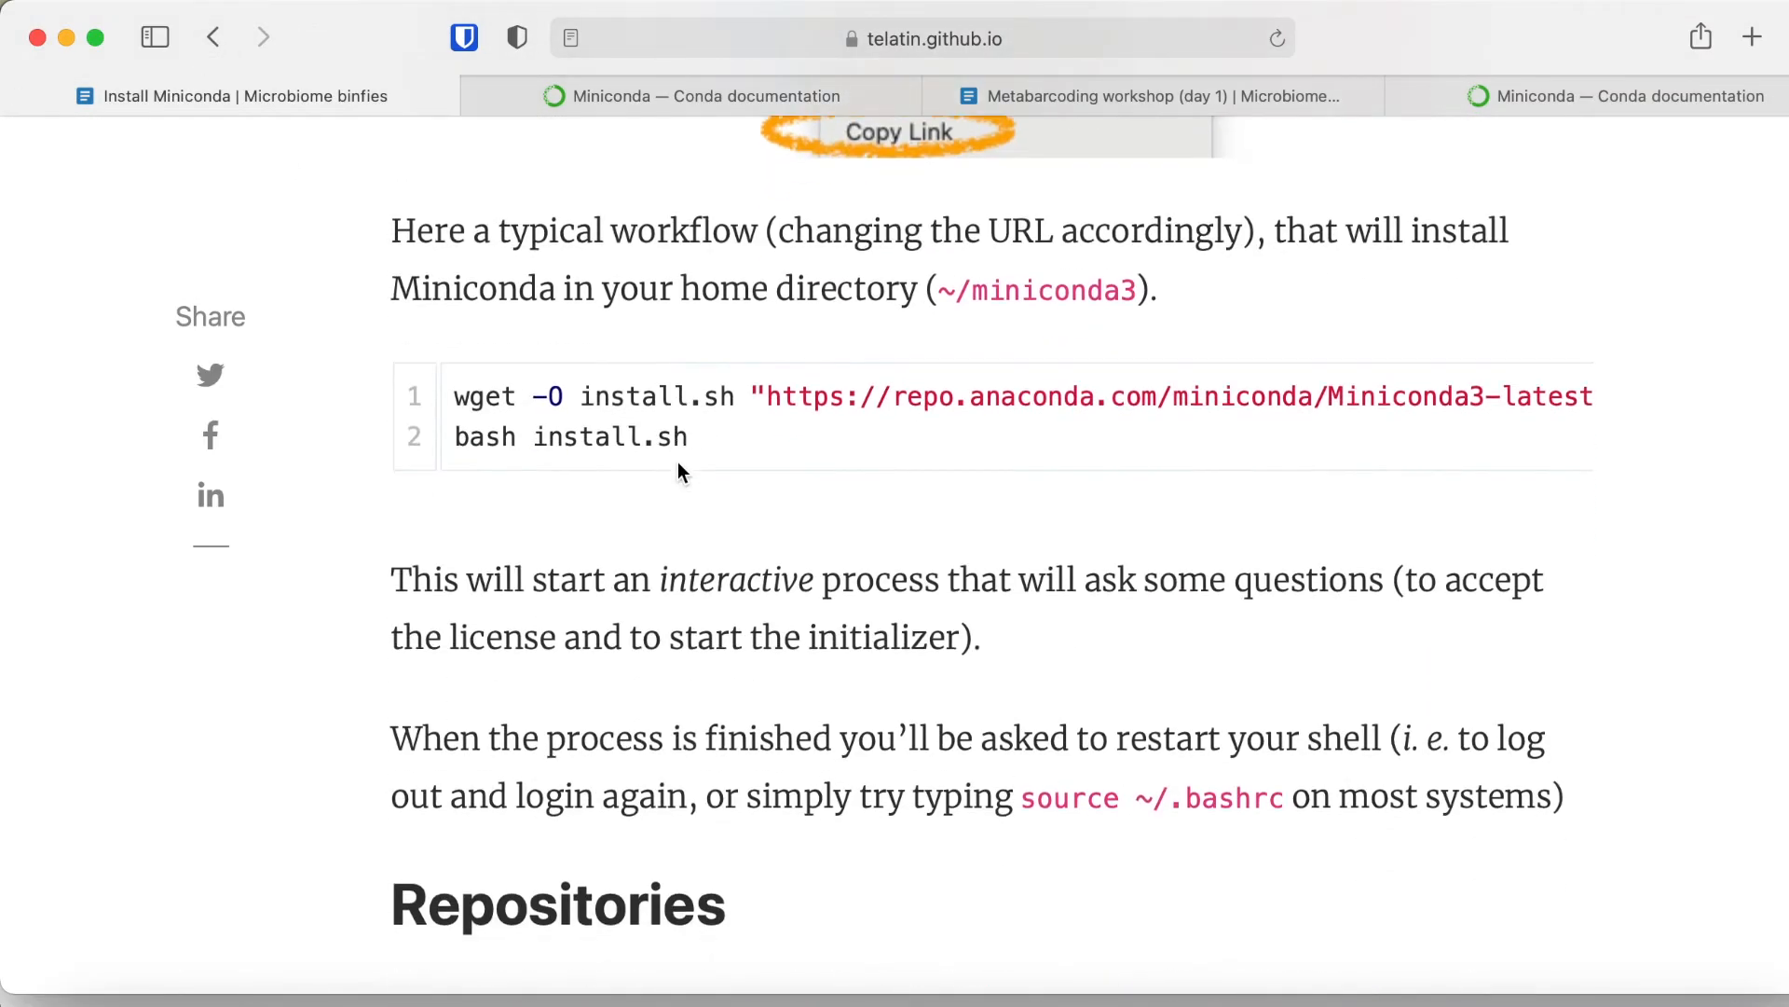
scroll(down, 3)
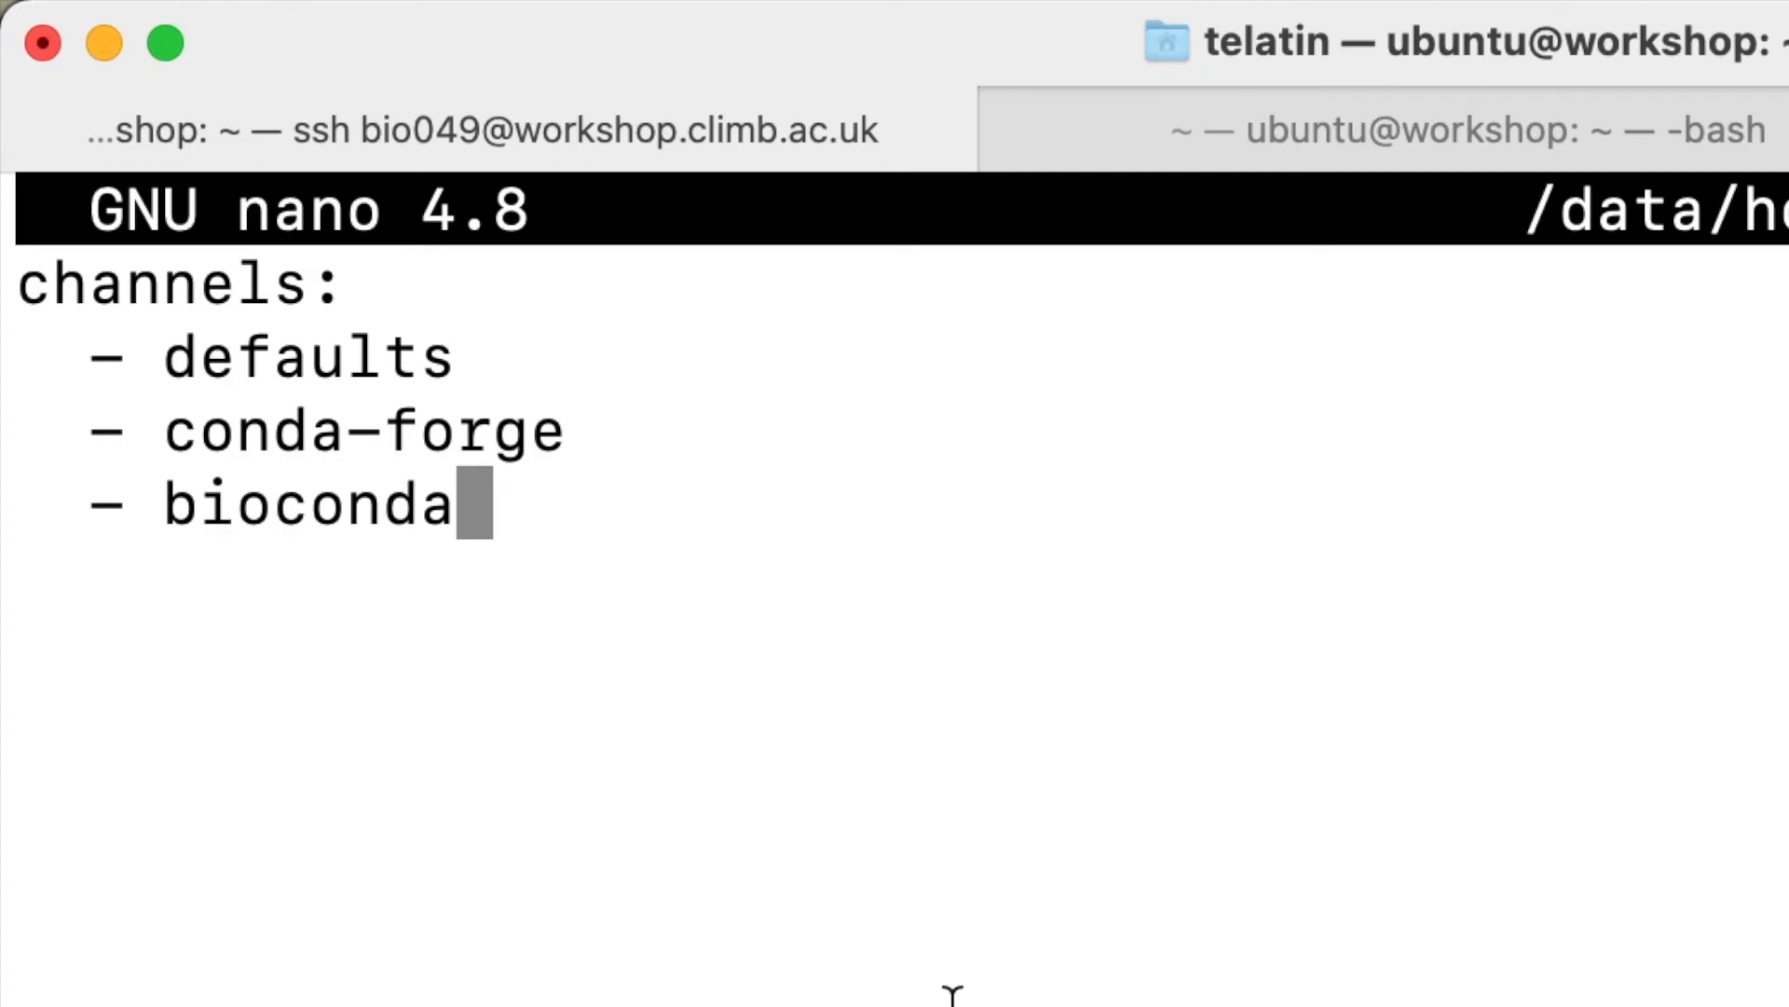
mouse_move(109, 366)
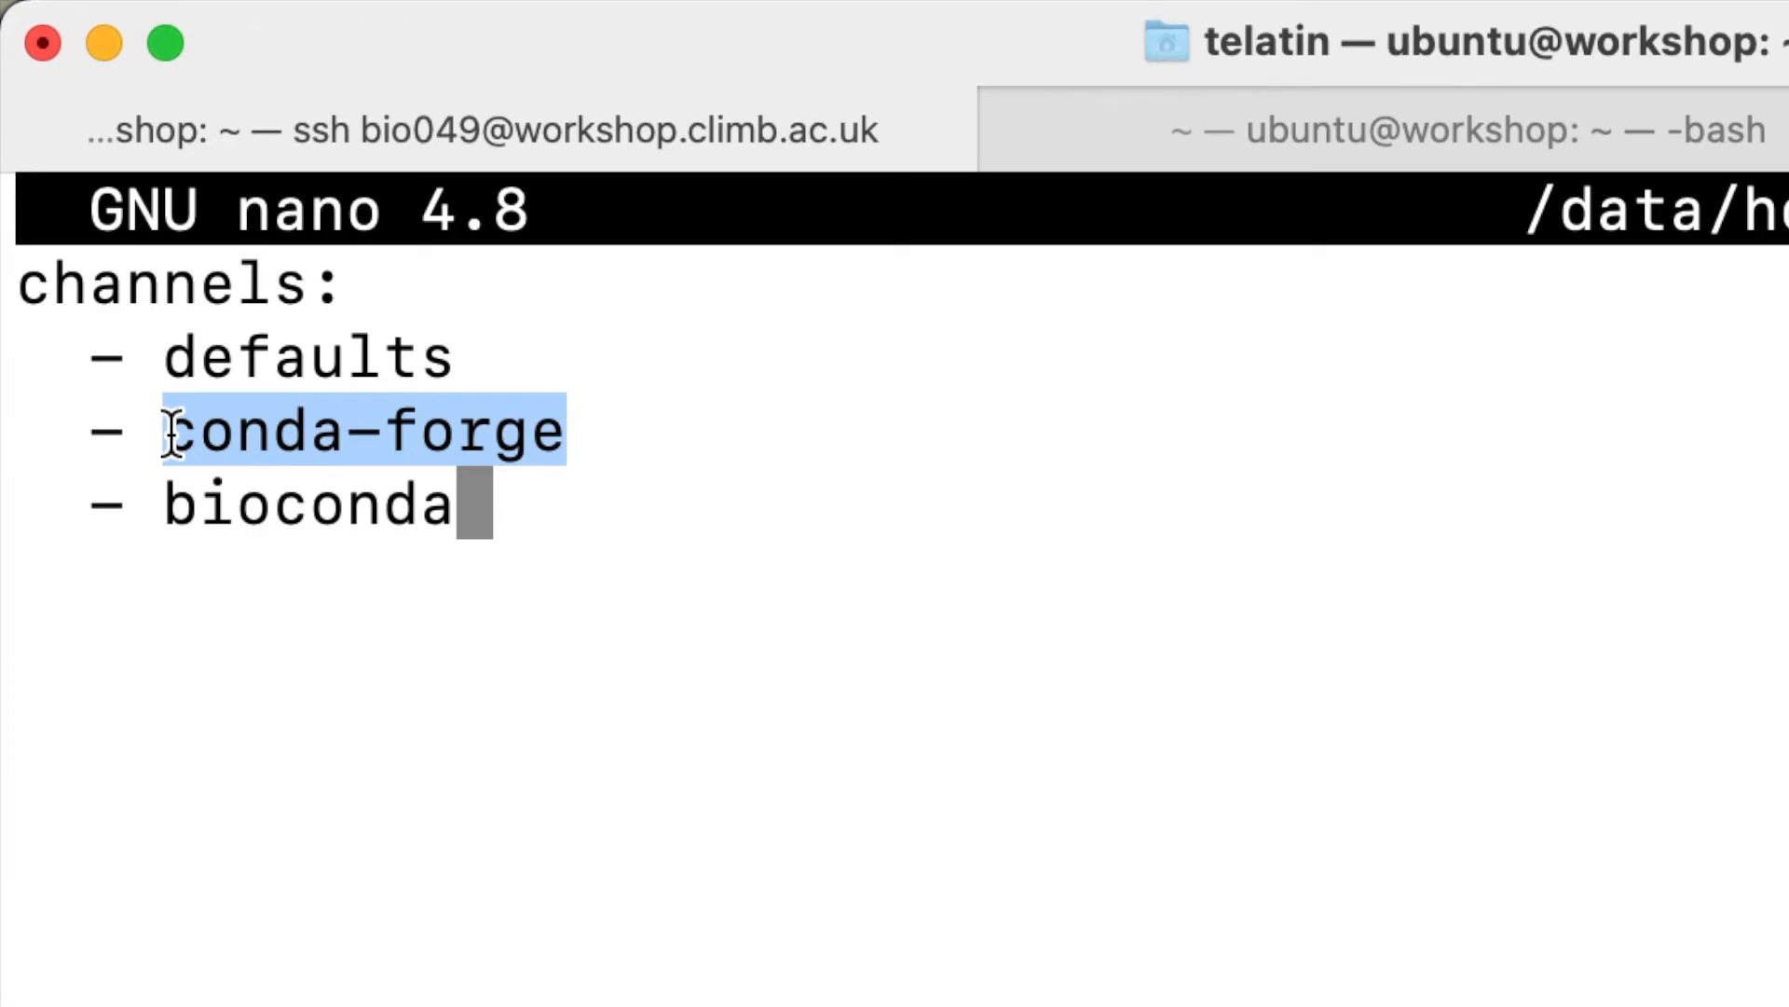
mouse_move(240, 406)
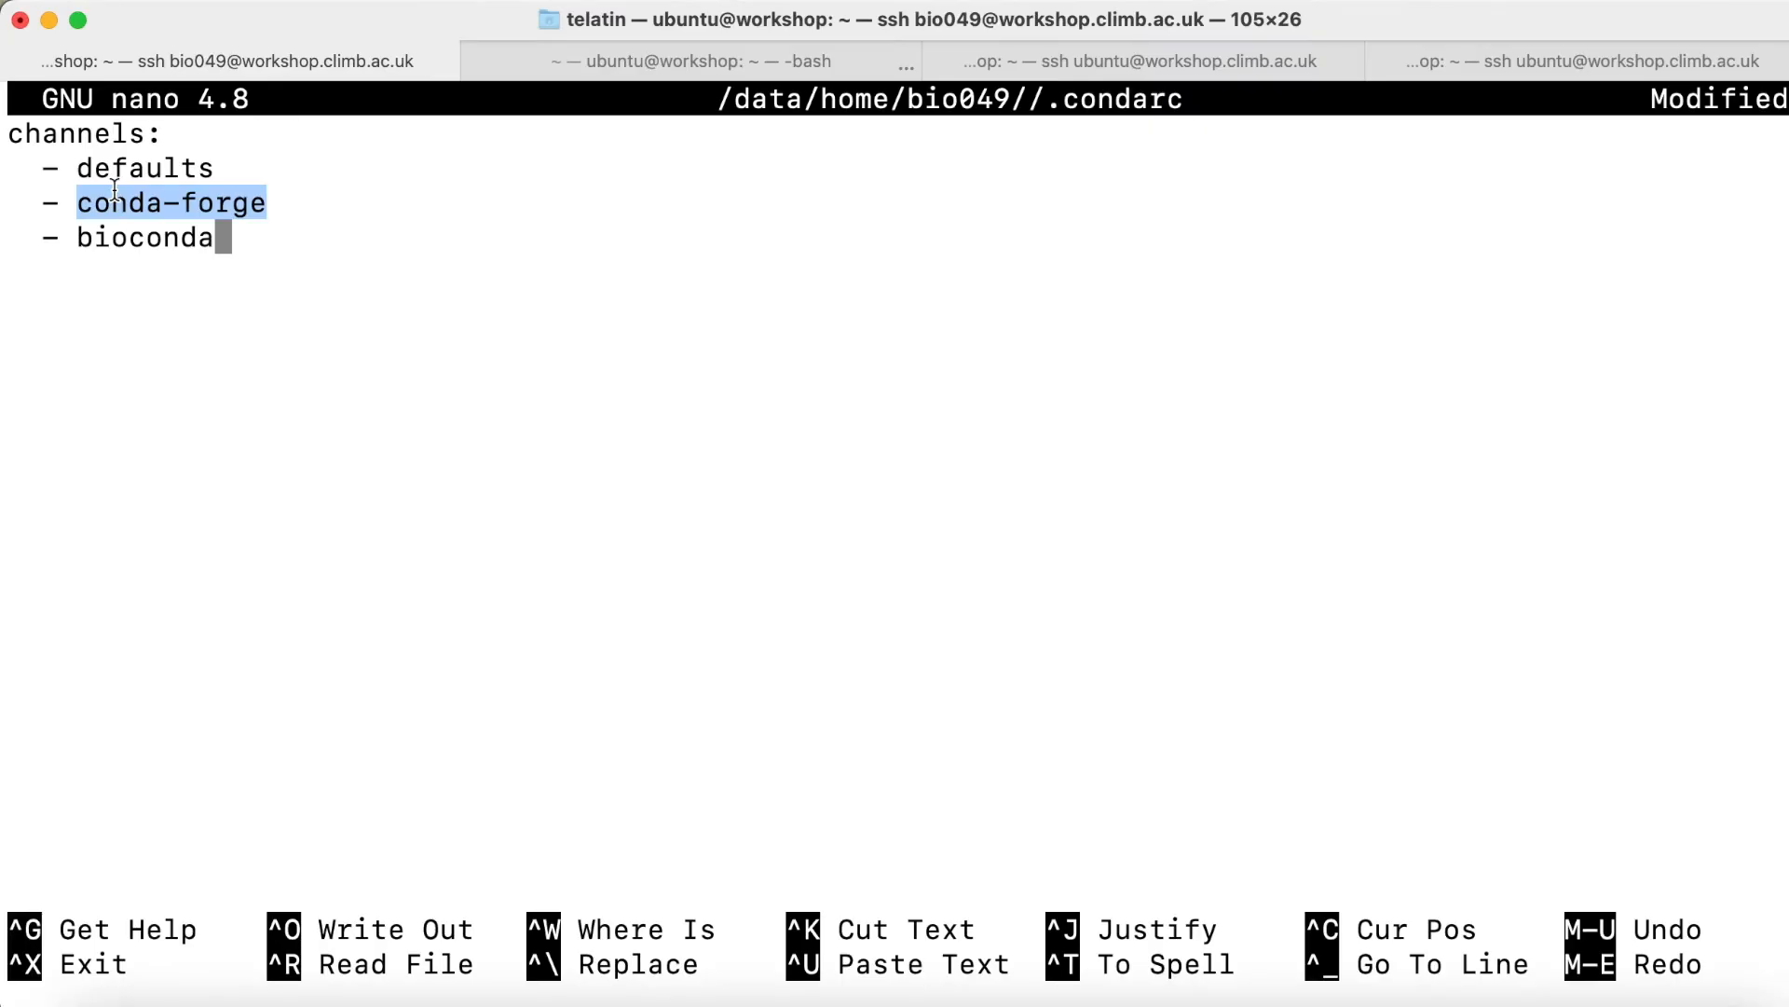
Delete the bioconda line, leaving defaults and conda-forge as channels.
key(ctrl+k)
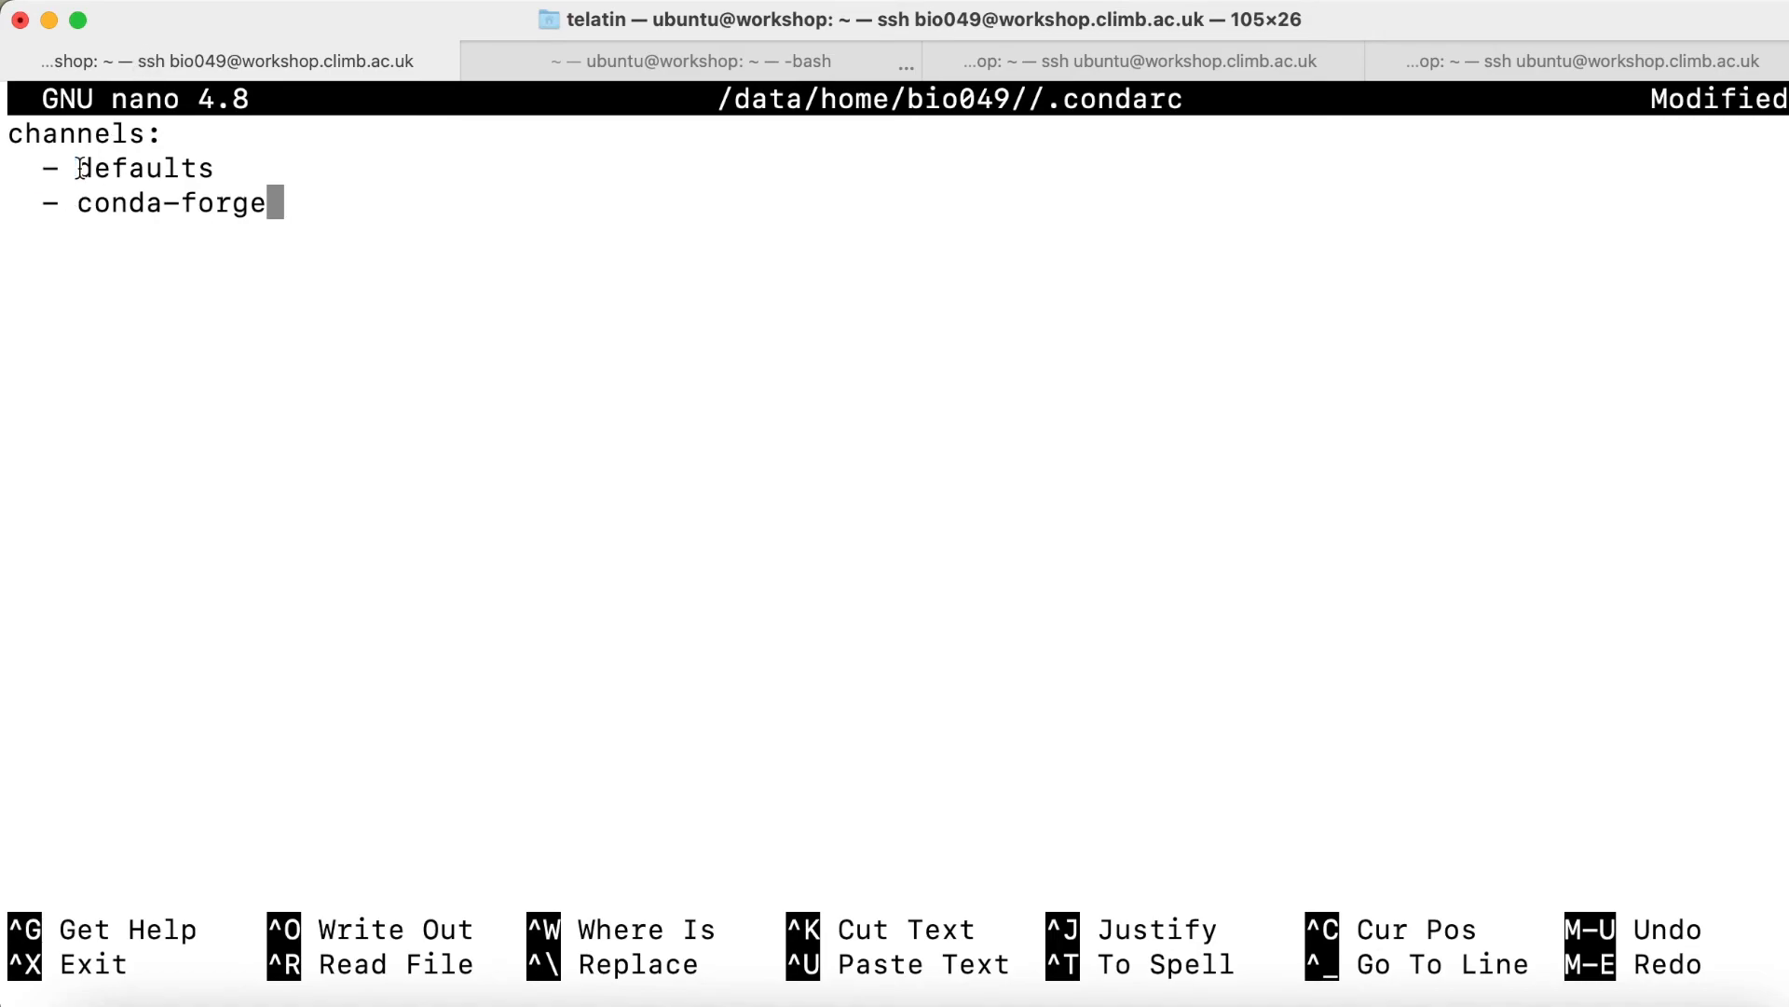
mouse_move(205, 447)
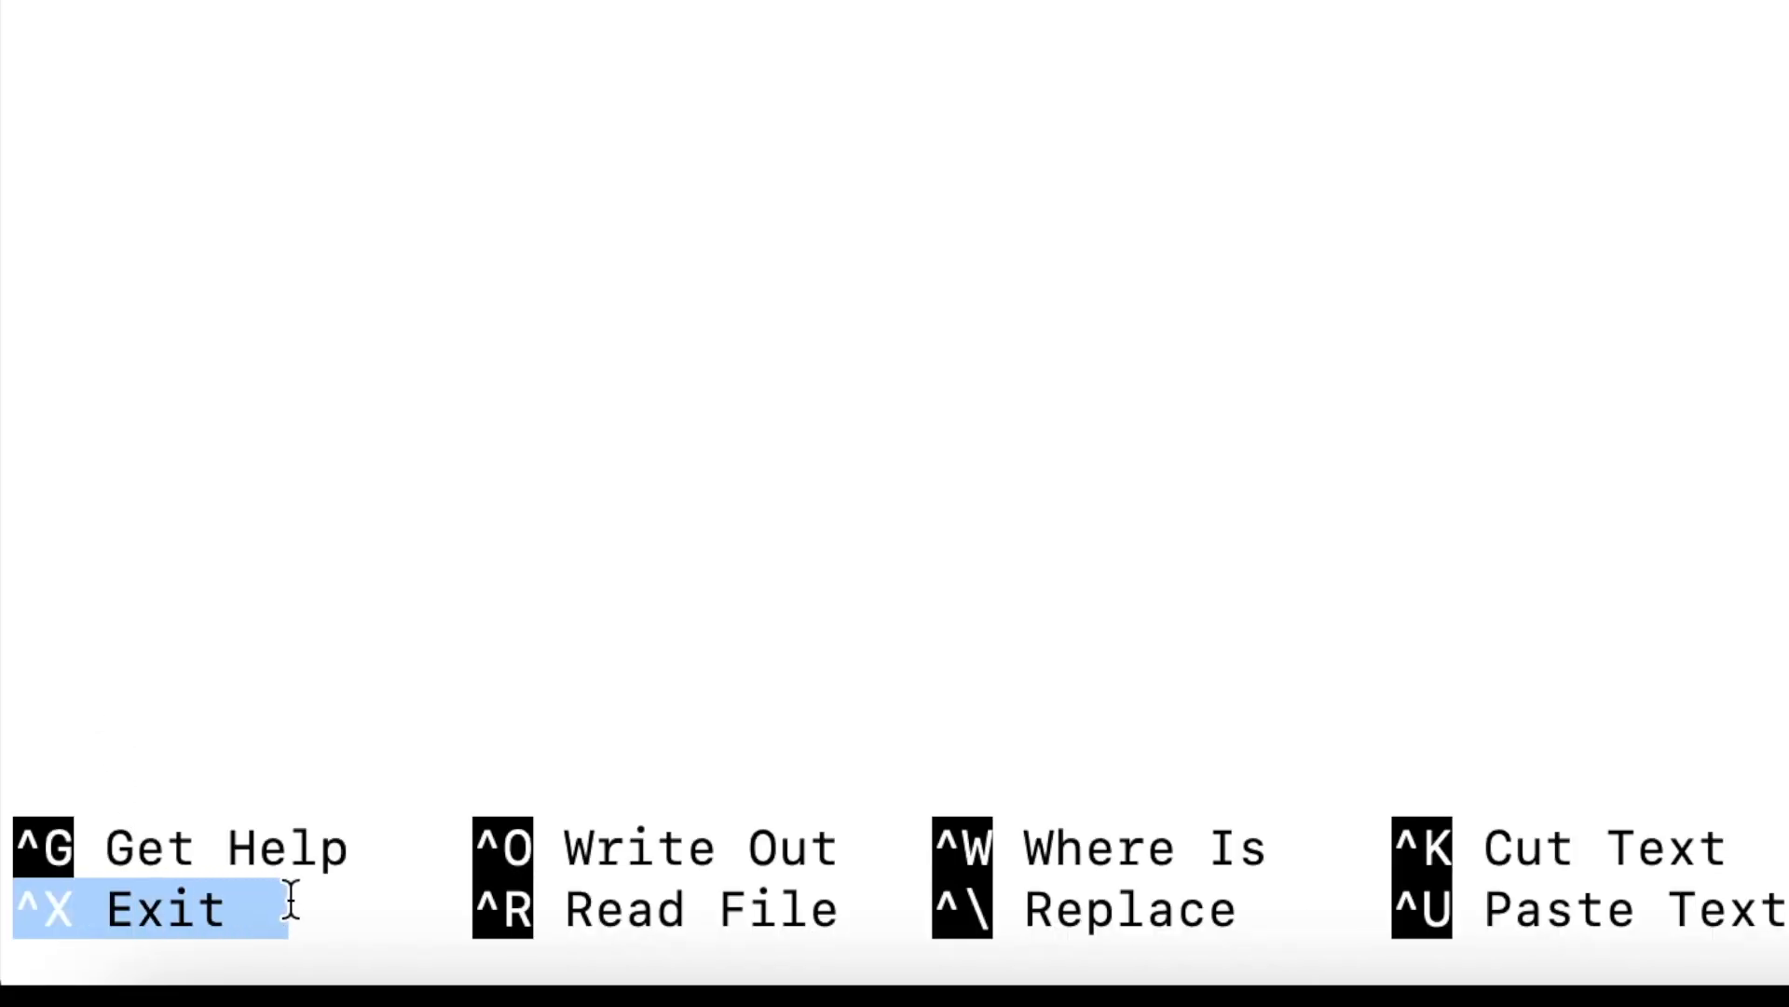
Exit nano and confirm saving the modified ~/.condarc buffer.
key(ctrl+x)
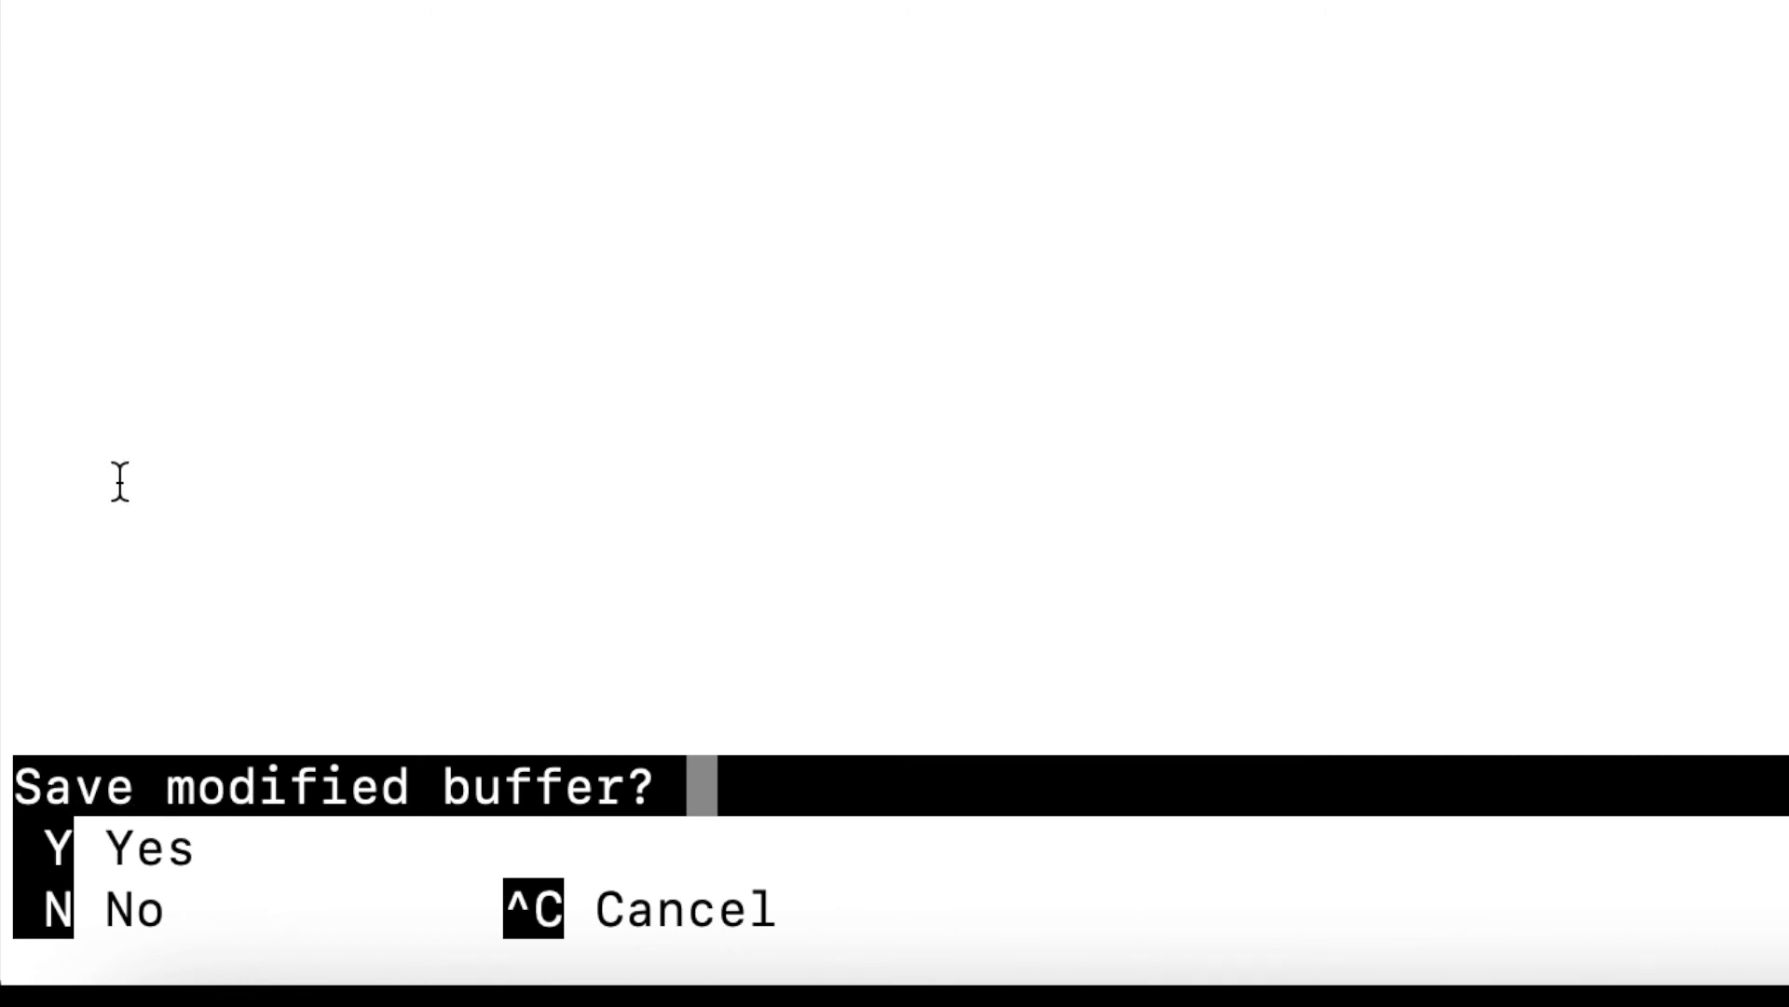
key(y)
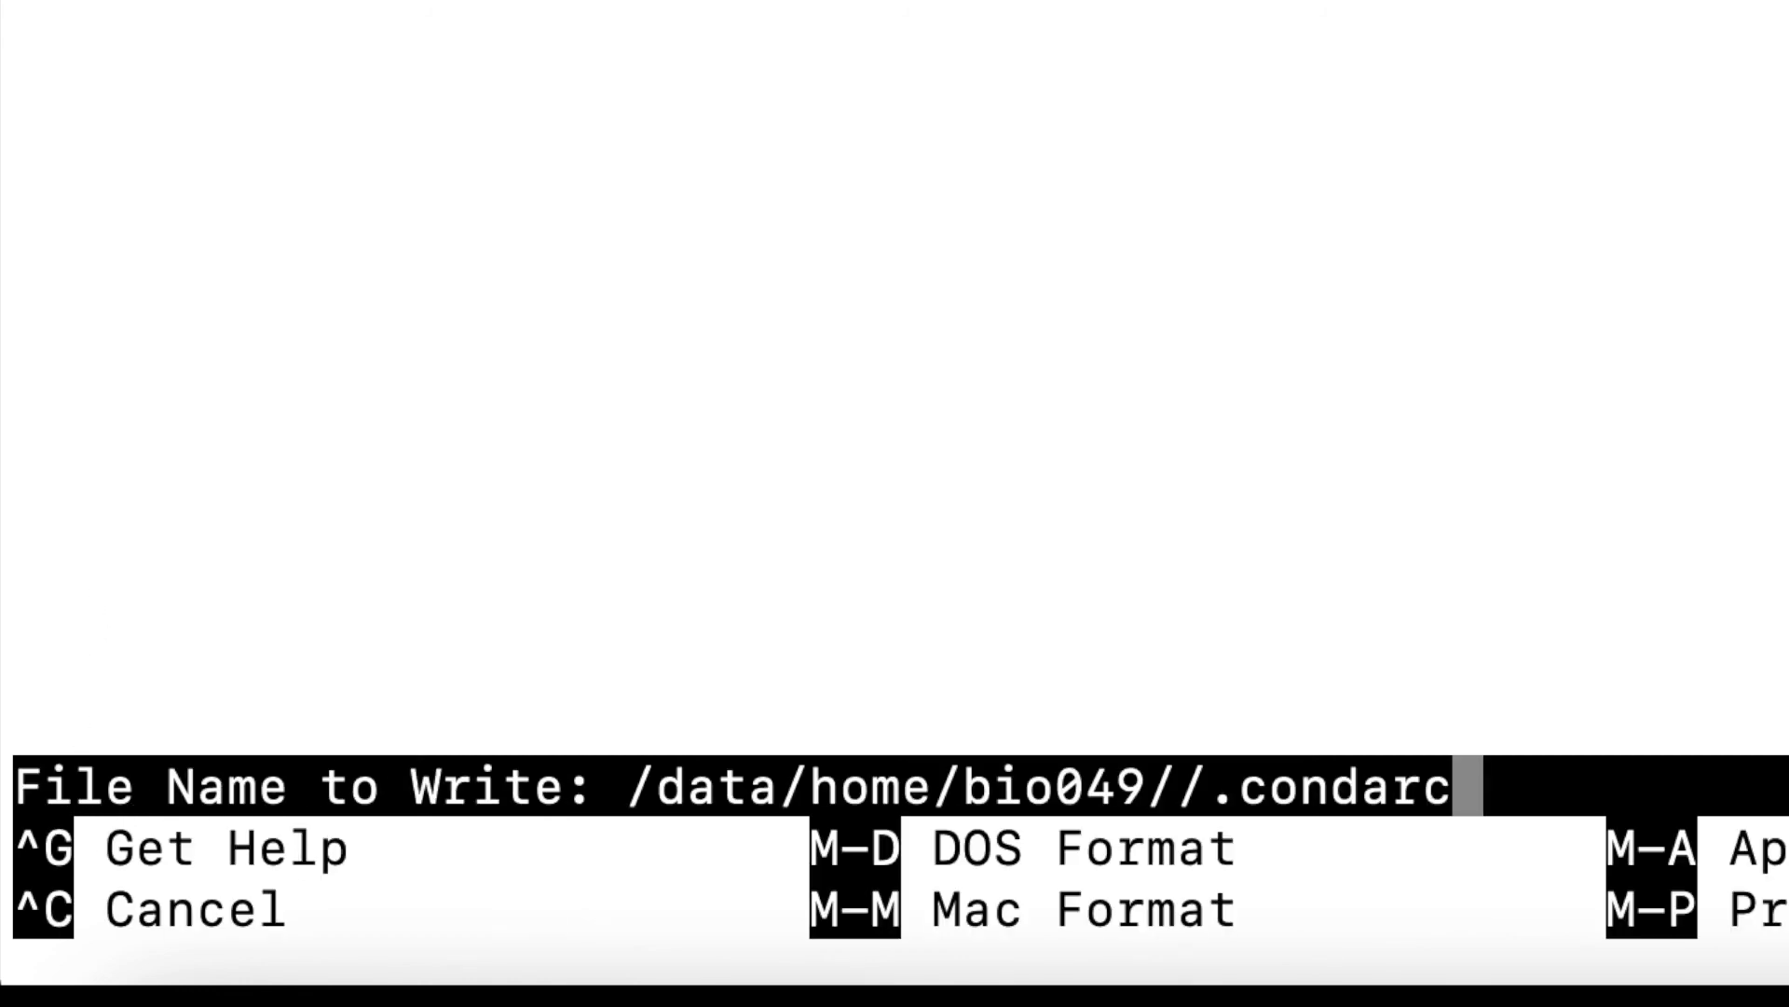